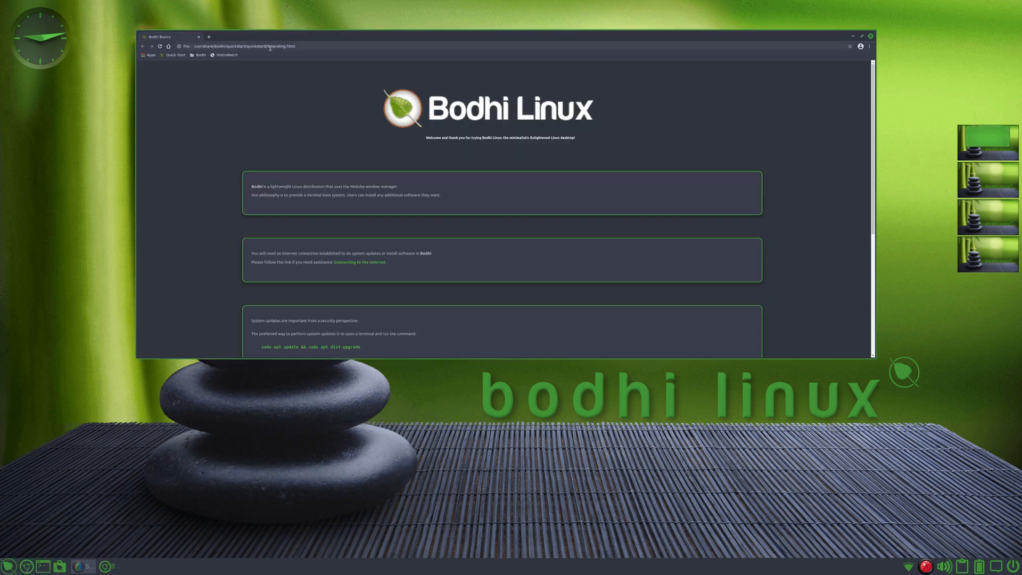
Open DistroWatch, browse its Bodhi Linux page, and follow the link to bodhilinux.com.
click(226, 55)
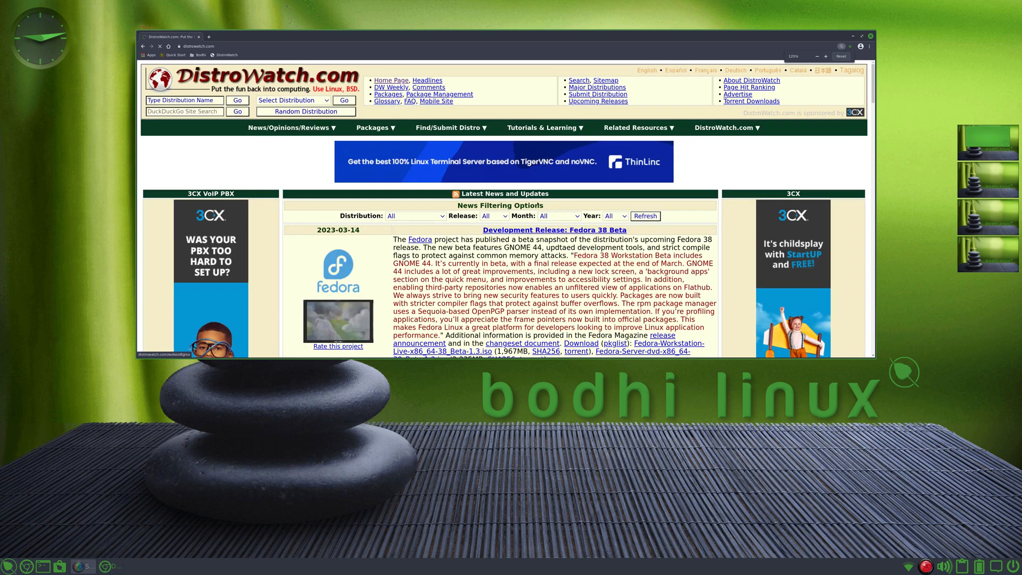
scroll(down, 3)
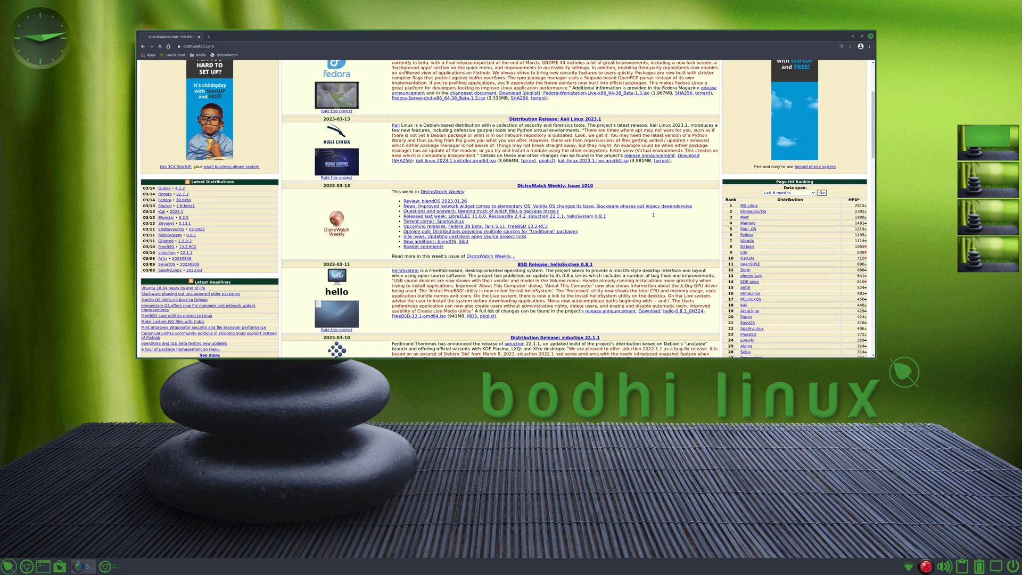
scroll(down, 3)
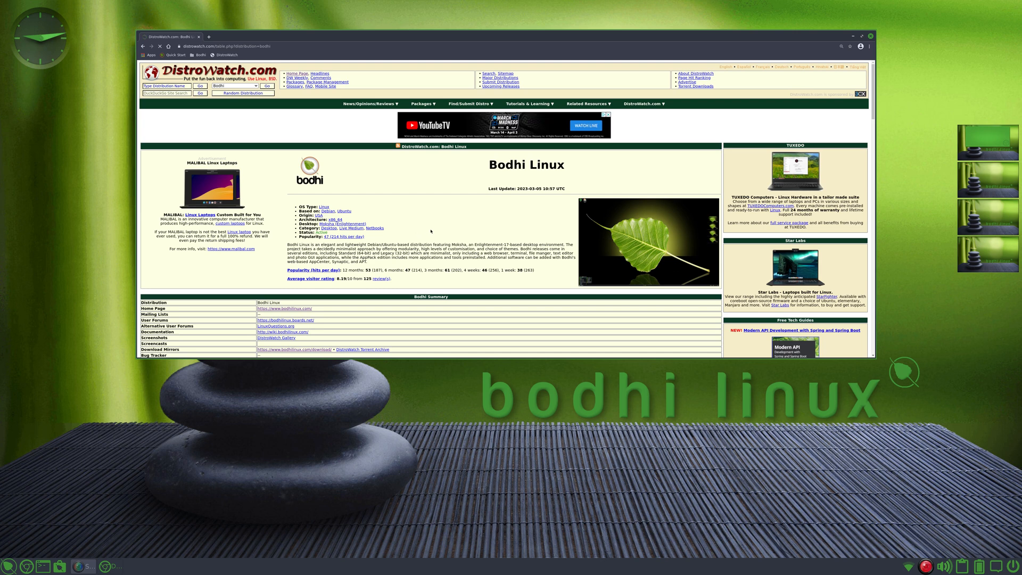
mouse_move(447, 227)
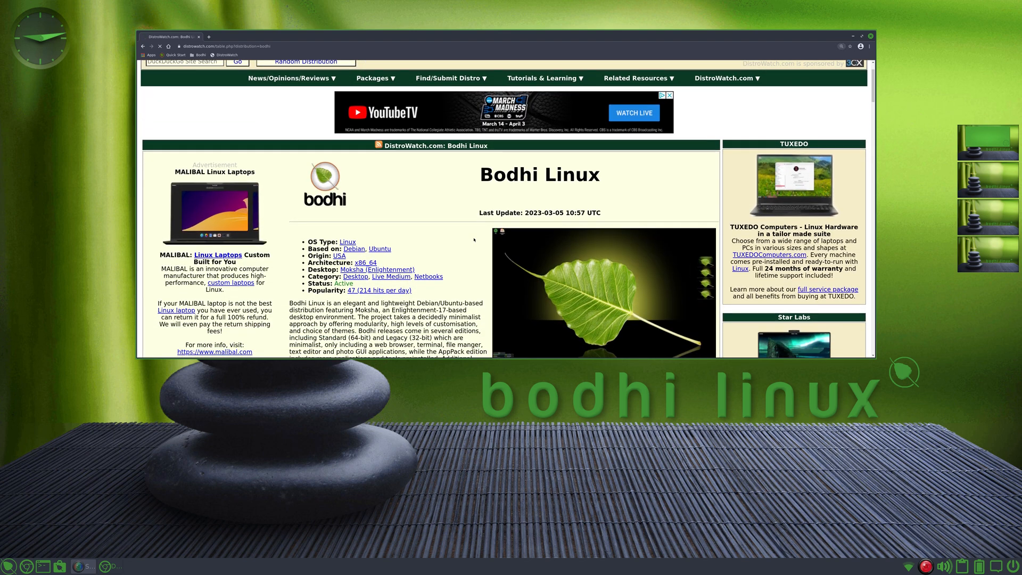
scroll(down, 3)
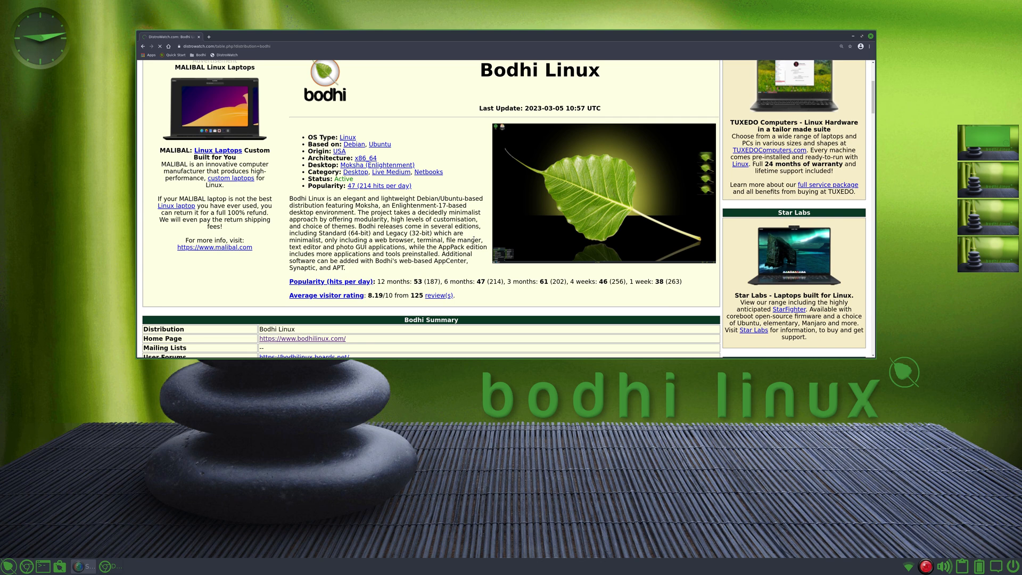
mouse_move(437, 132)
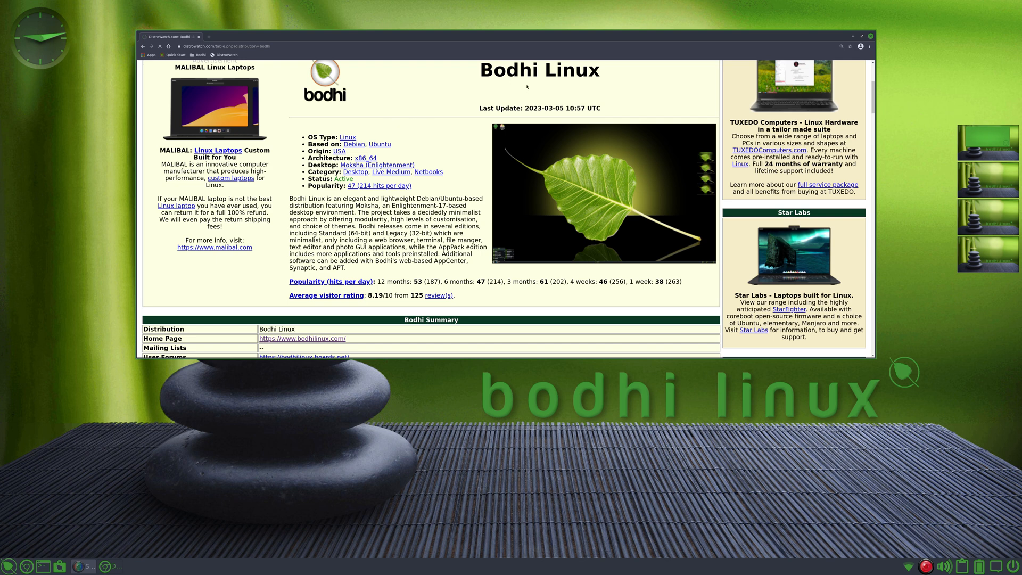
mouse_move(396, 133)
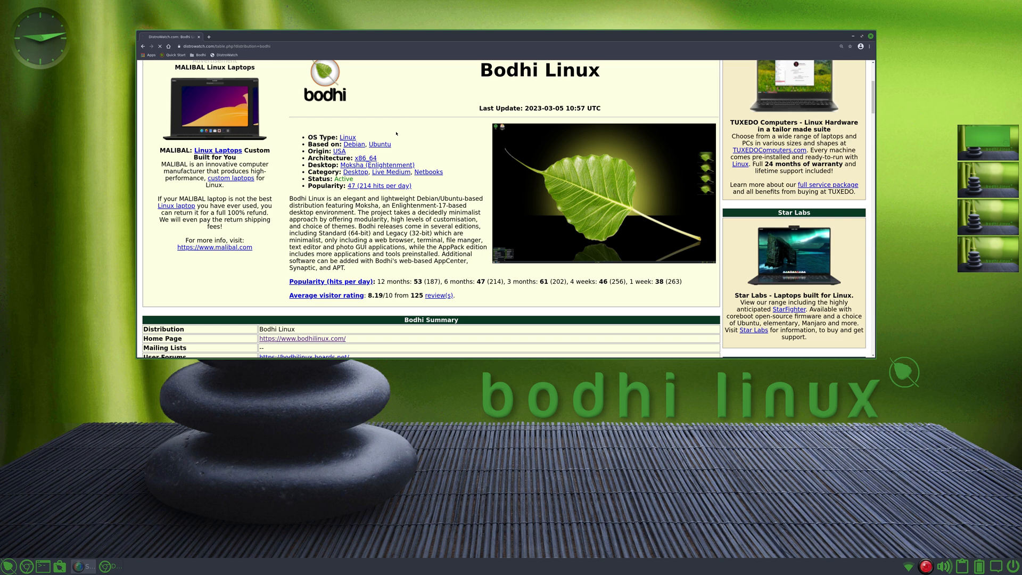
mouse_move(440, 146)
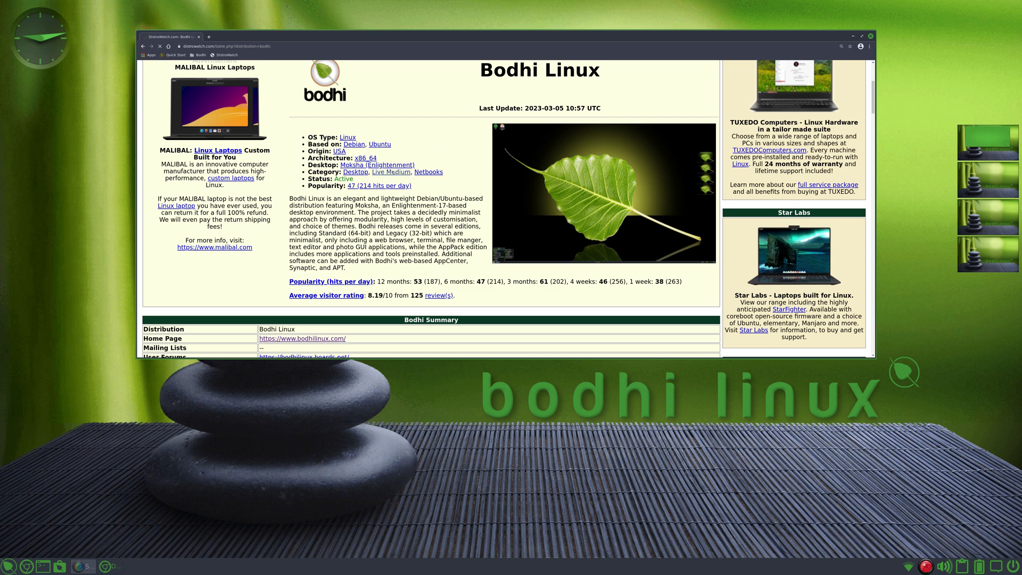
scroll(down, 3)
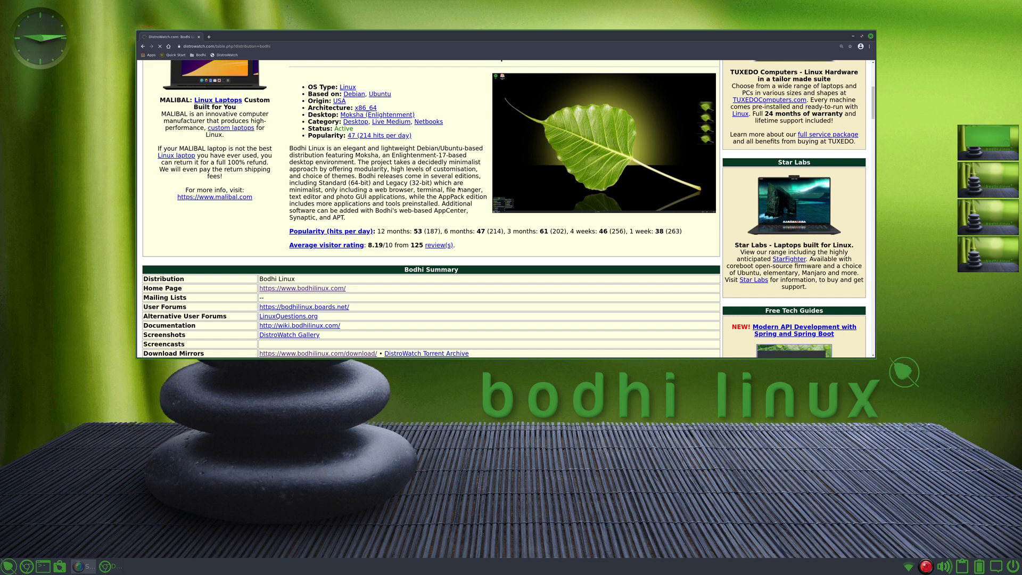
scroll(down, 3)
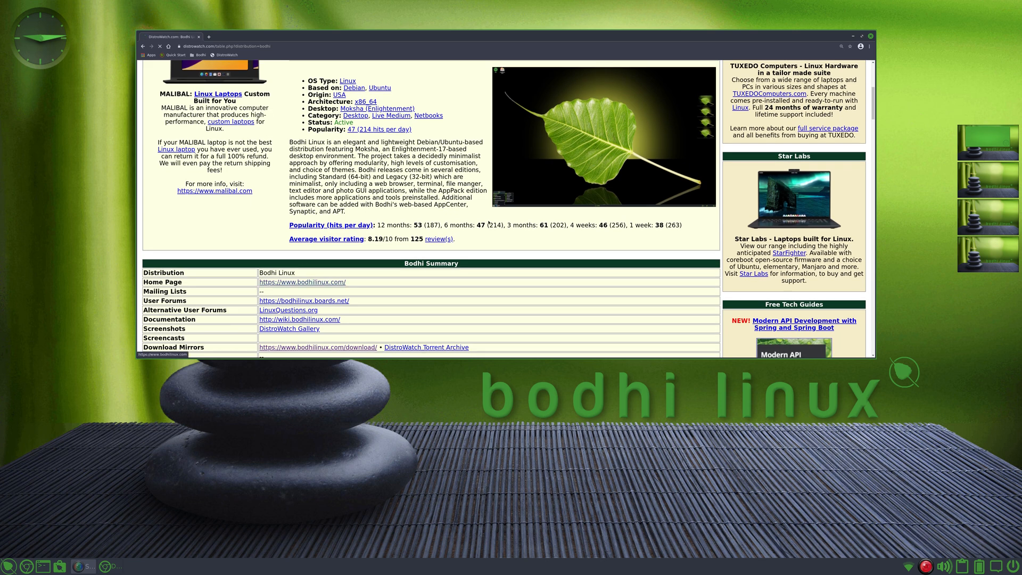
click(301, 282)
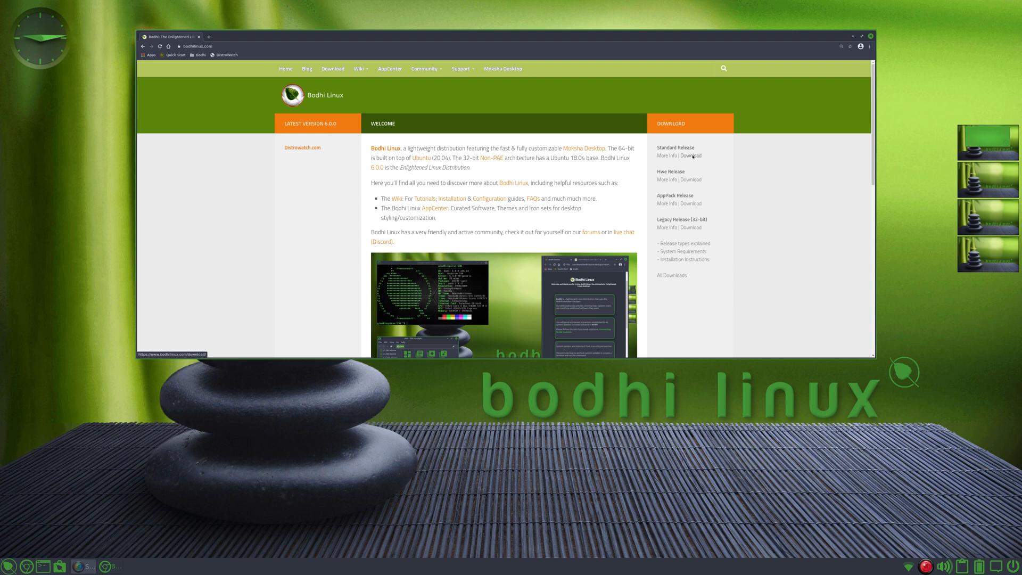
Follow the Download link on bodhilinux.com to the Standard, Hwe, AppPack and Legacy releases.
click(690, 155)
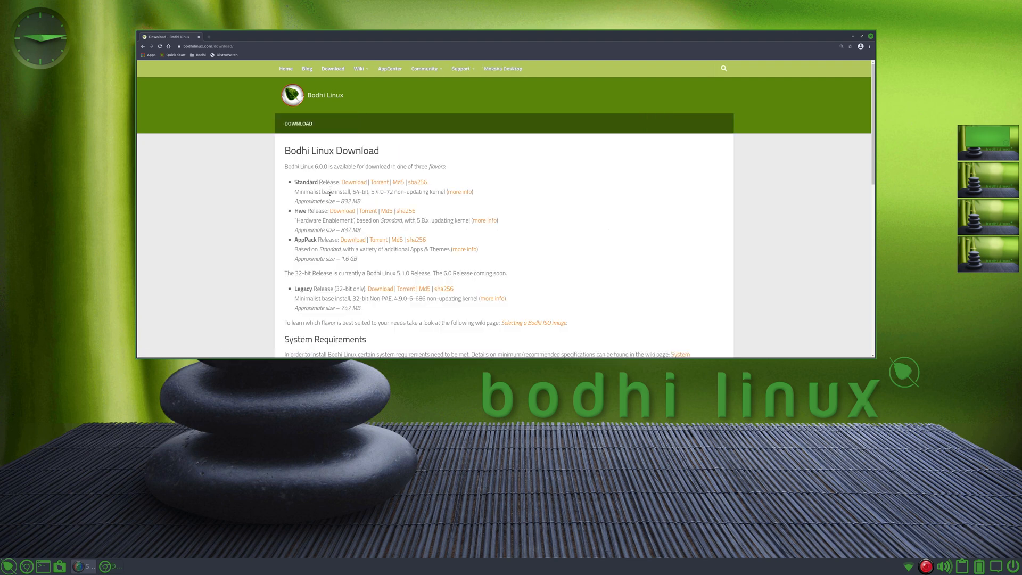
mouse_move(483, 195)
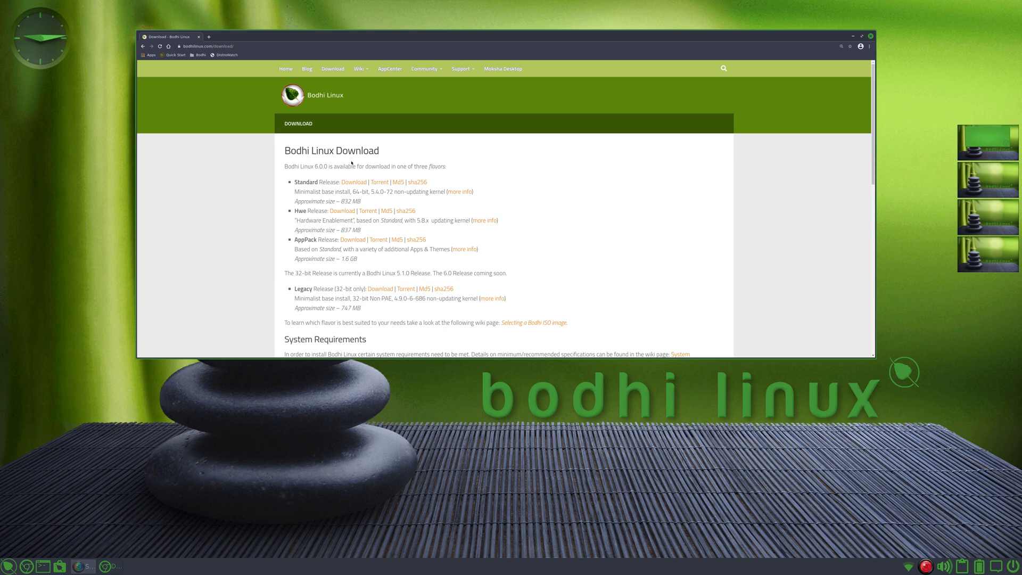
mouse_move(567, 191)
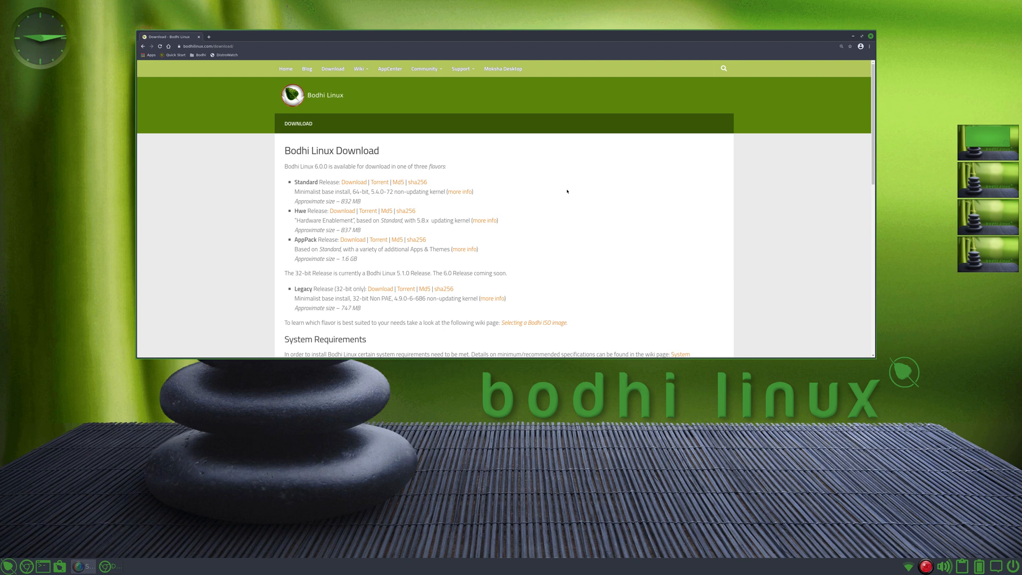
mouse_move(559, 185)
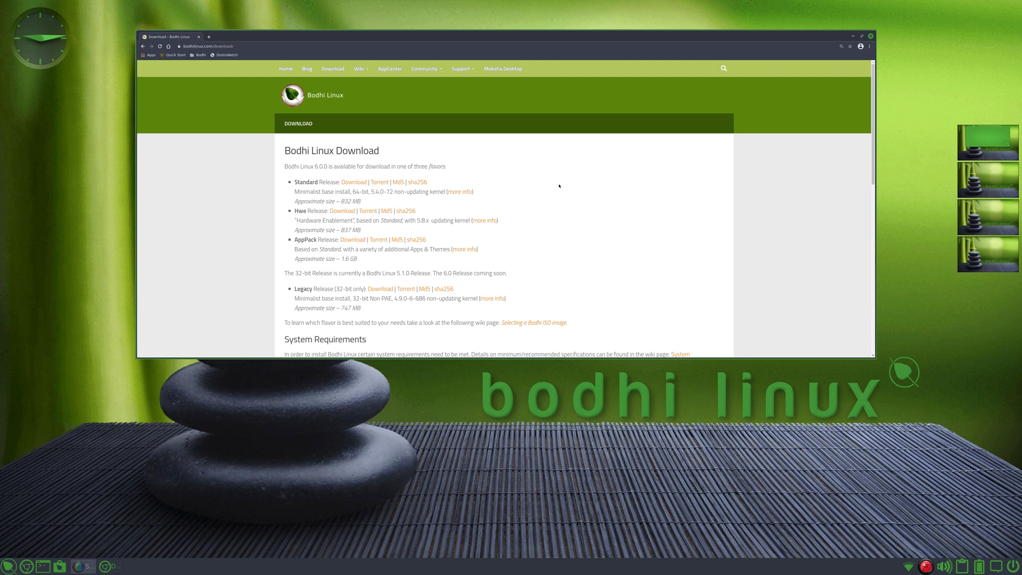
mouse_move(575, 199)
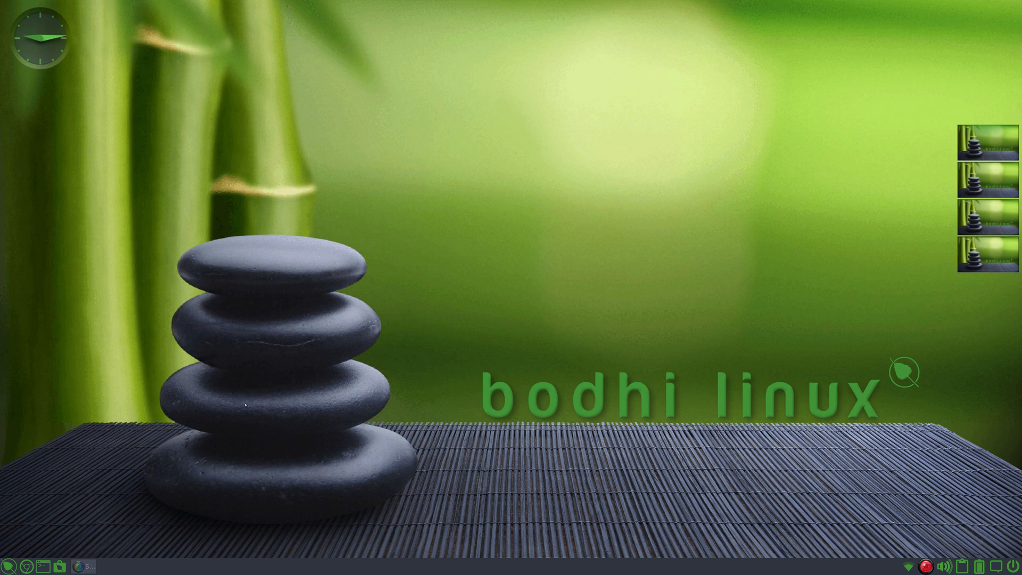
mouse_move(120, 527)
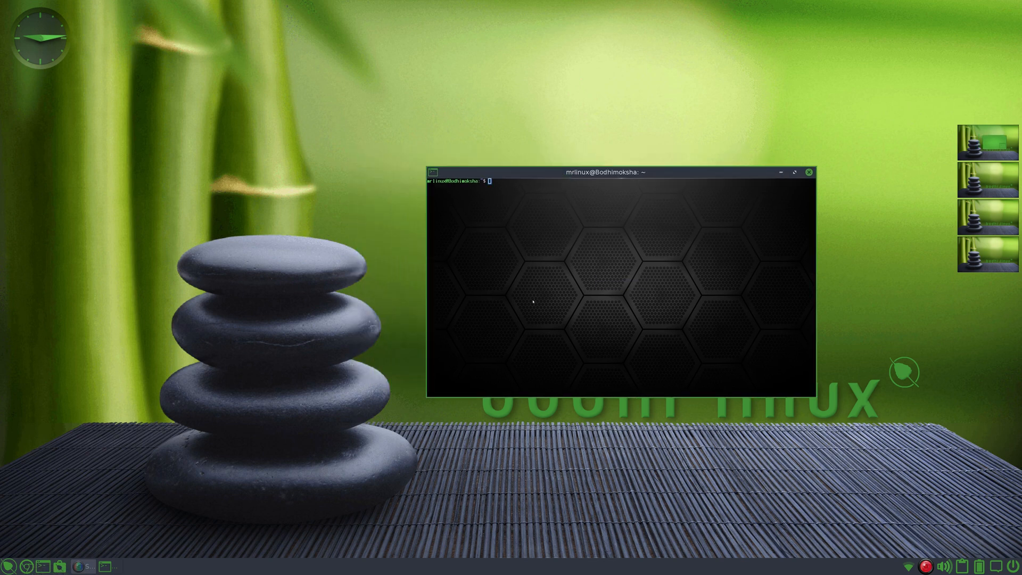
Run neofetch and inxi -Fxz in Terminology for system and hardware details.
text(ne)
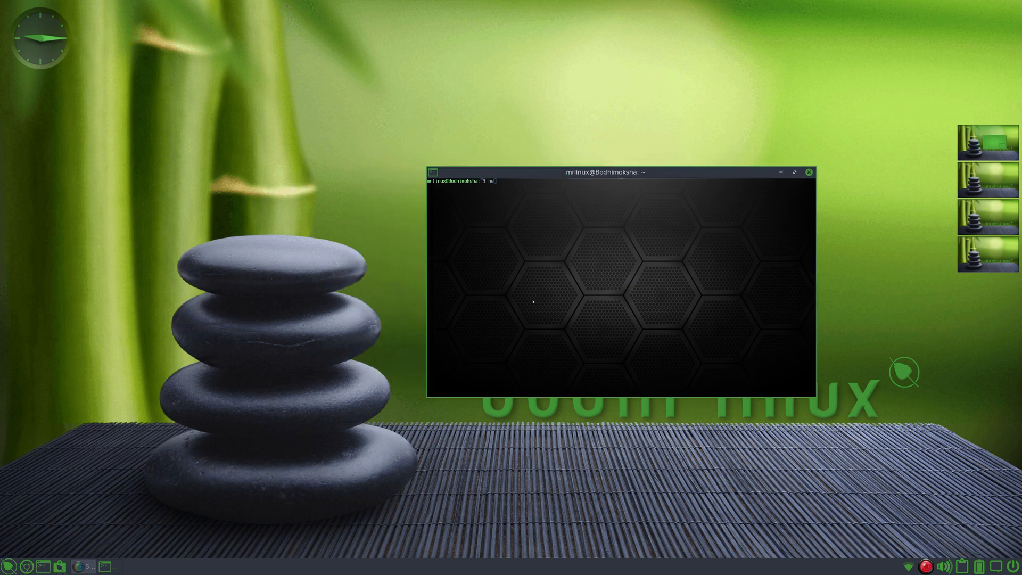
text(neofetch)
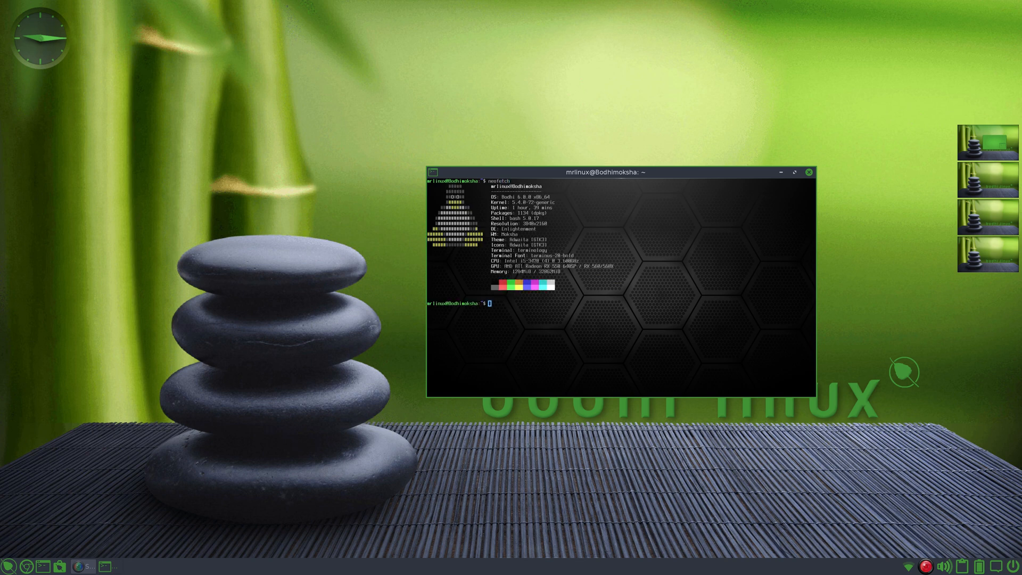
text(inxi -)
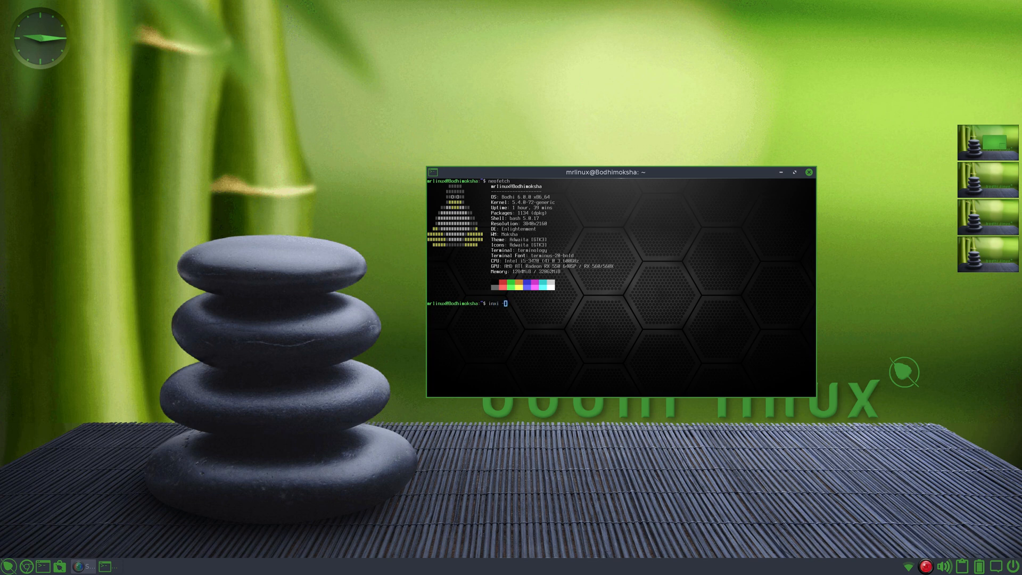
key(Return)
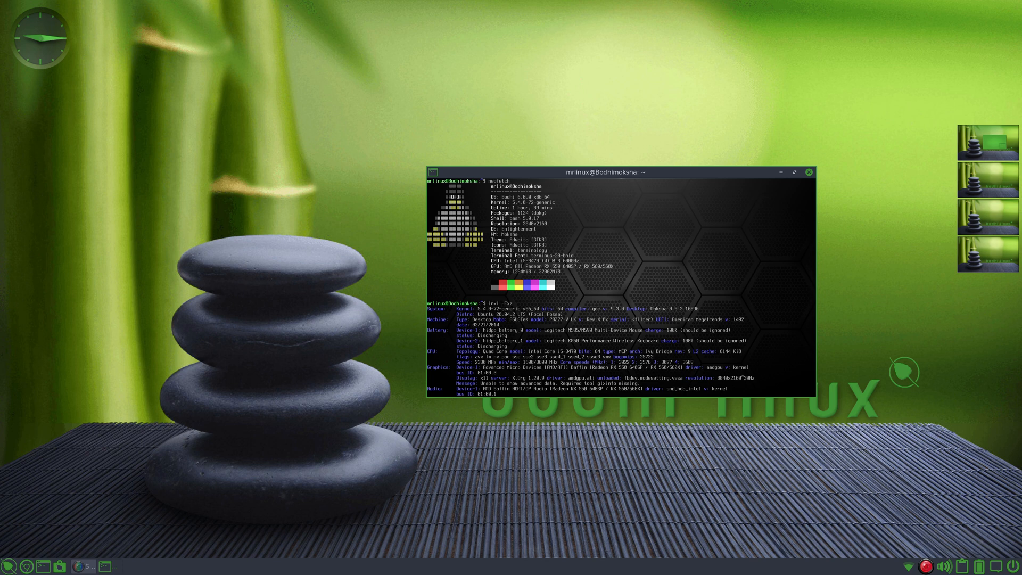
mouse_move(626, 196)
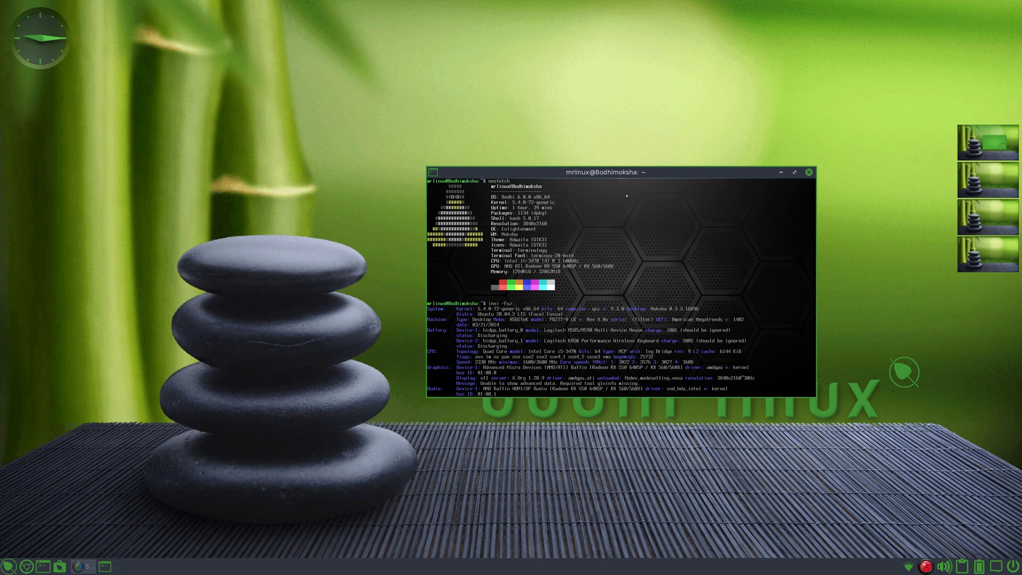
mouse_move(622, 209)
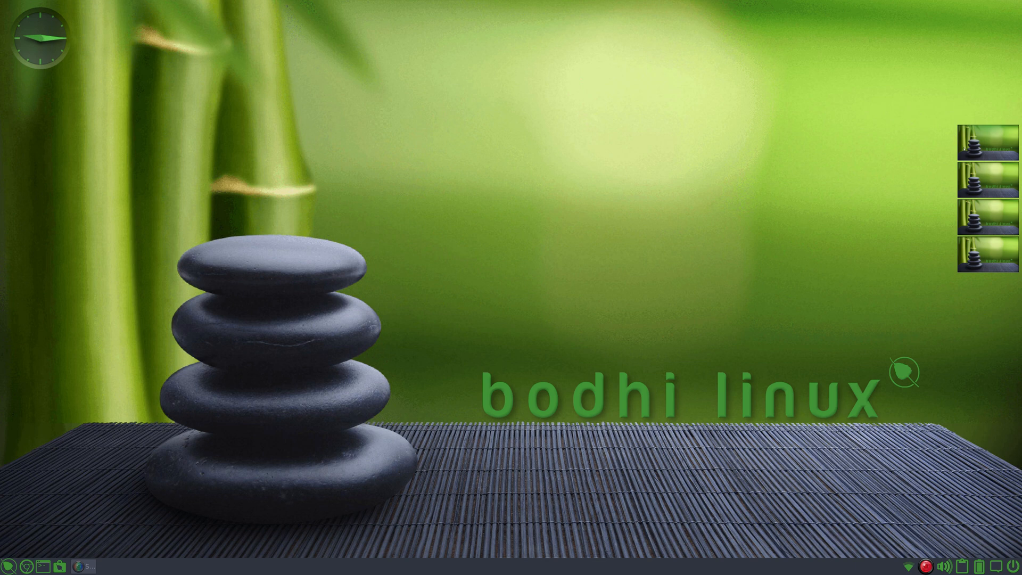
mouse_move(791, 210)
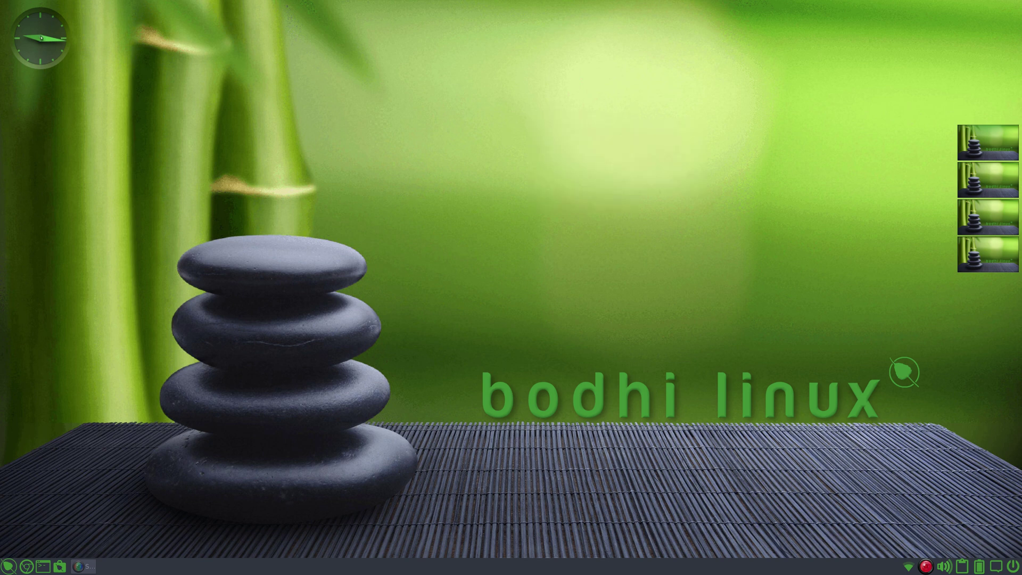
Try the digital clock display, then close Clock Settings and the calendar popup.
click(39, 36)
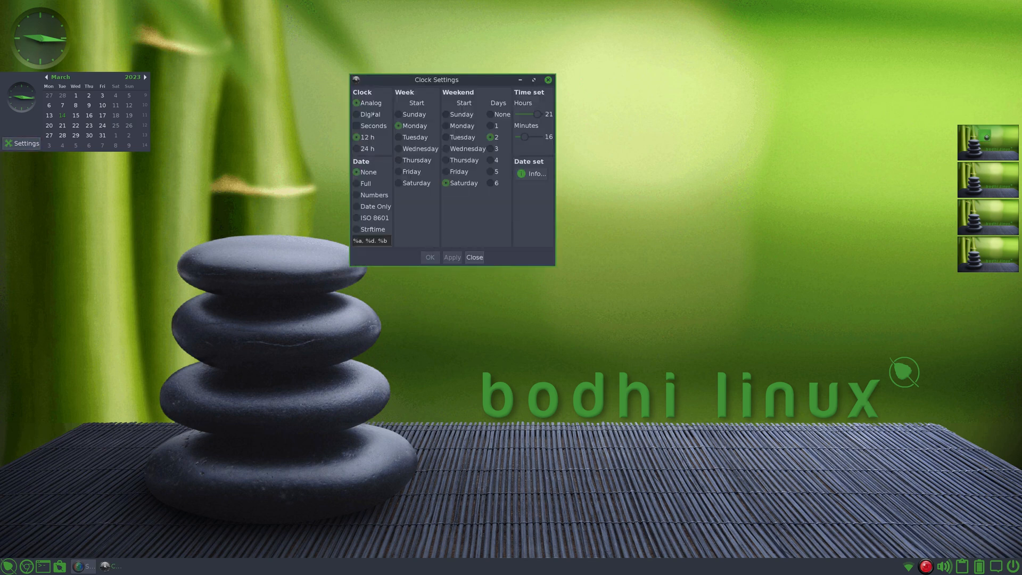
click(354, 114)
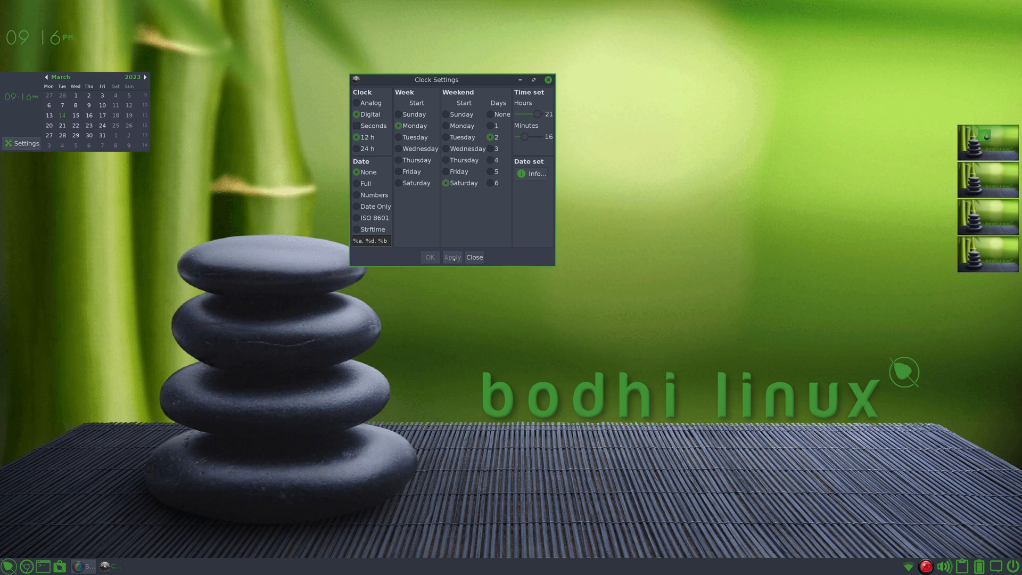
click(355, 103)
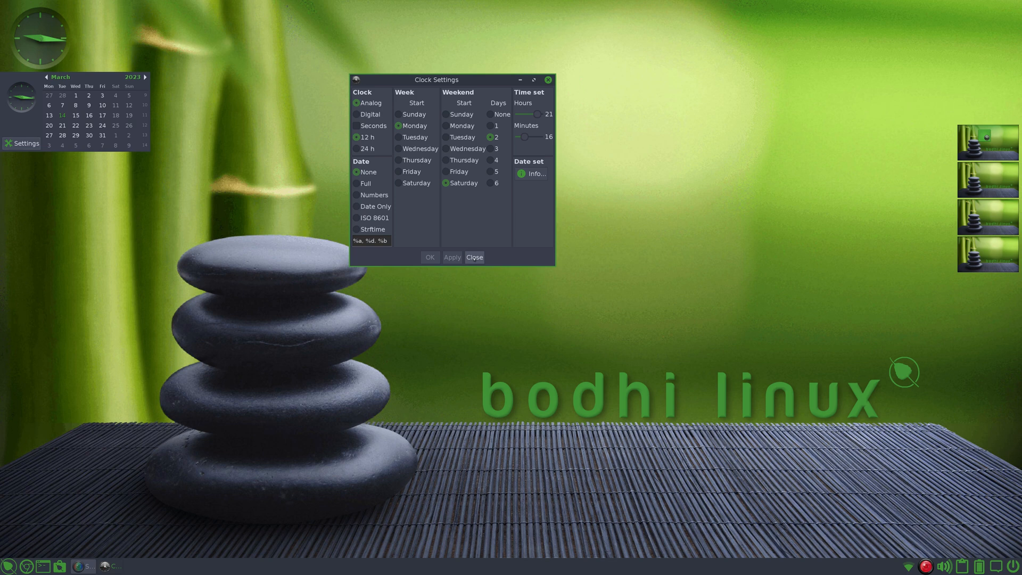
click(474, 257)
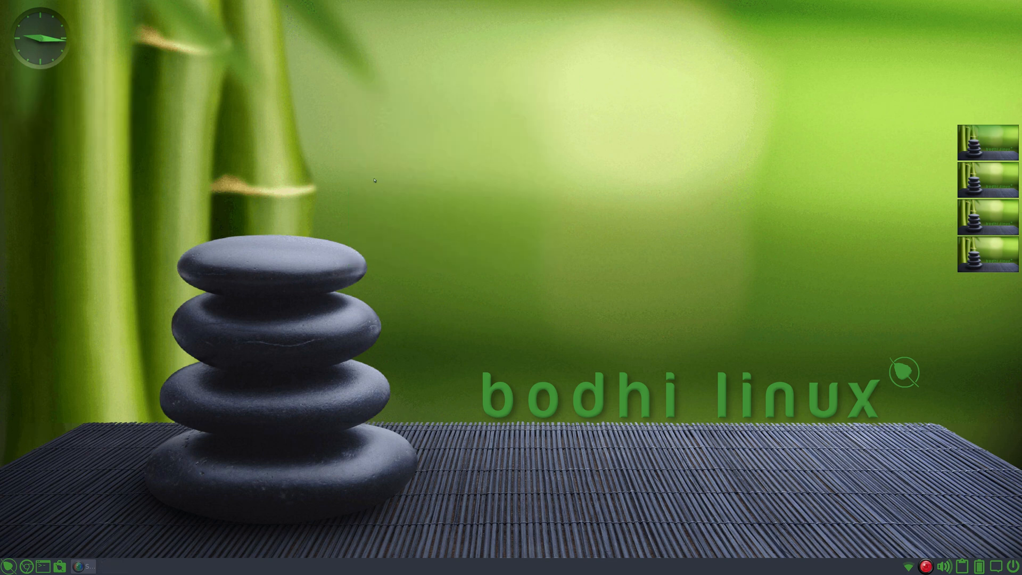
mouse_move(608, 172)
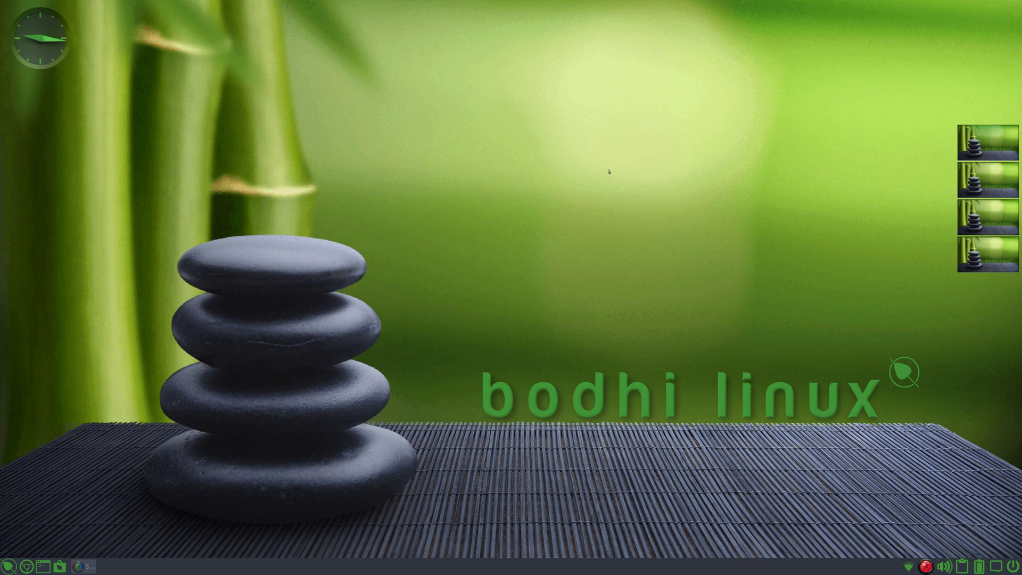
mouse_move(45, 463)
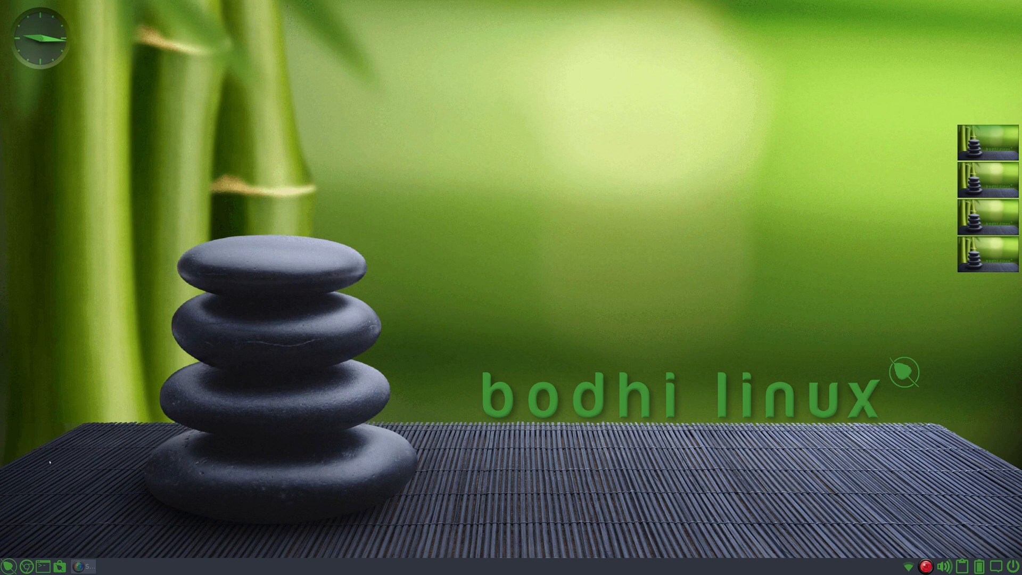
Open the Bodhi start menu and its Applications submenu of categories.
click(7, 566)
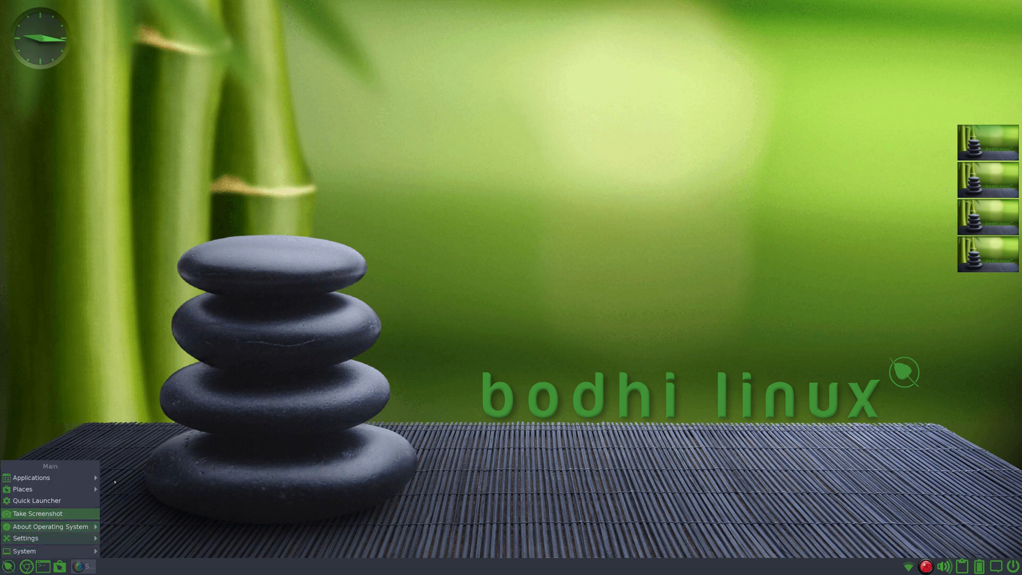
click(30, 477)
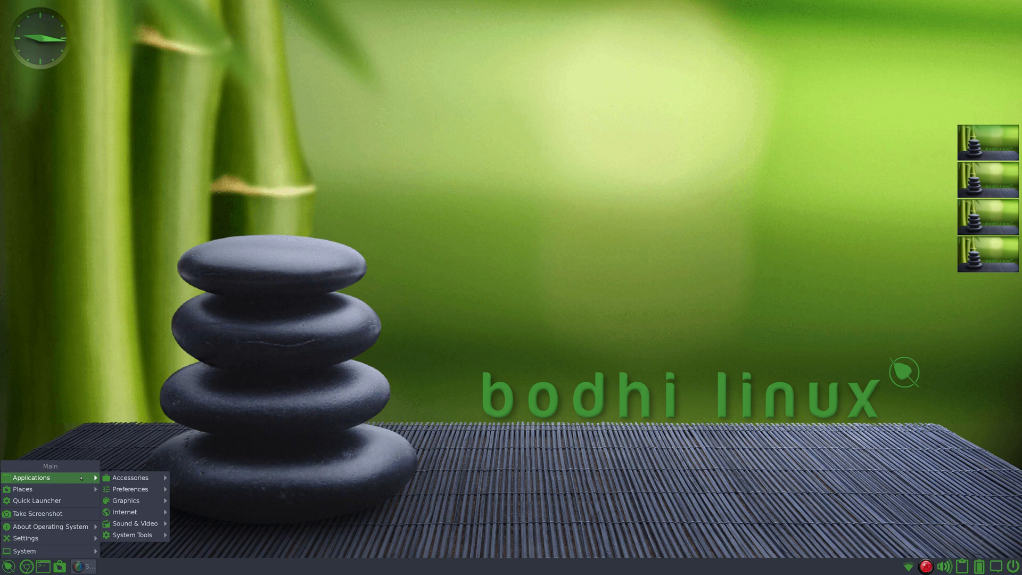
mouse_move(130, 477)
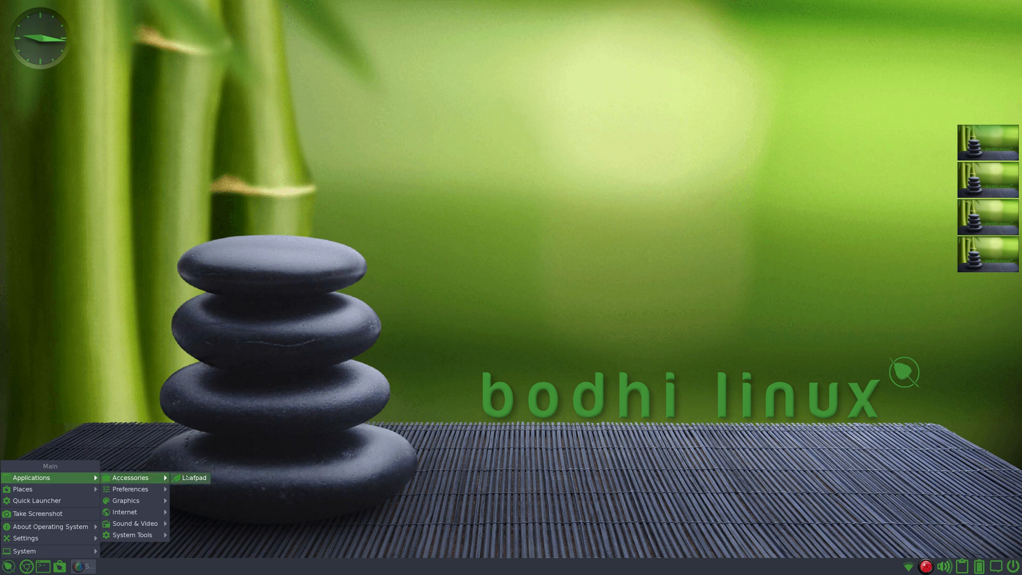
mouse_move(130, 488)
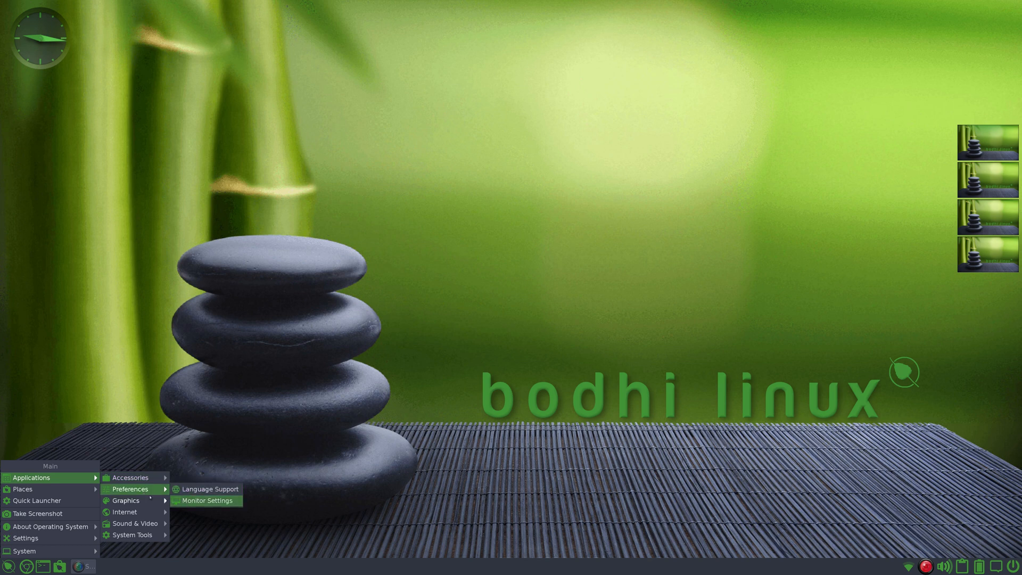
mouse_move(125, 500)
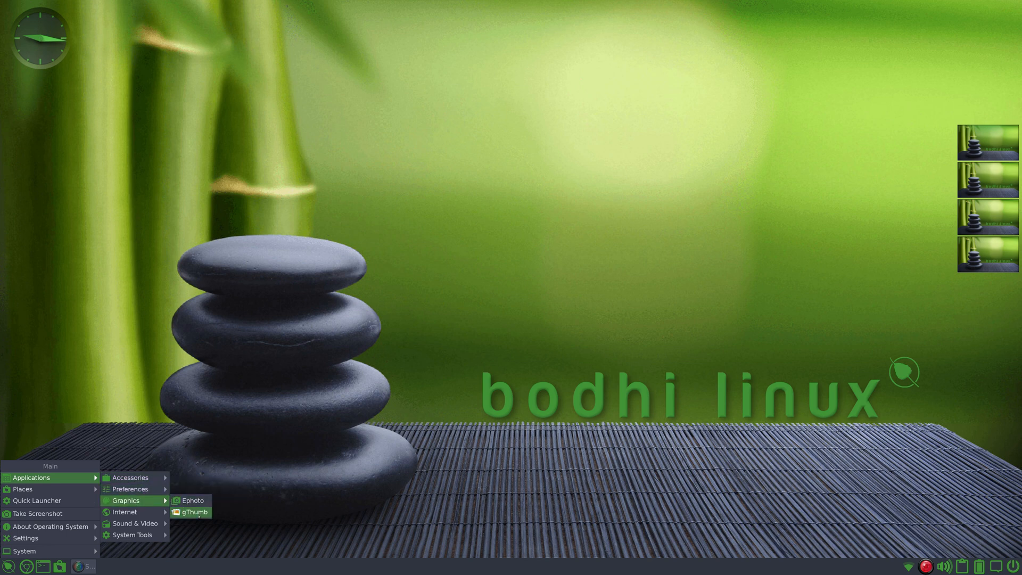
mouse_move(191, 500)
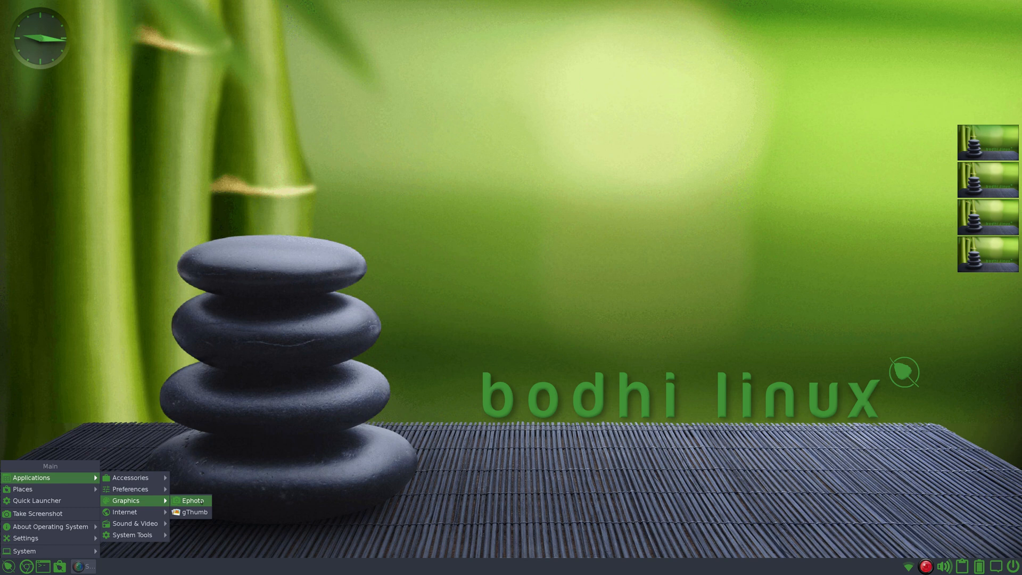
mouse_move(124, 512)
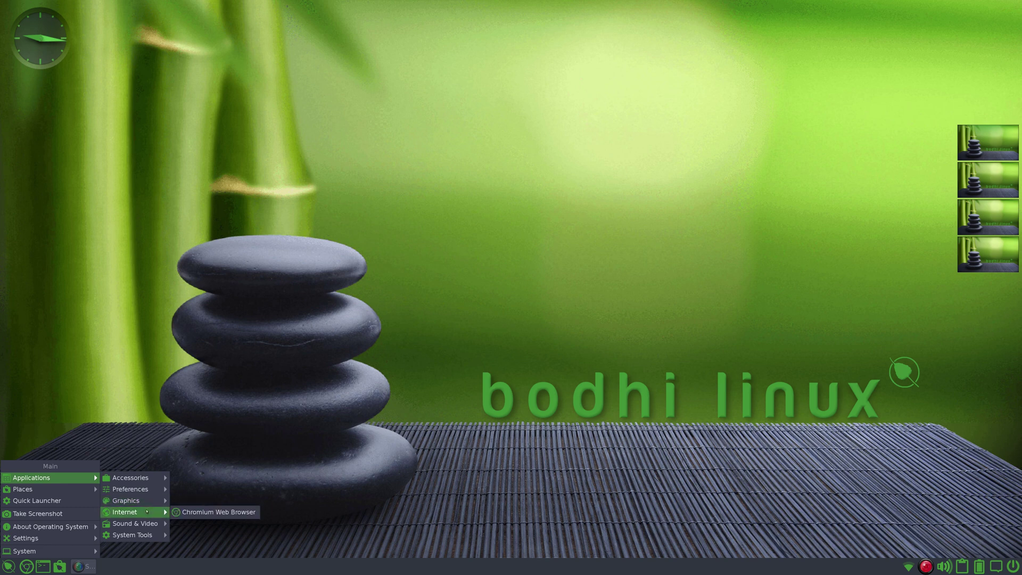
mouse_move(135, 523)
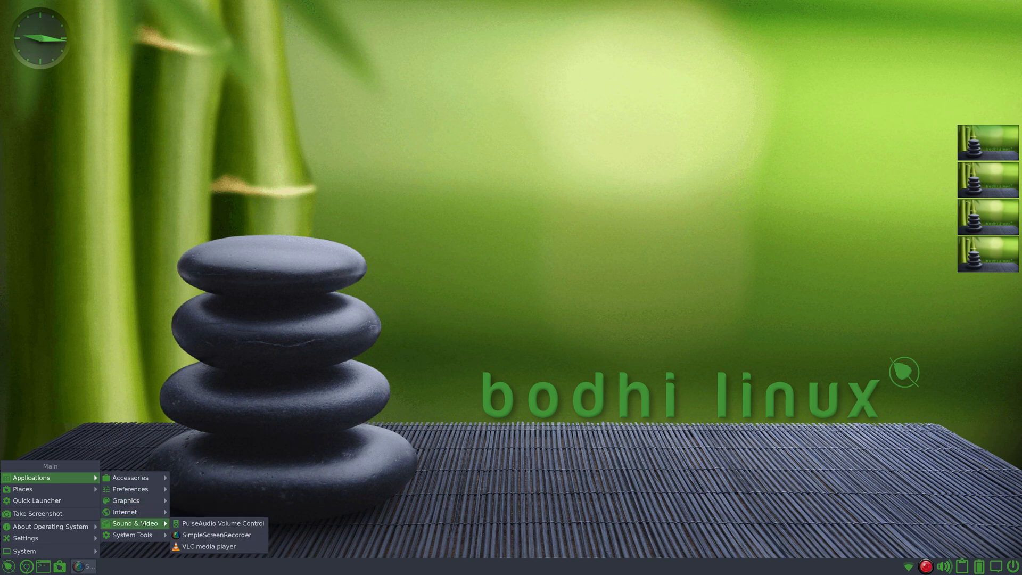
mouse_move(214, 535)
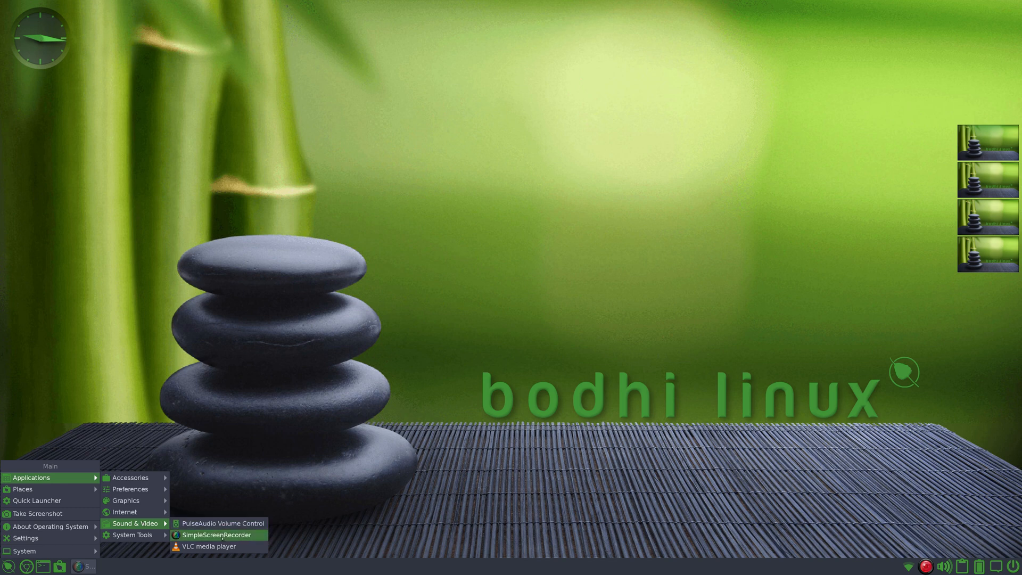
mouse_move(222, 523)
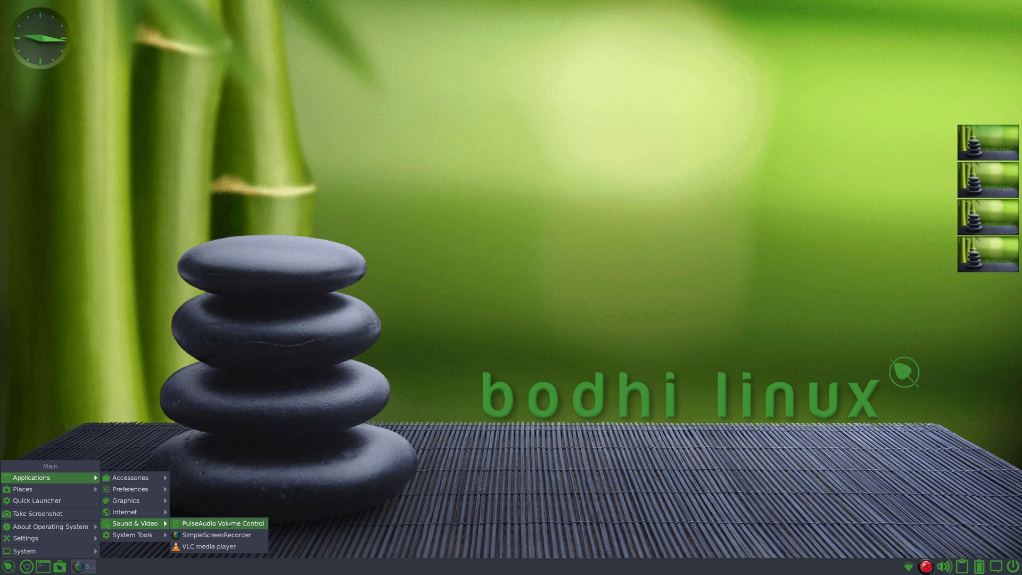
mouse_move(132, 535)
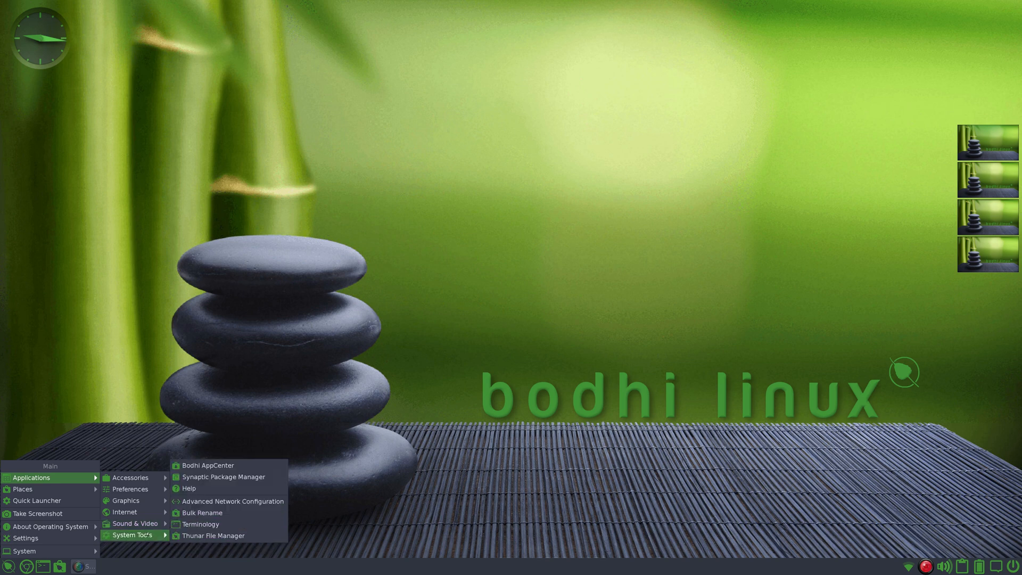
mouse_move(207, 465)
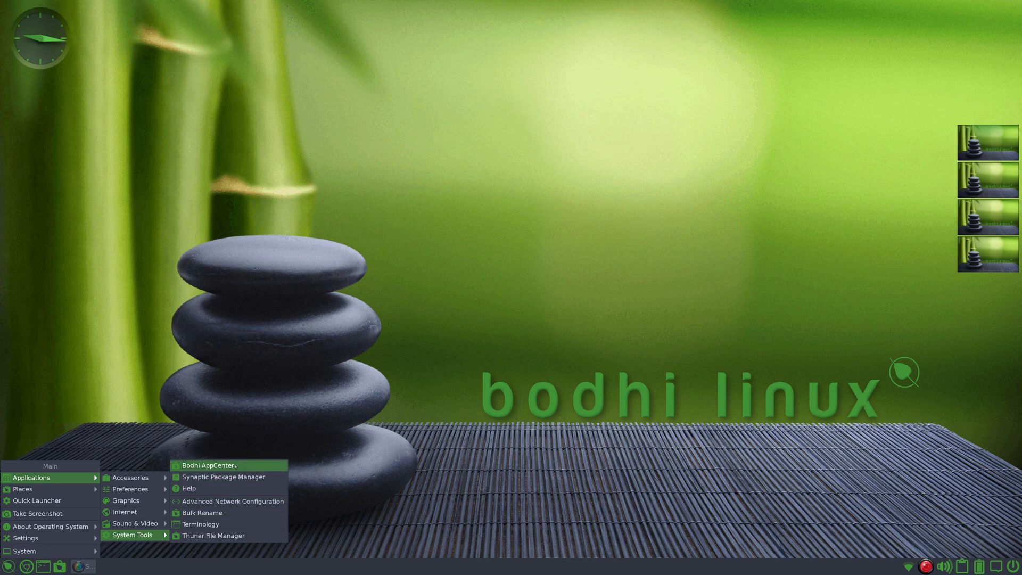
Launch Bodhi AppCenter, zoom in, select the apt install command, and open Burning Software.
click(207, 465)
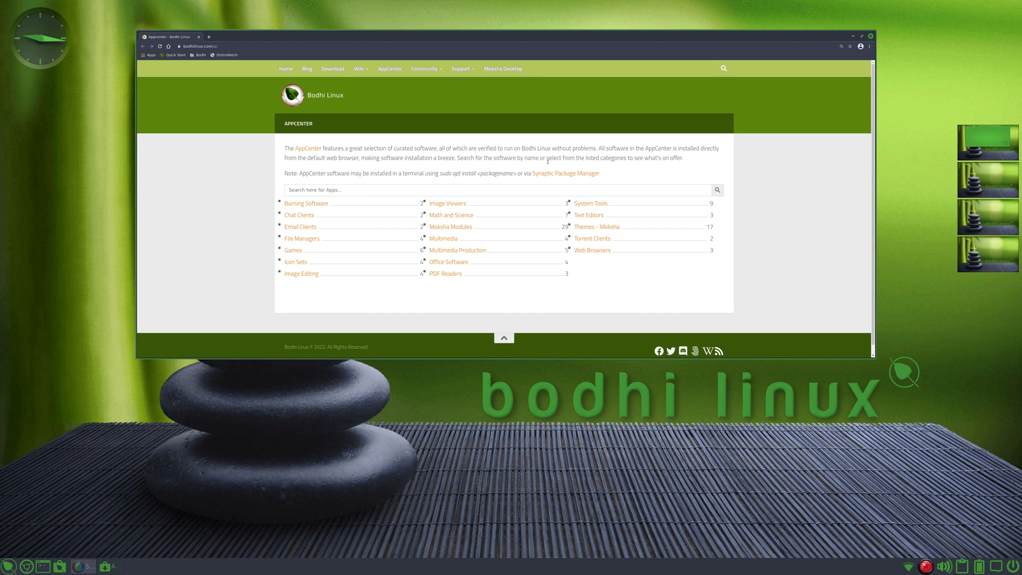
key(ctrl+plus)
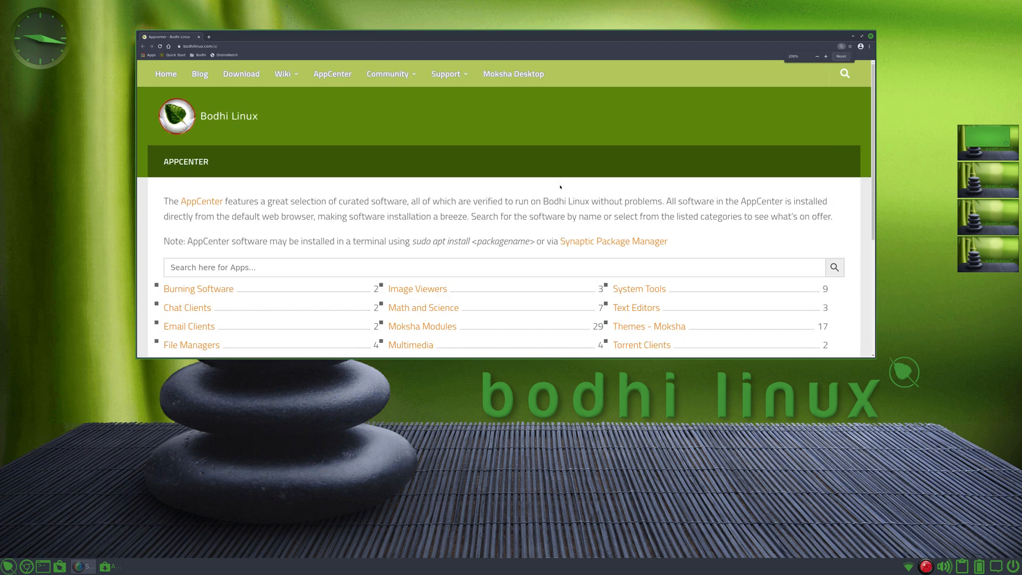
scroll(down, 3)
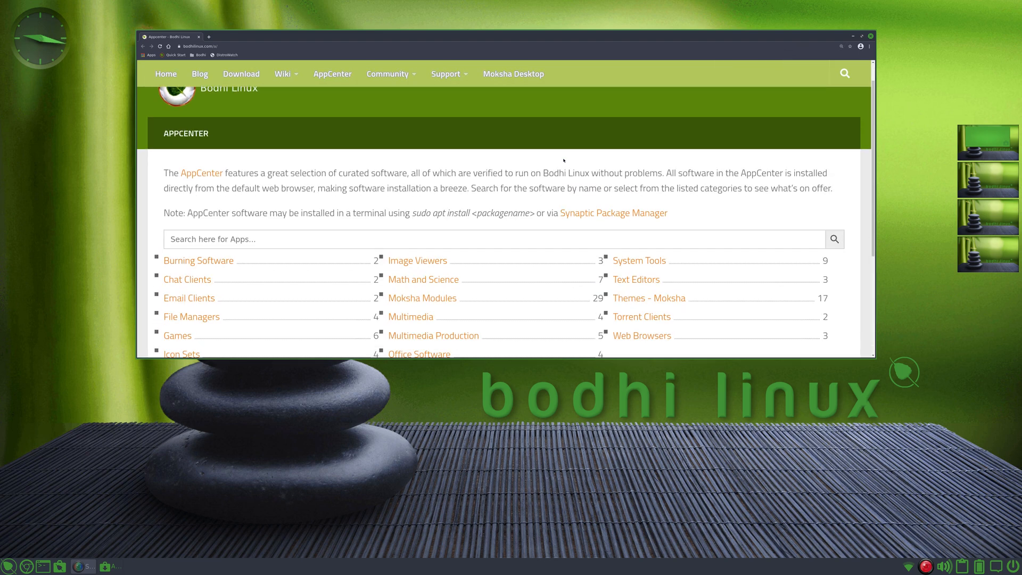
scroll(down, 3)
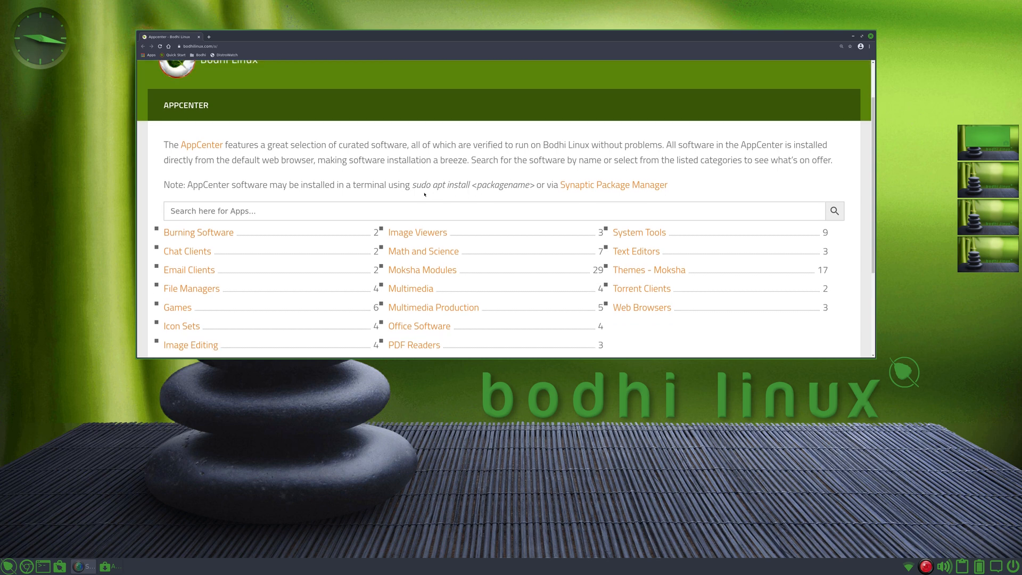
double_click(441, 184)
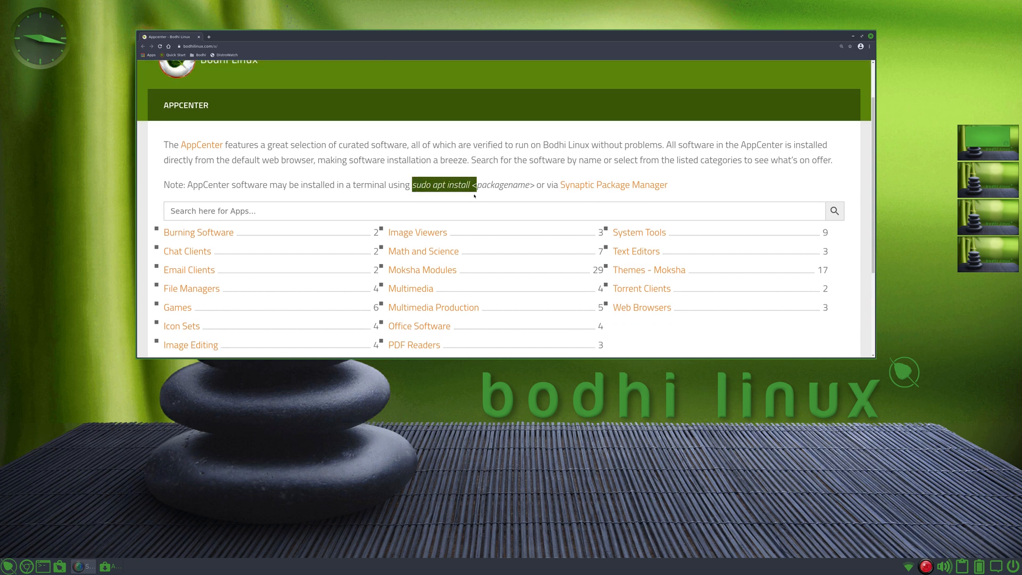
mouse_move(457, 227)
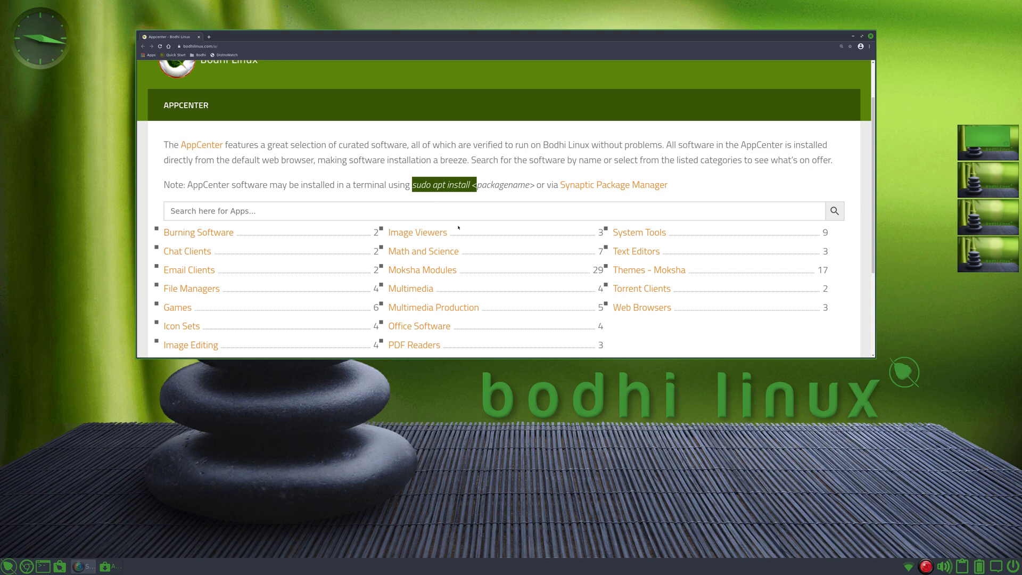
mouse_move(405, 282)
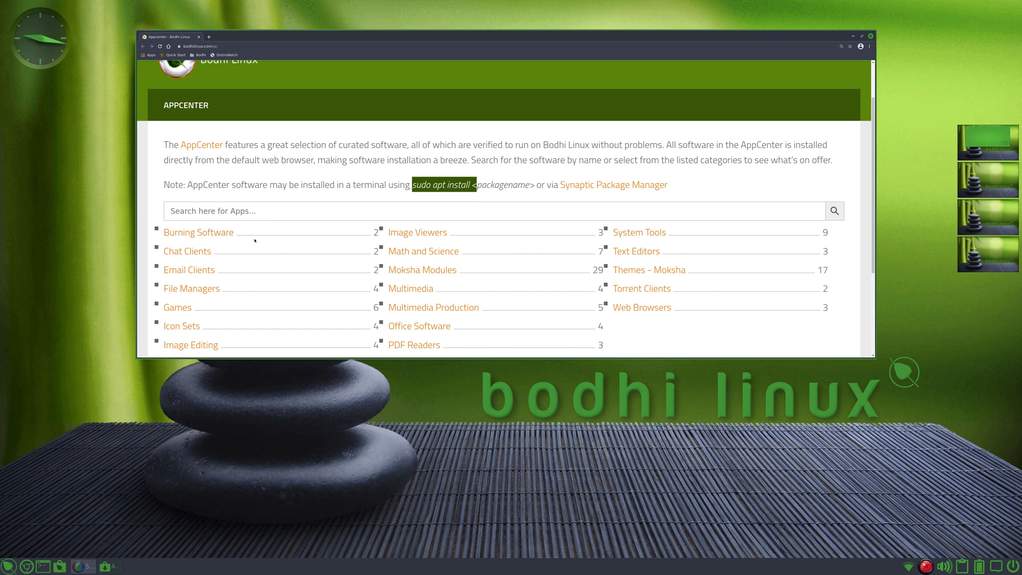
click(198, 232)
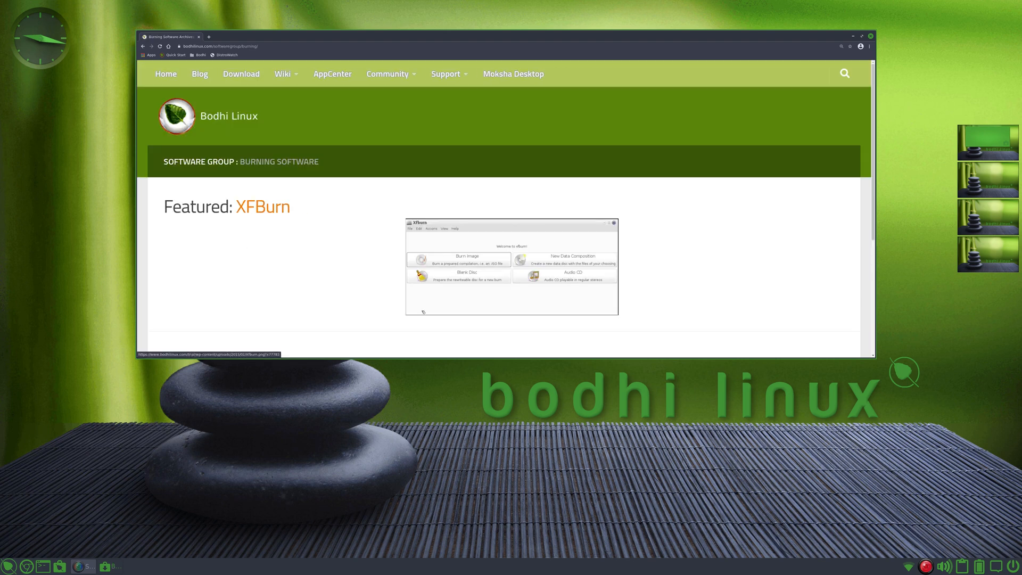
View Brasero's AppCenter page, then exit Chromium from its three-dot menu.
scroll(down, 3)
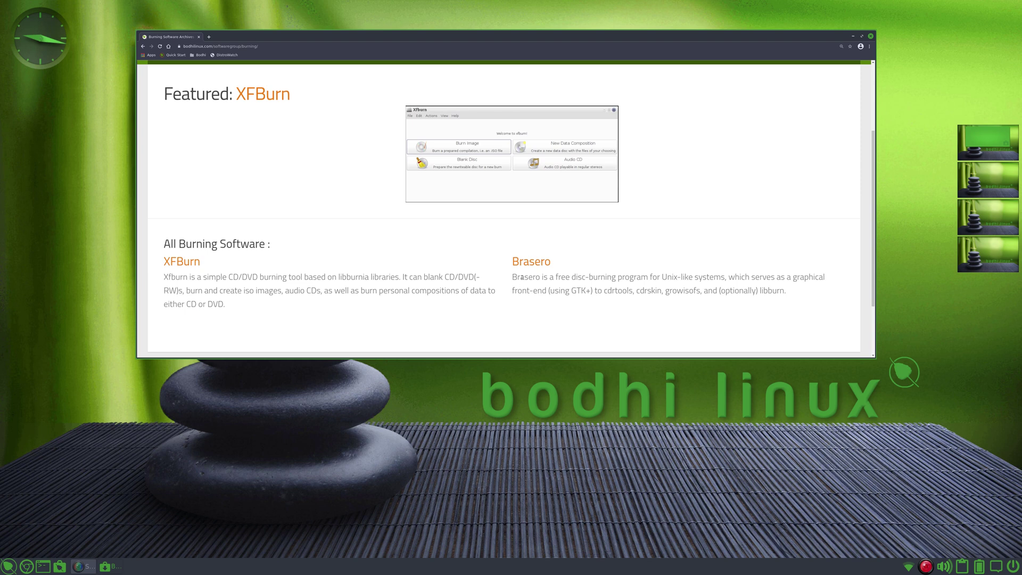
click(530, 261)
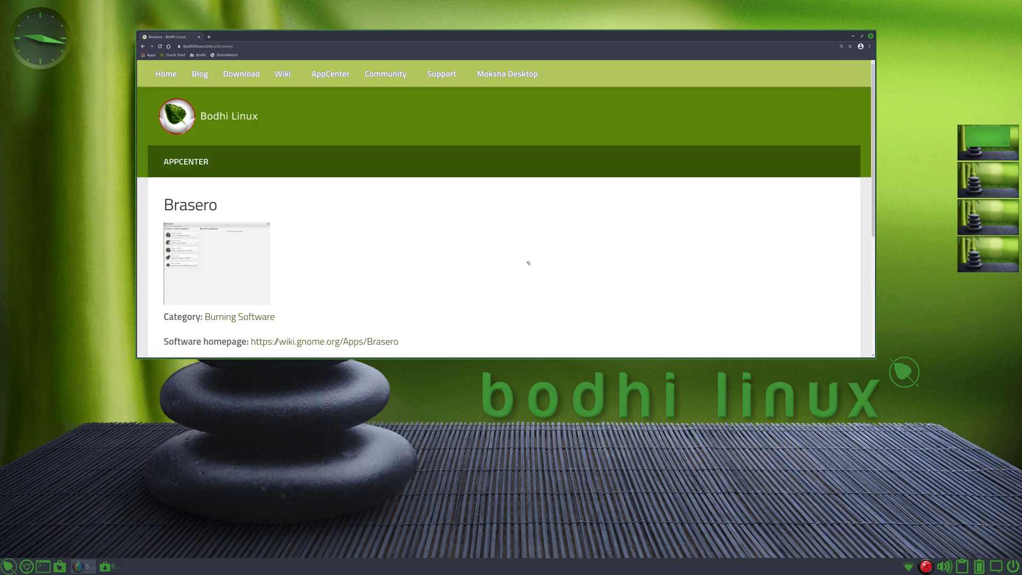
scroll(down, 3)
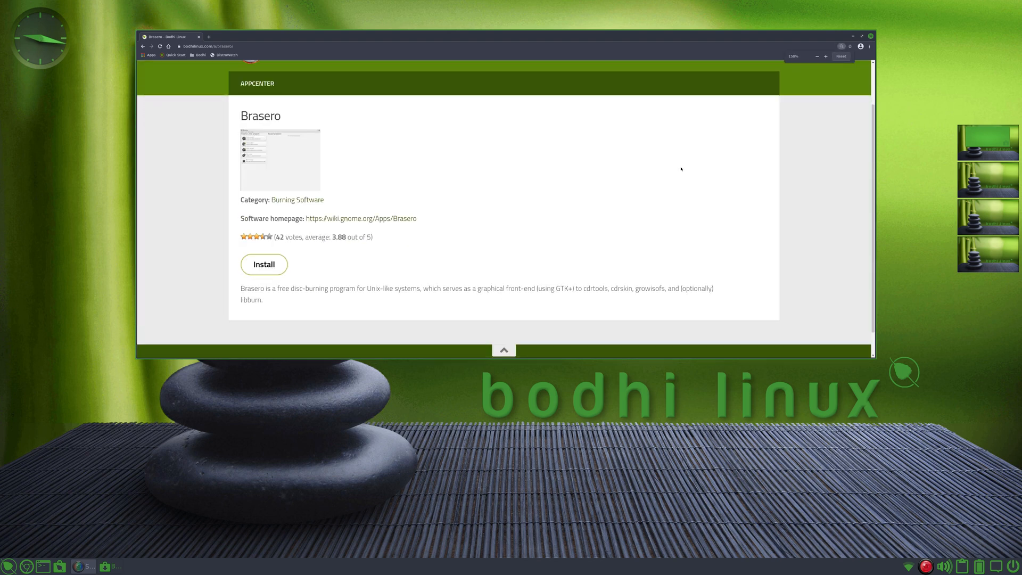
click(870, 47)
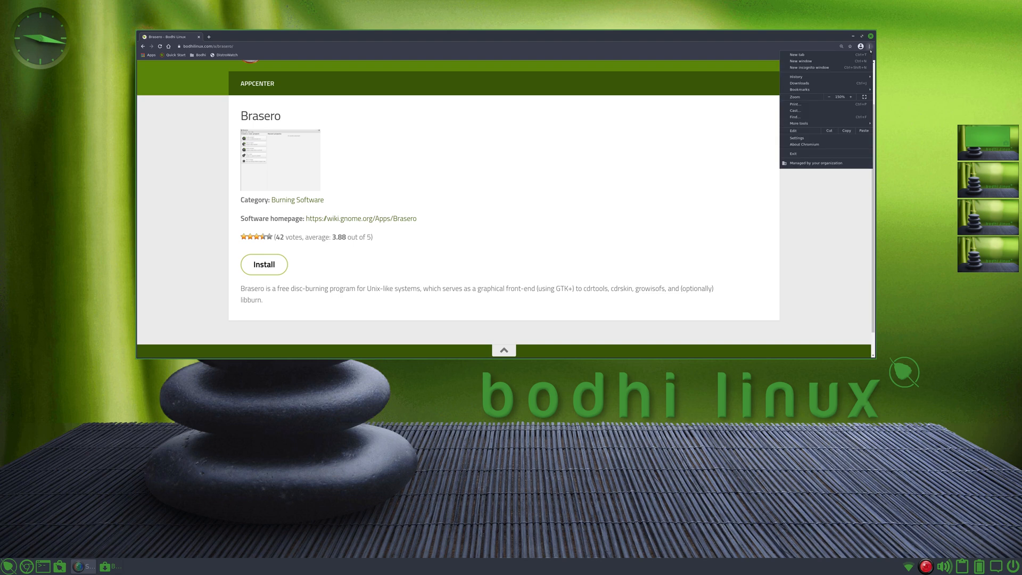
click(804, 144)
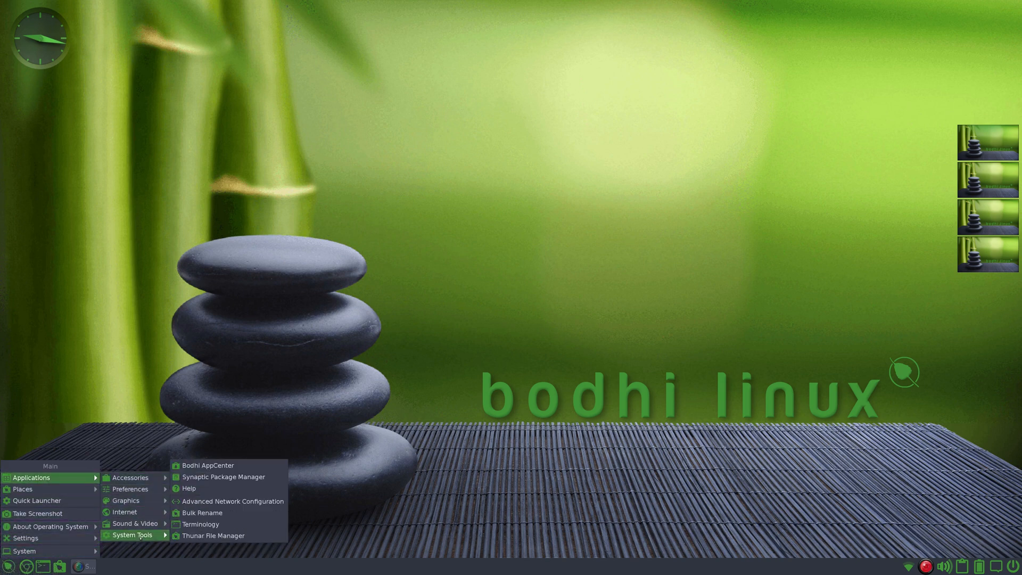
mouse_move(224, 477)
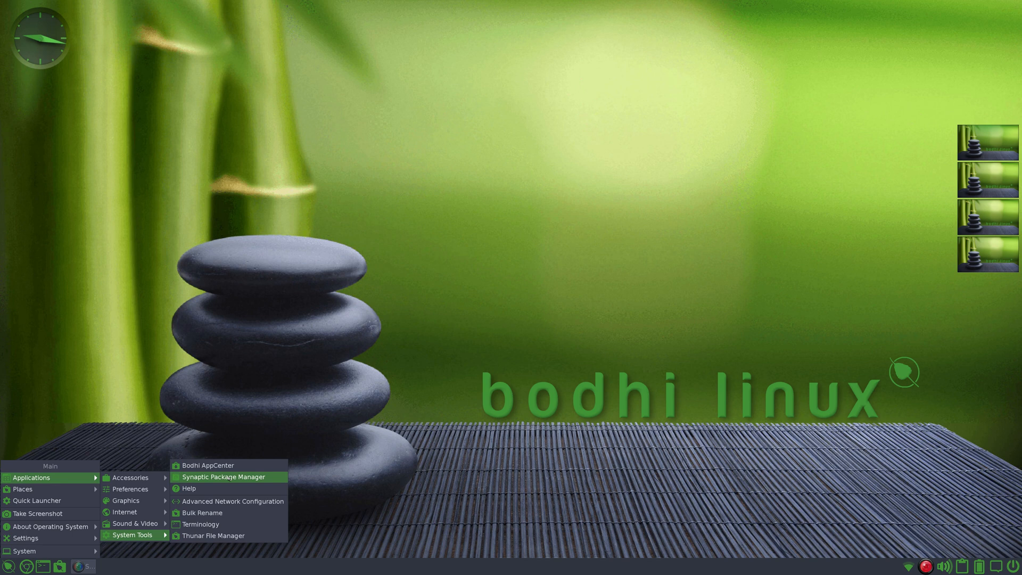
Launch Synaptic Package Manager from System Tools and authenticate with the password.
click(226, 477)
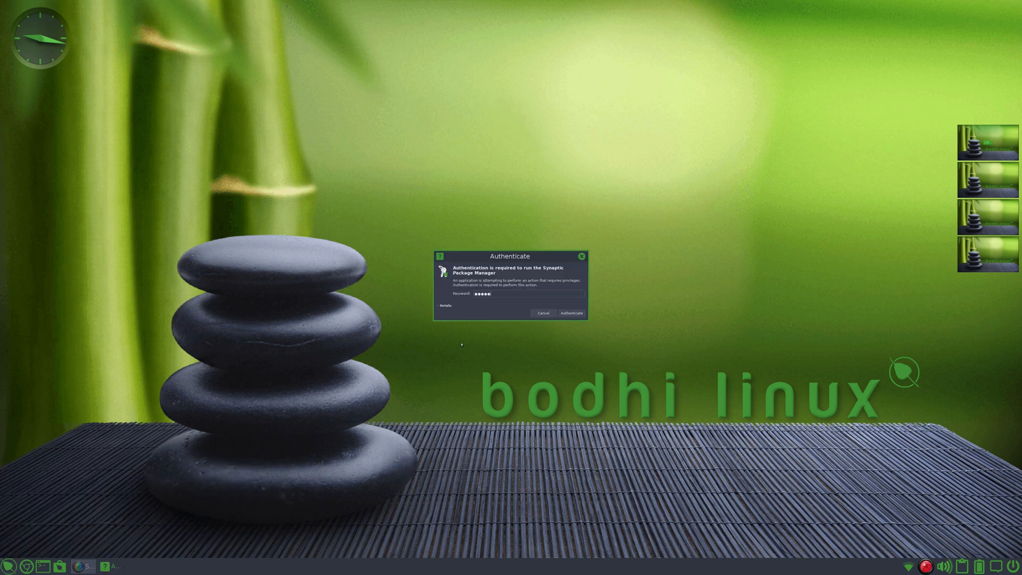
click(572, 313)
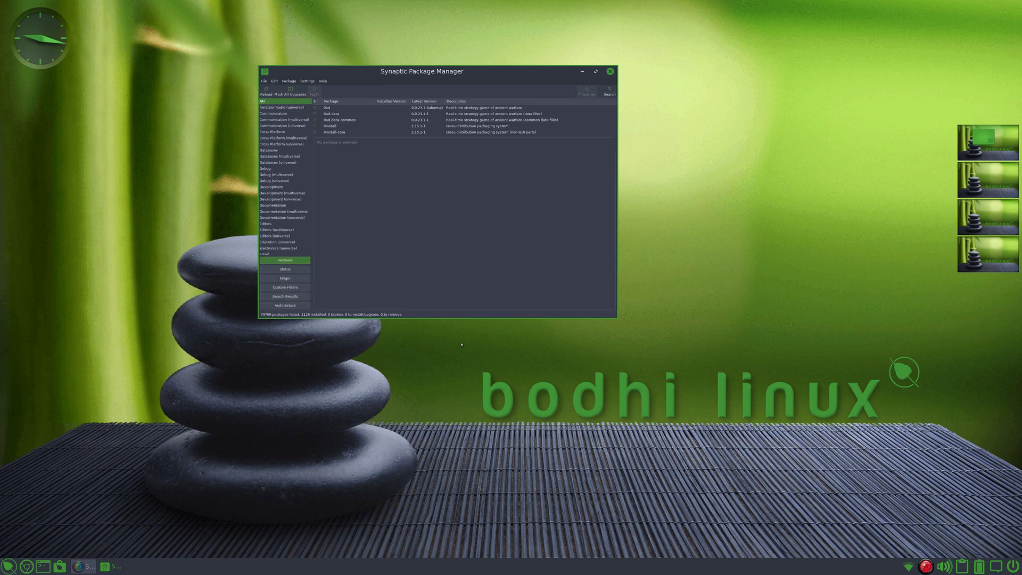
View and close Synaptic's About dialog (version 0.84.6), then open Settings > Repositories.
click(323, 80)
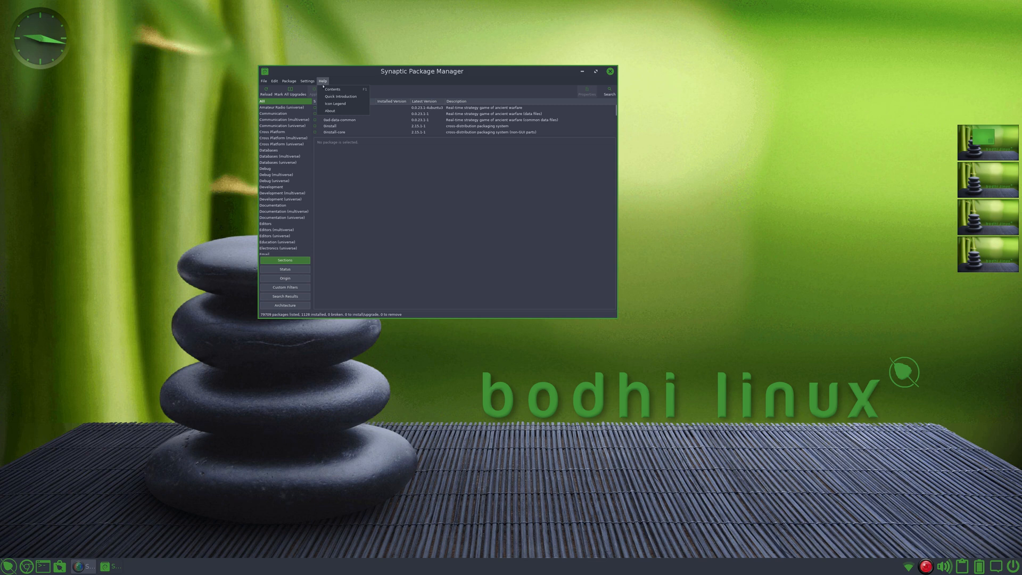
click(329, 110)
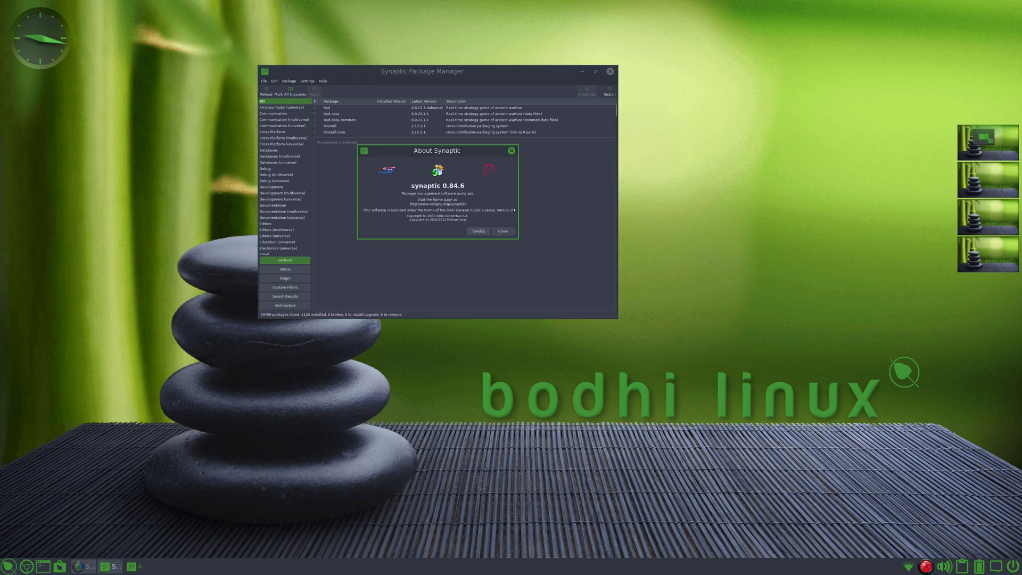
mouse_move(490, 178)
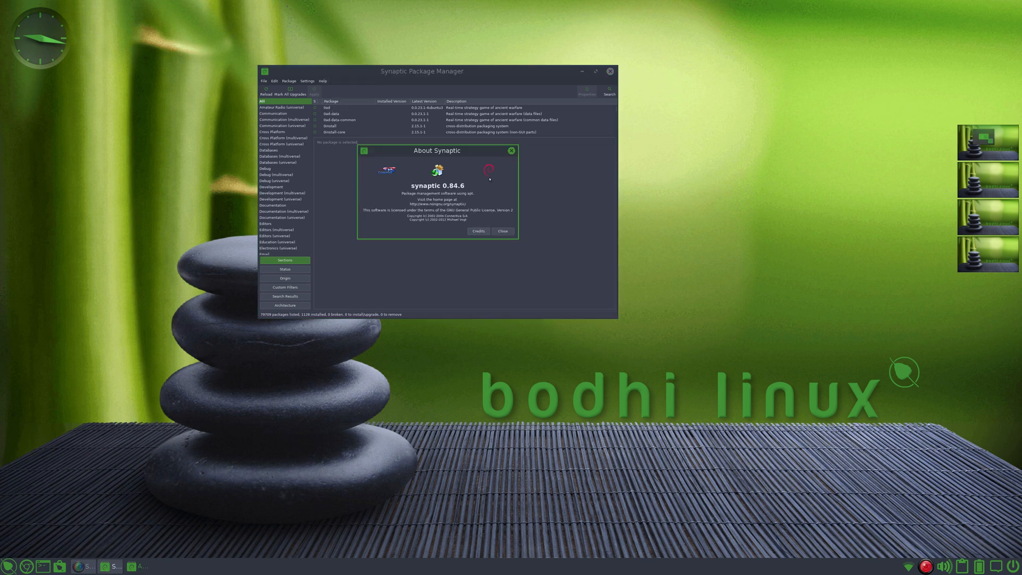
click(501, 231)
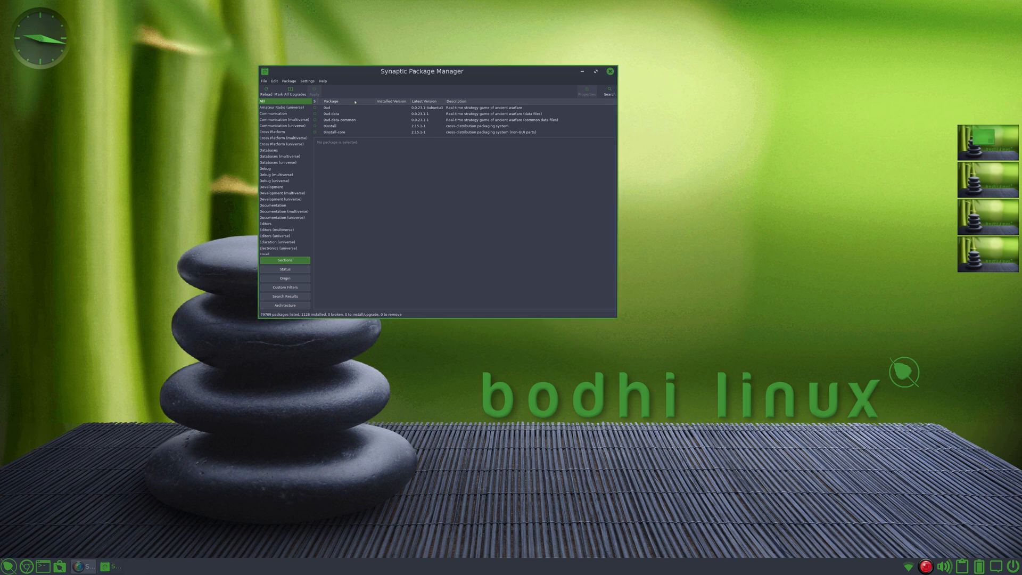
click(306, 80)
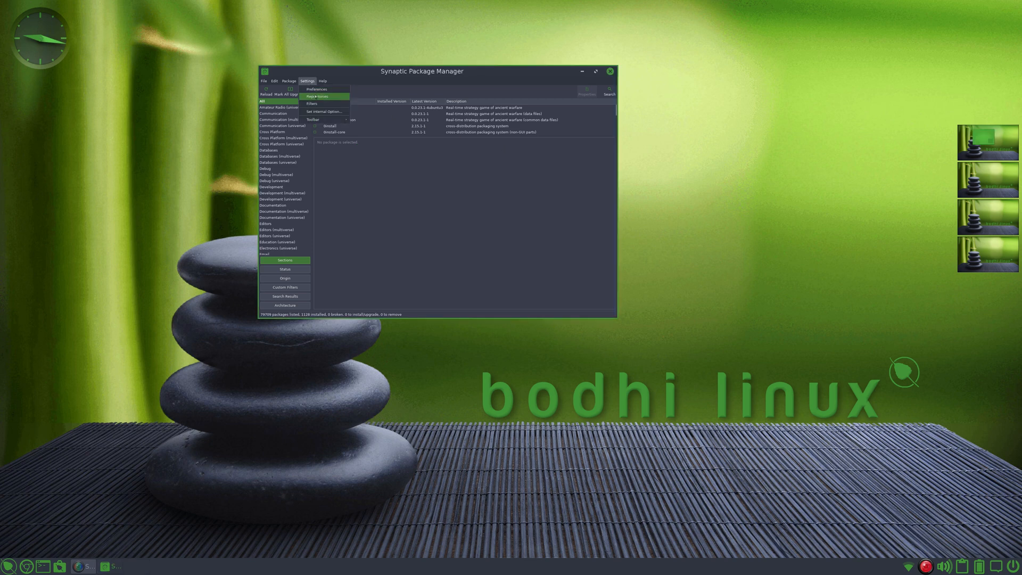
click(317, 96)
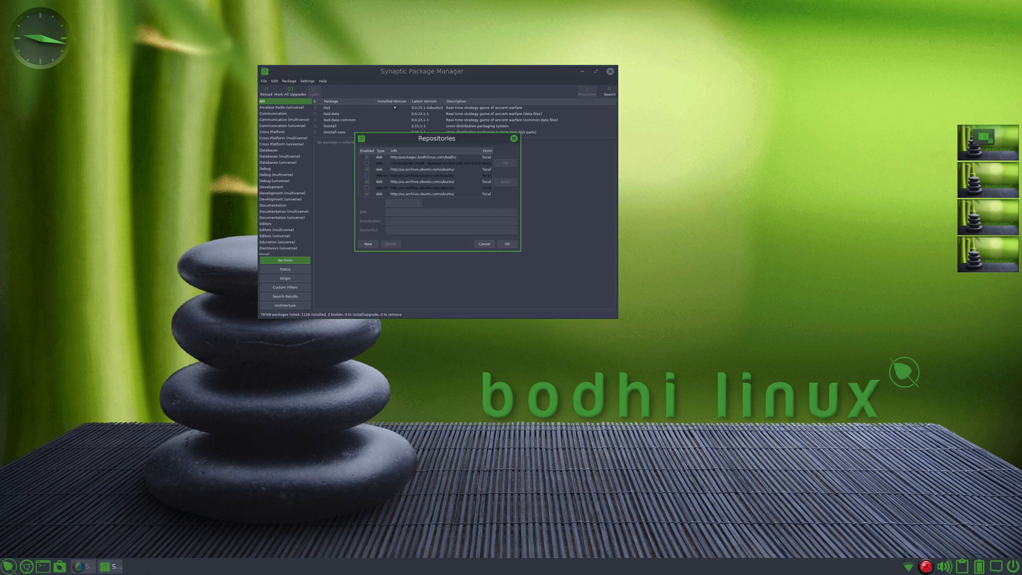
Review the package source entries listed in the Repositories dialog.
drag(436, 139, 743, 124)
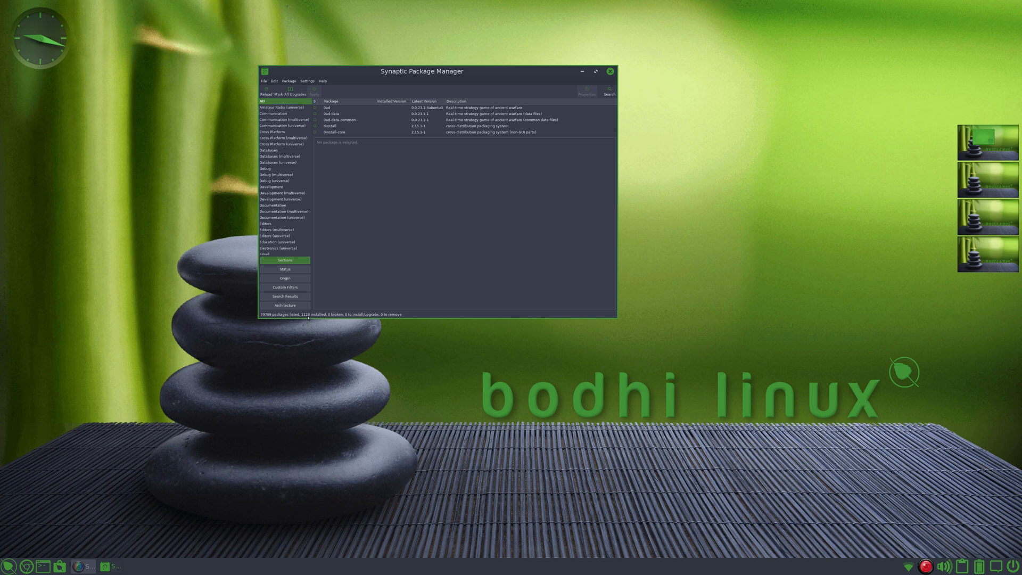
mouse_move(479, 213)
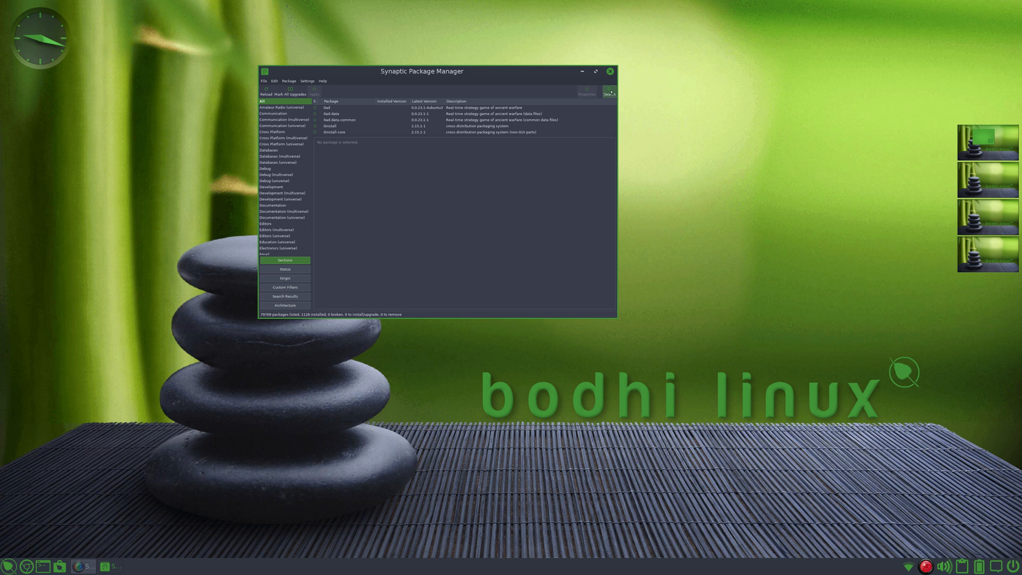
Skip the package search, view the 0ad strategy game's description, then close Synaptic.
click(608, 90)
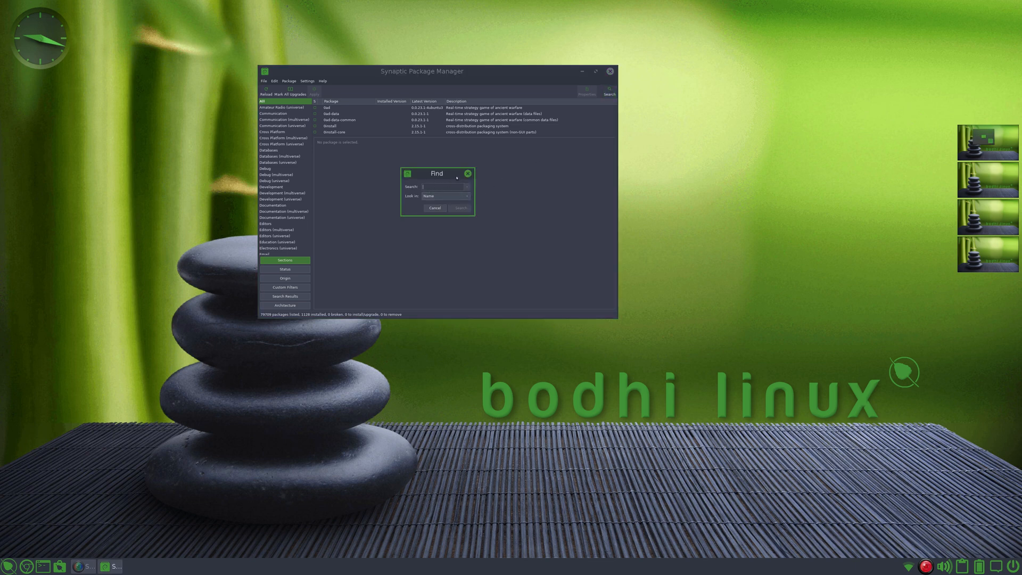
click(434, 208)
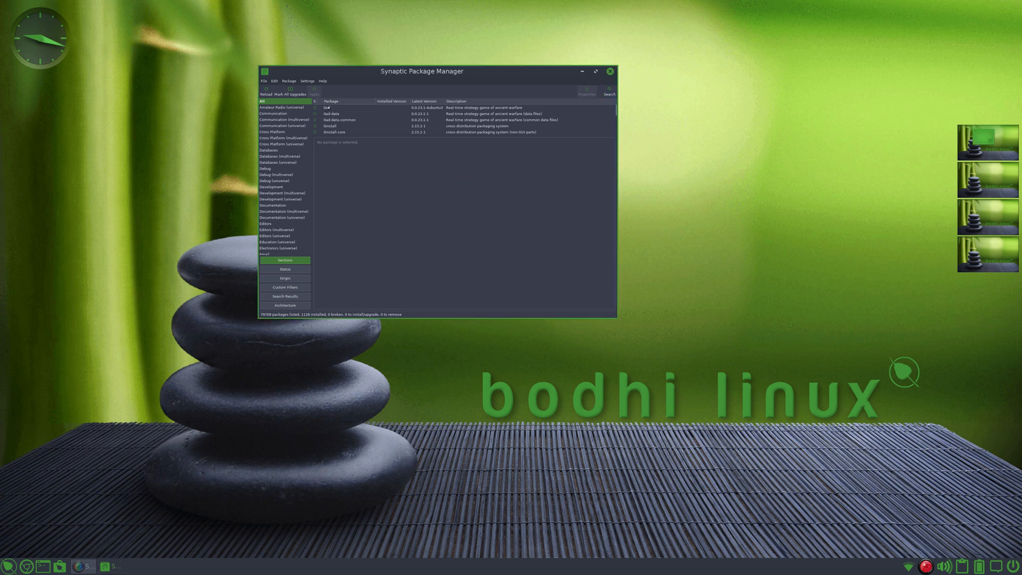
right_click(327, 107)
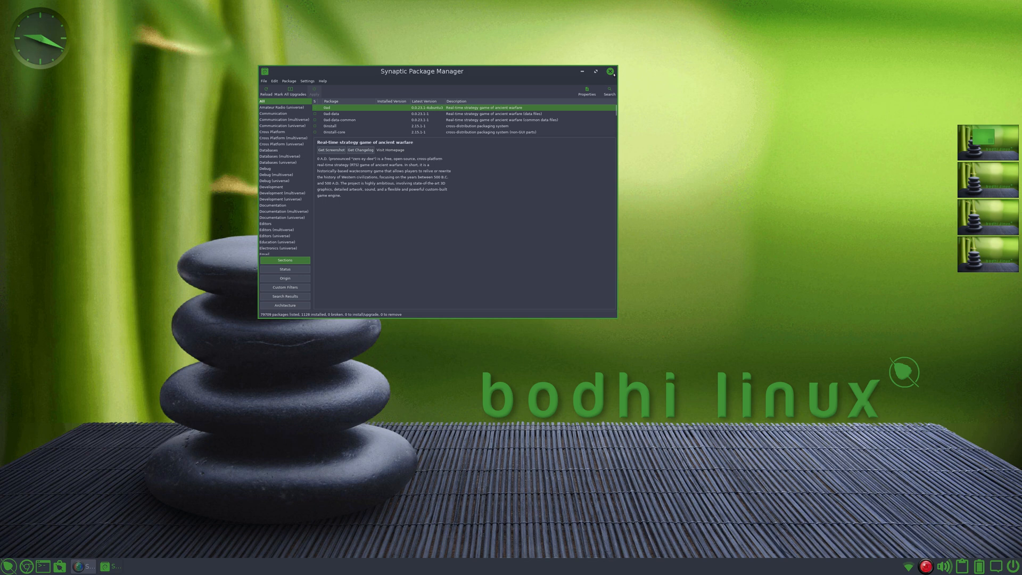
click(612, 71)
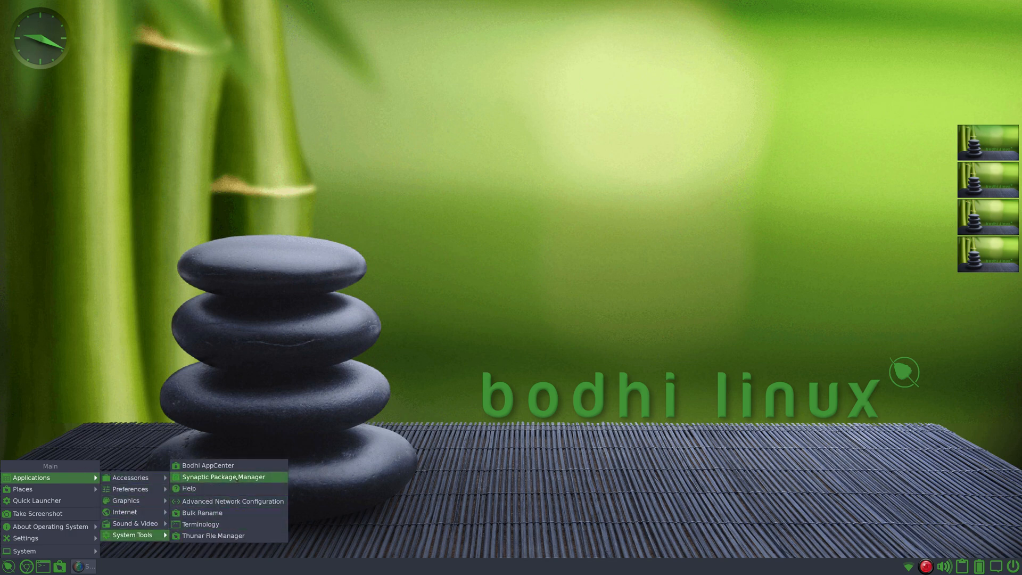
mouse_move(233, 500)
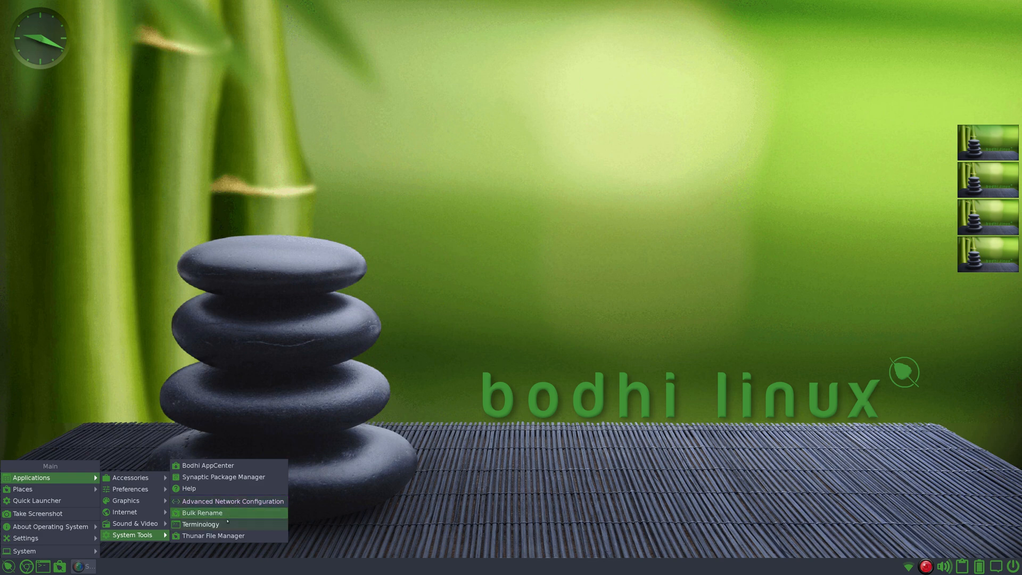
mouse_move(212, 535)
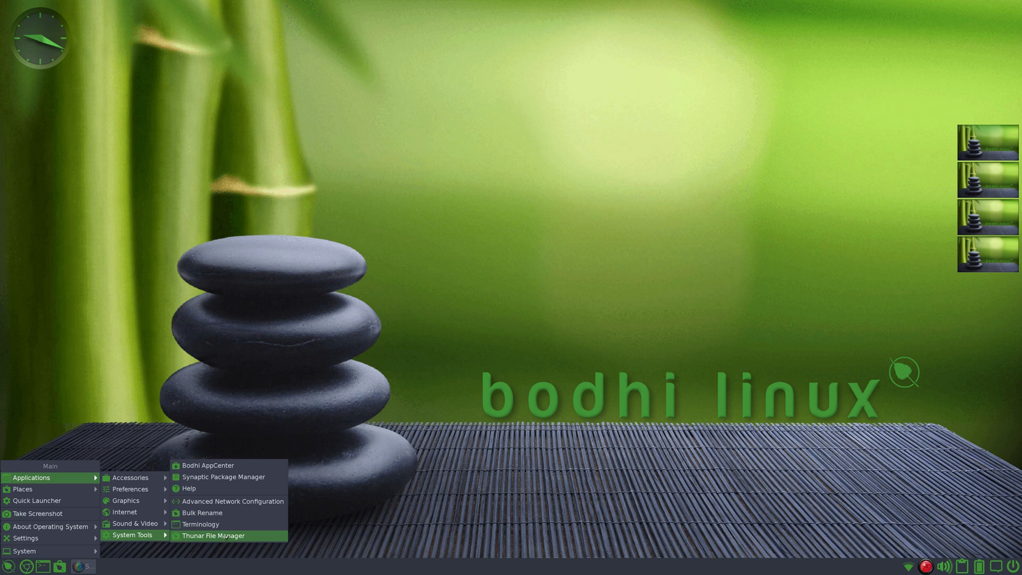
mouse_move(38, 512)
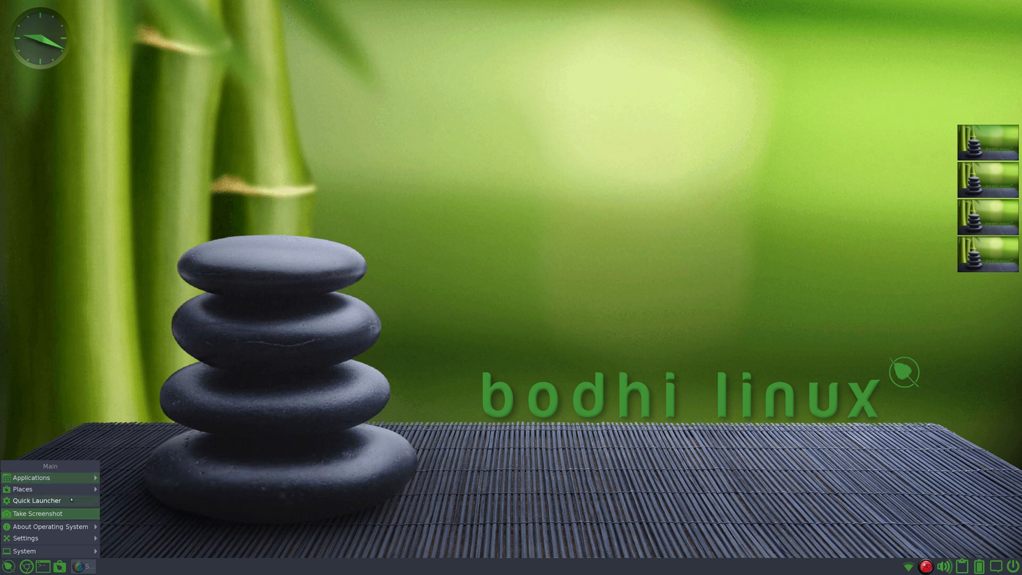
Show the main menu's Places submenu with Home and Desktop entries.
click(23, 489)
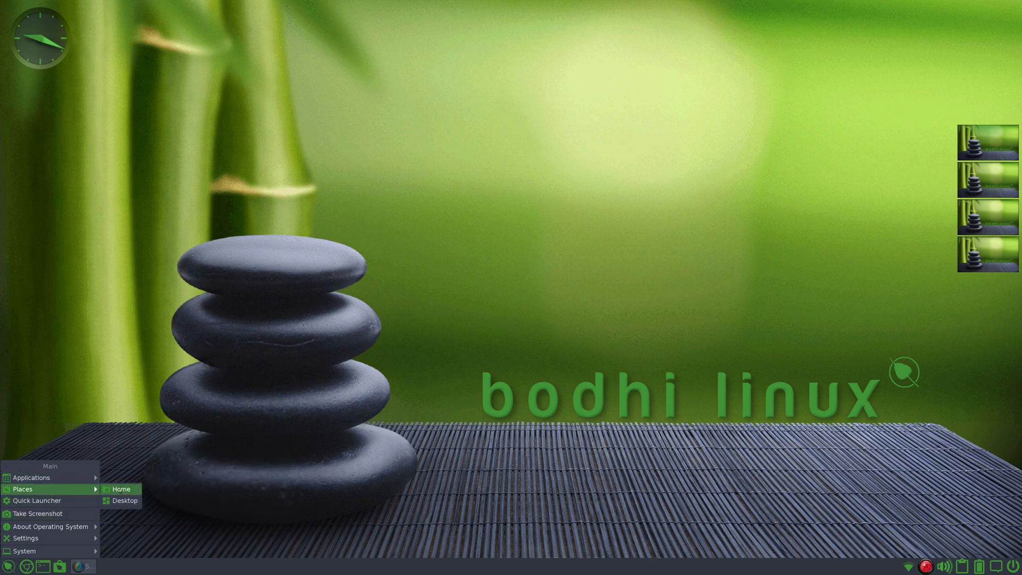
mouse_move(36, 501)
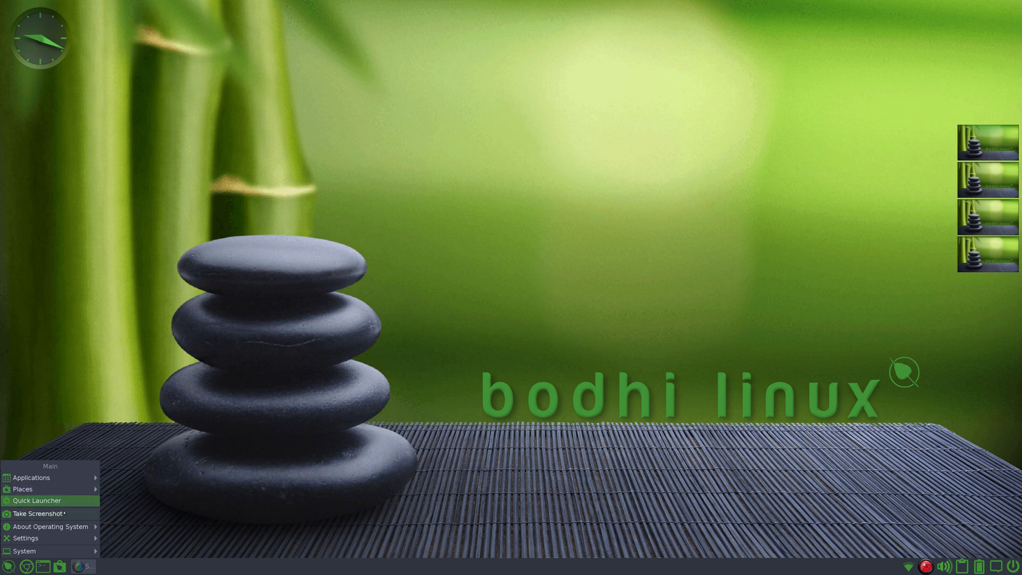
mouse_move(37, 514)
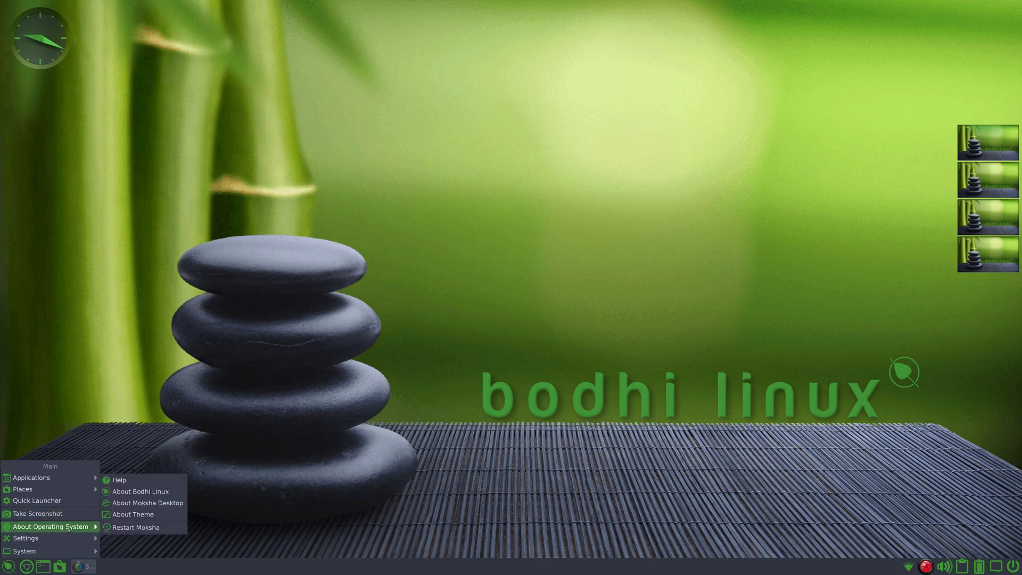
mouse_move(140, 491)
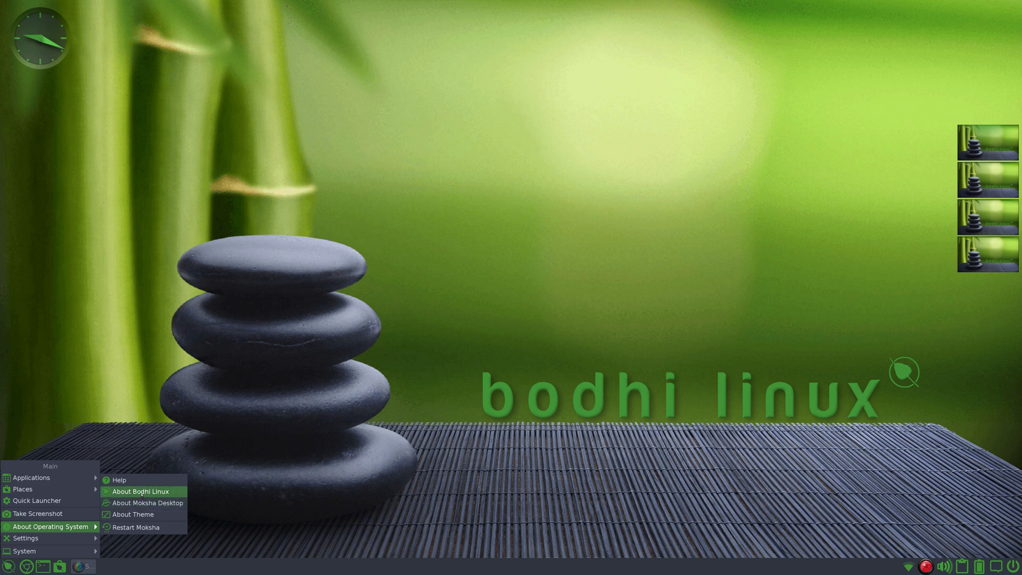
mouse_move(148, 503)
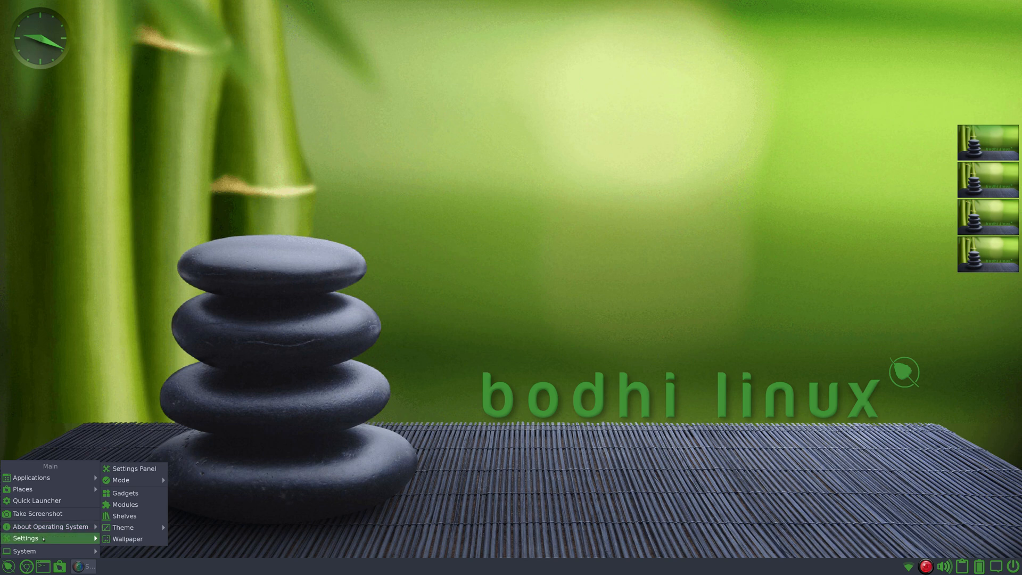
mouse_move(121, 480)
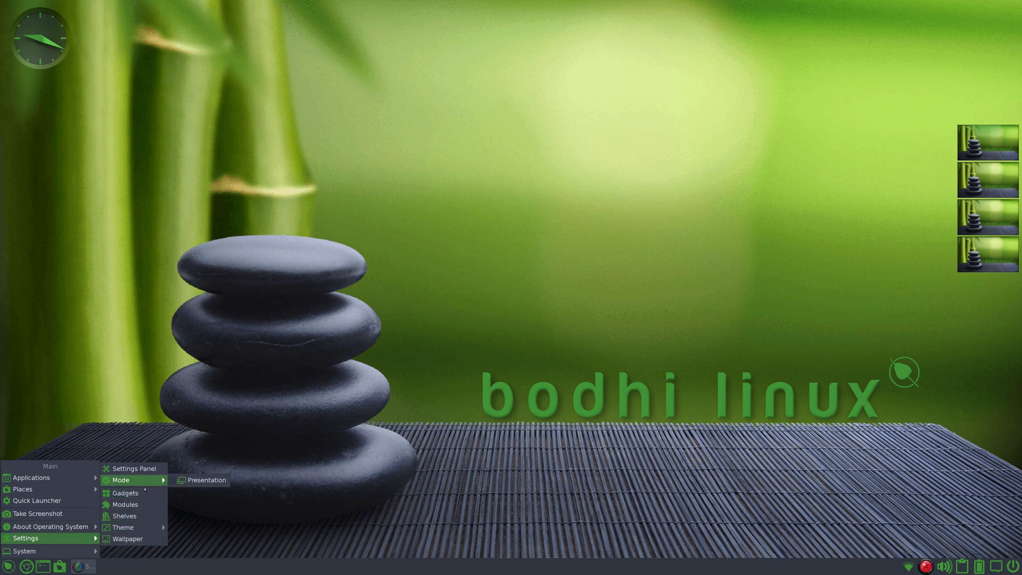
mouse_move(127, 539)
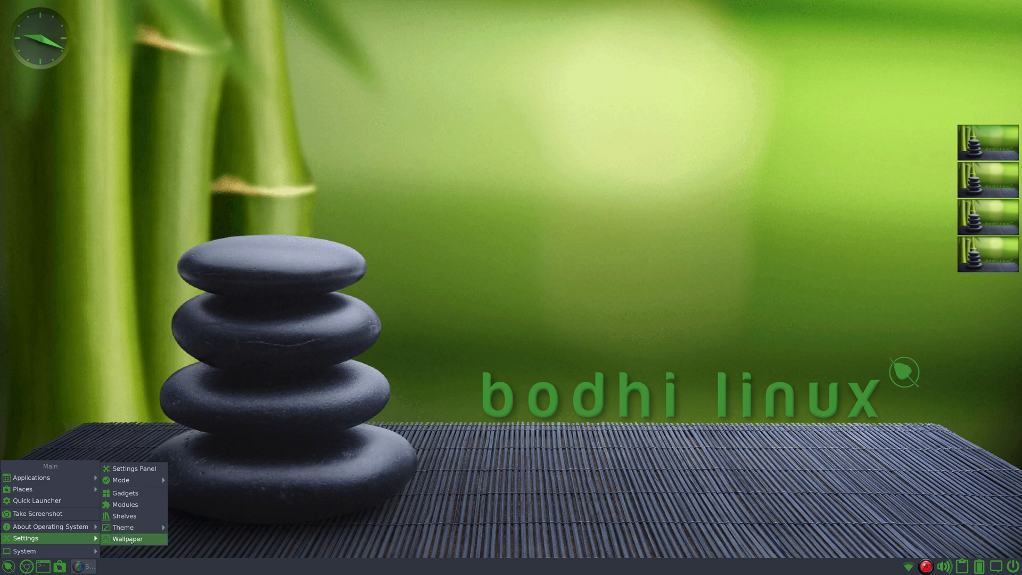
Close Wallpaper Settings and show the System submenu with Lock, Log Out and Power Off.
click(125, 538)
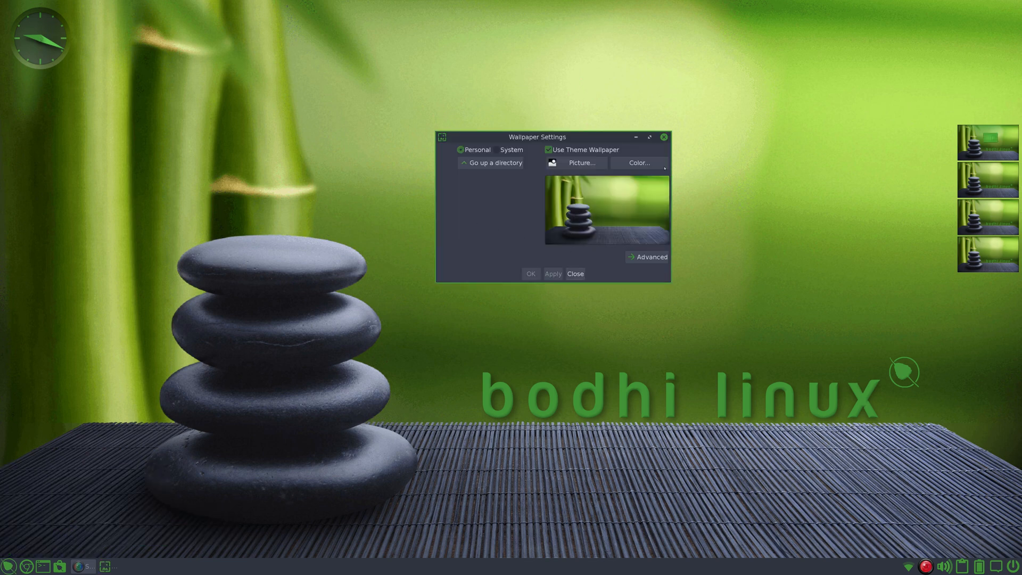
click(575, 273)
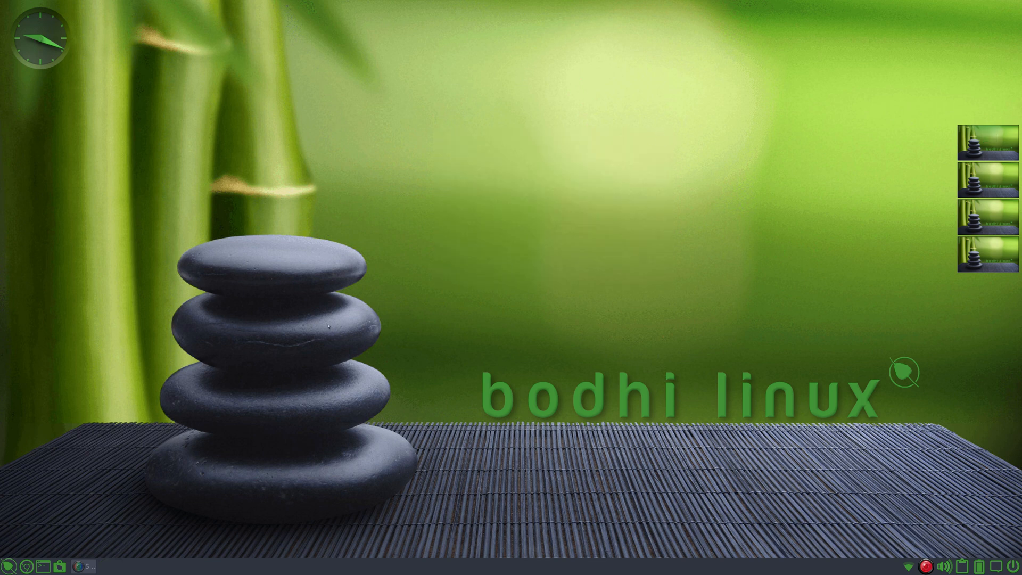
click(7, 566)
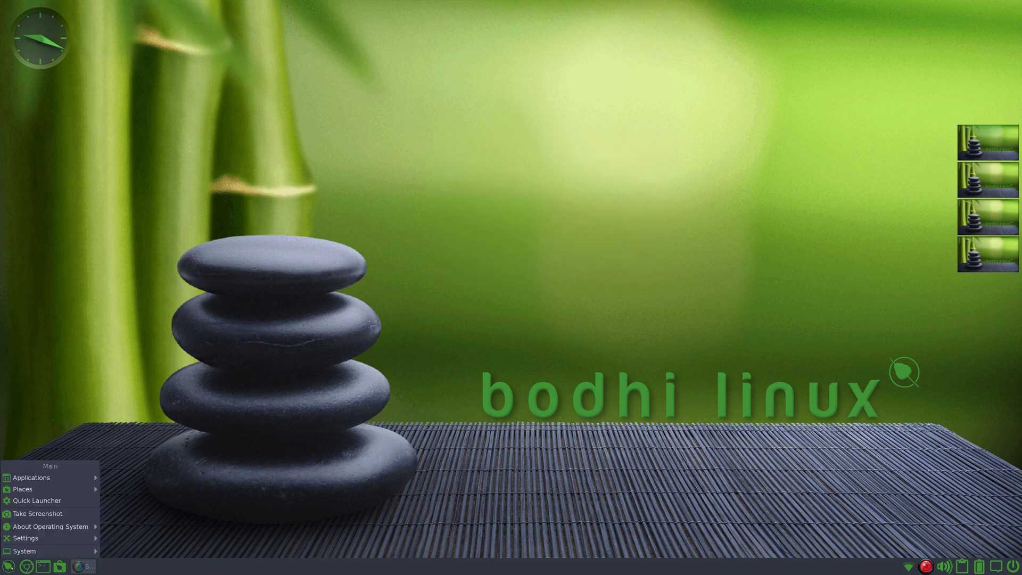
click(51, 526)
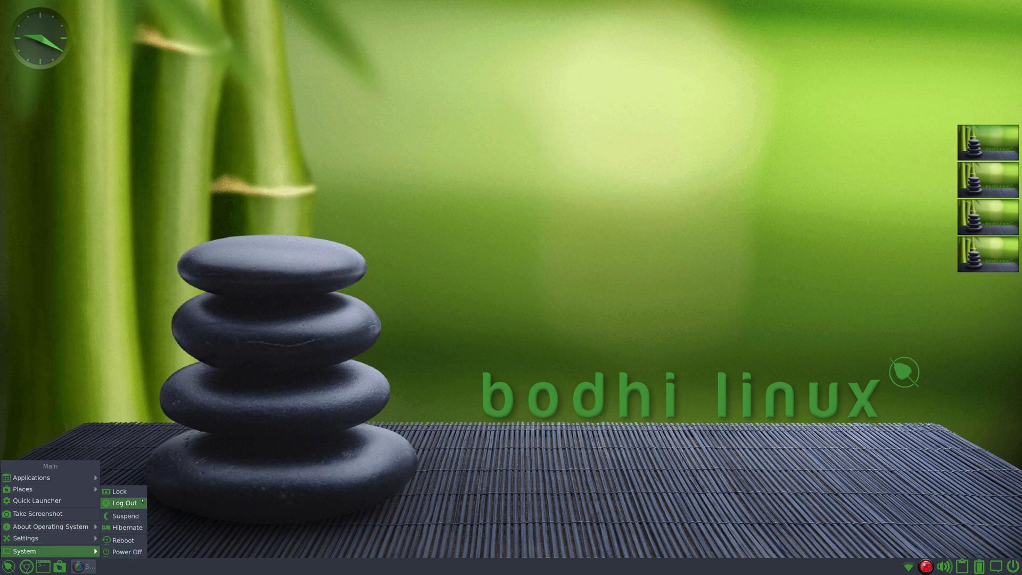
mouse_move(120, 491)
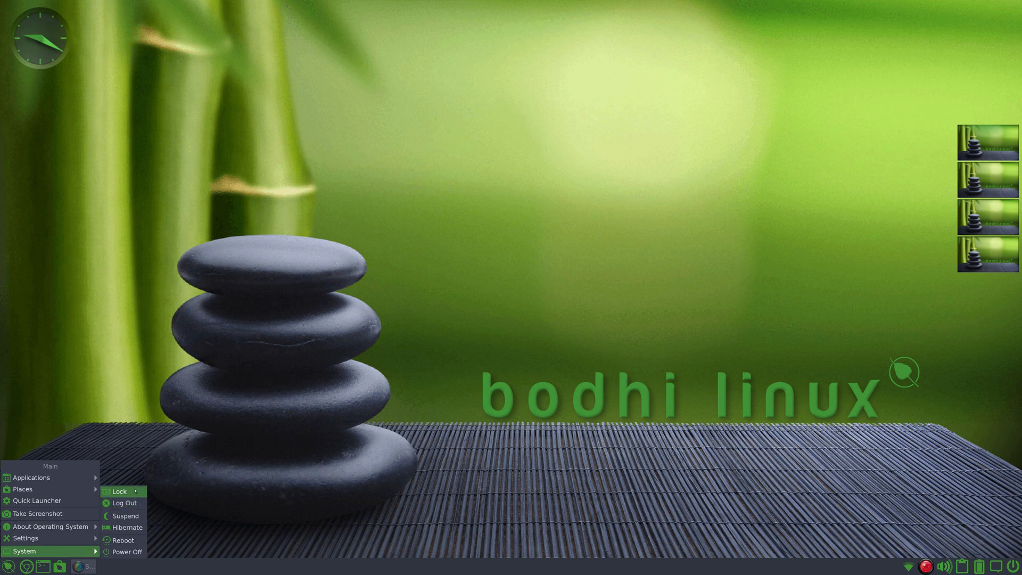
mouse_move(123, 540)
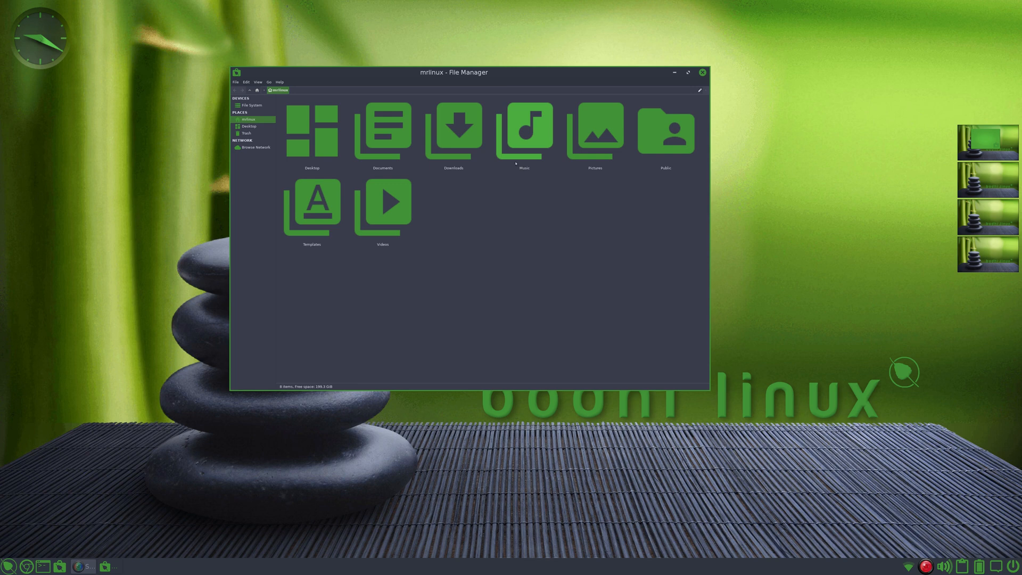
View Thunar's About dialog, select its version number, then close it.
click(279, 82)
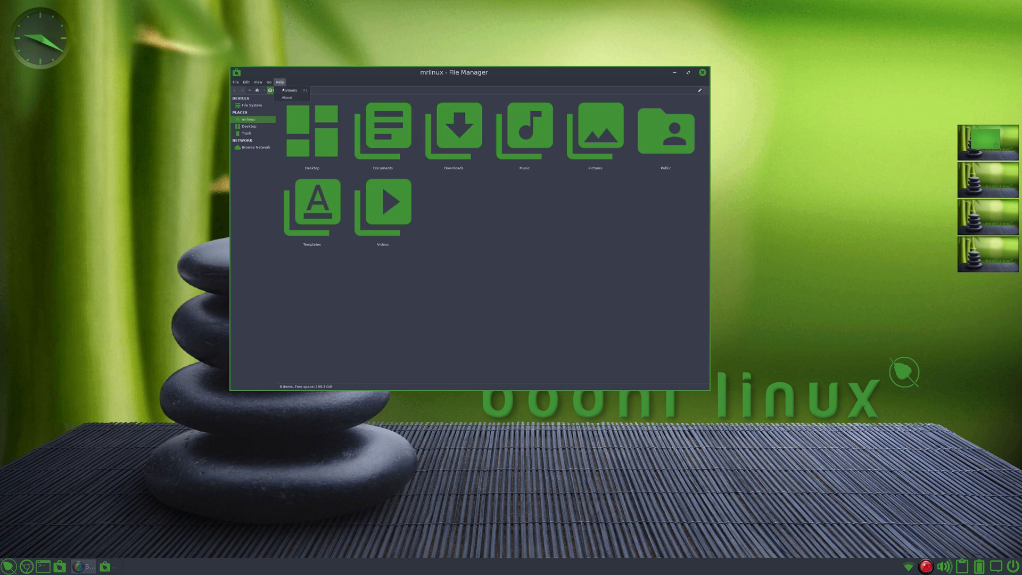
click(287, 97)
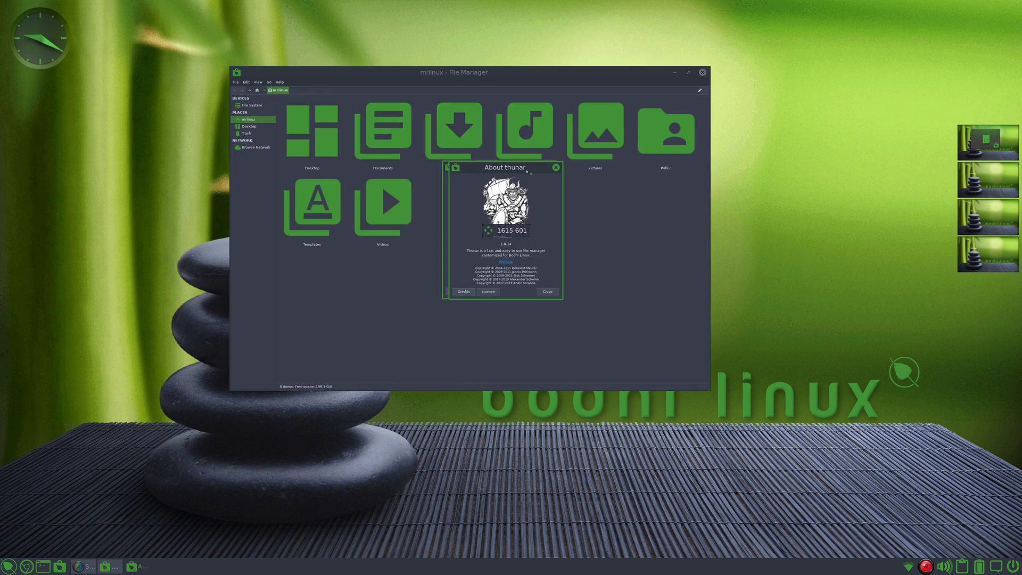
drag(504, 167, 805, 157)
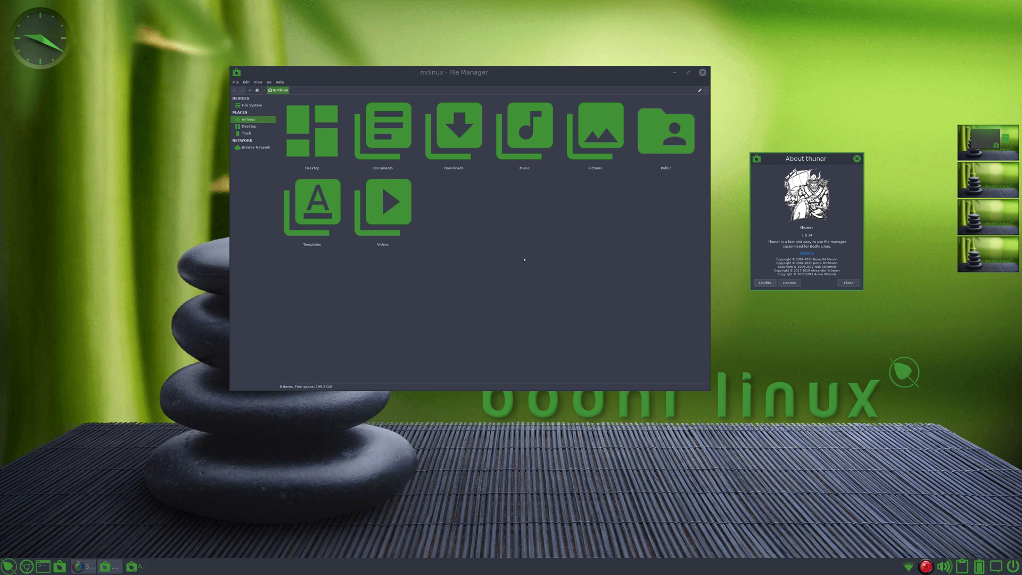
mouse_move(518, 256)
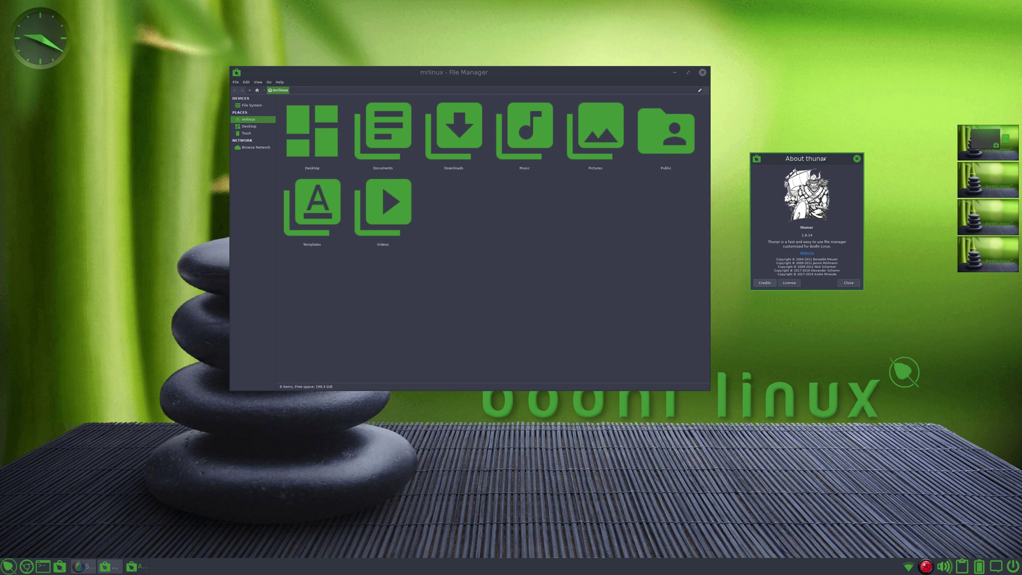
double_click(805, 227)
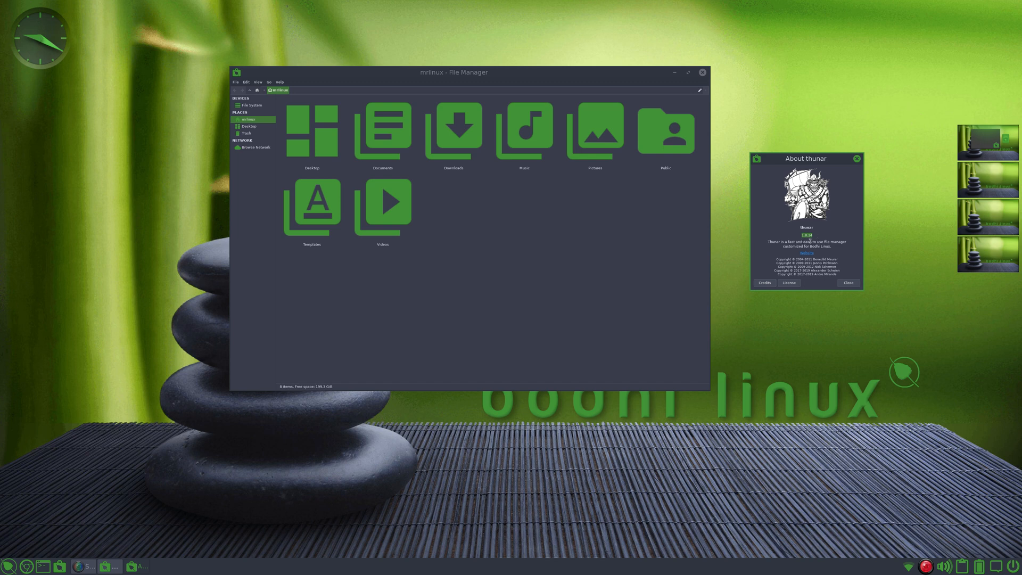
click(848, 283)
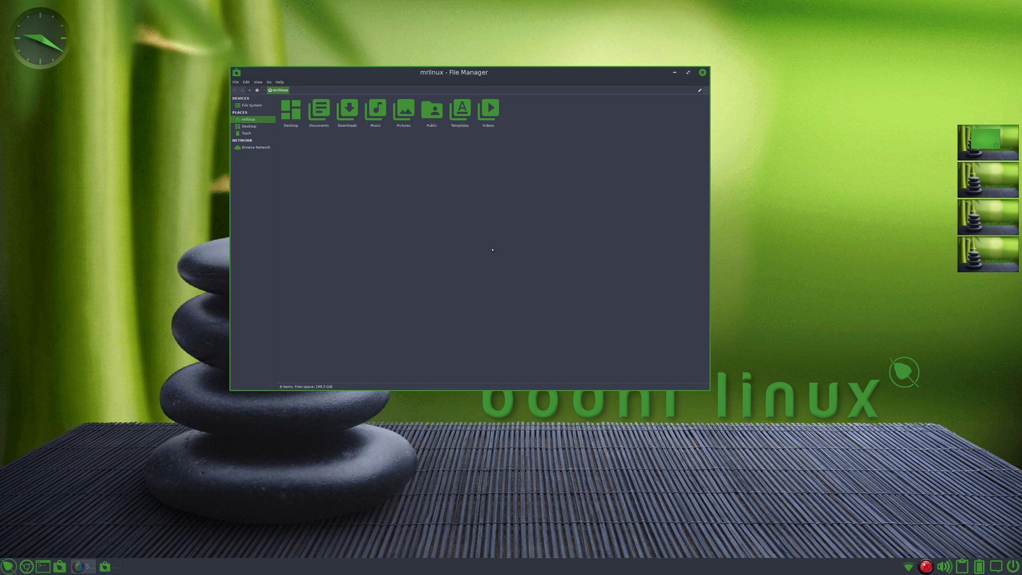
mouse_move(502, 260)
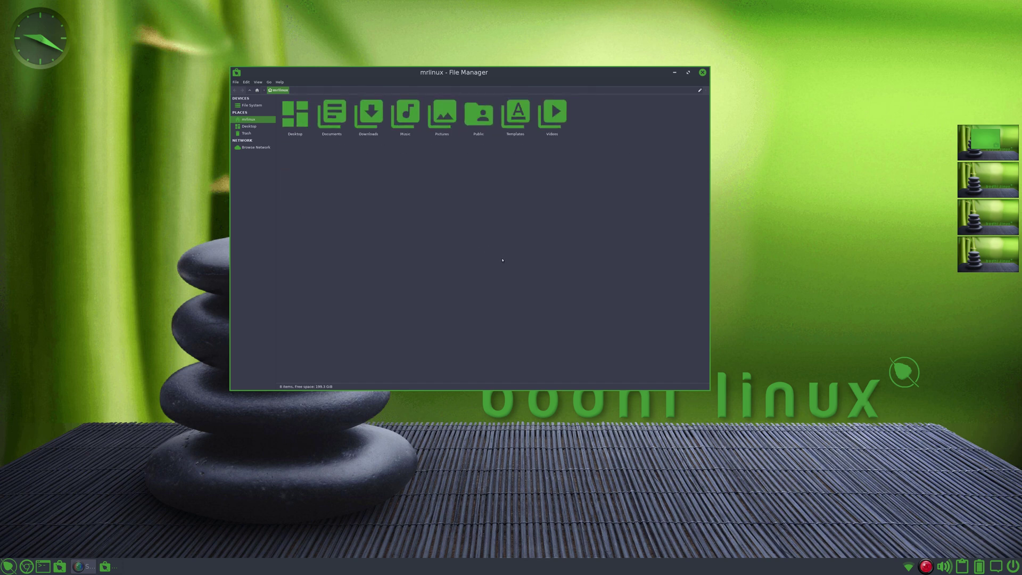
Review Thunar's Preferences, including the Behavior tab, then close the dialog.
click(255, 82)
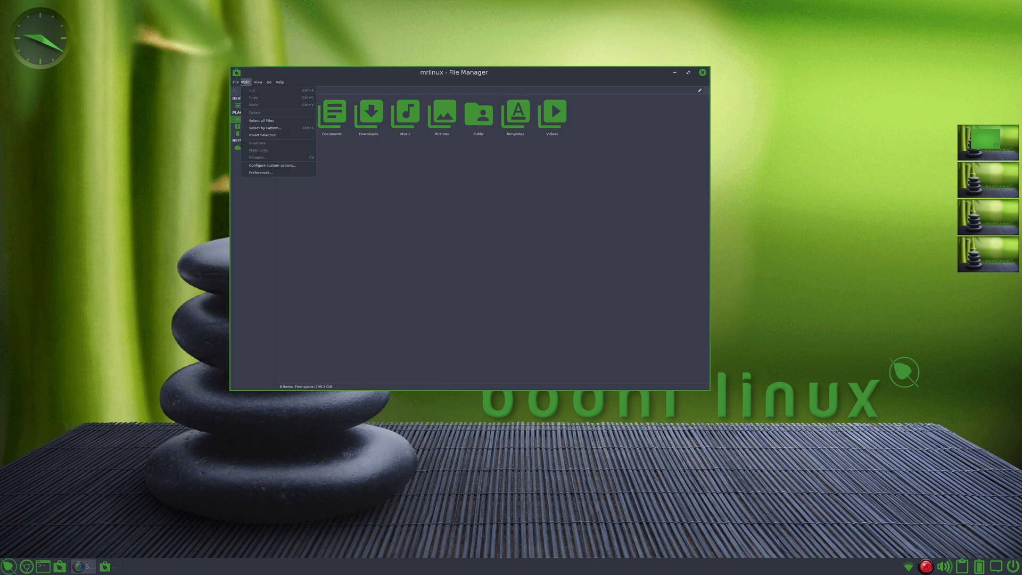
click(260, 172)
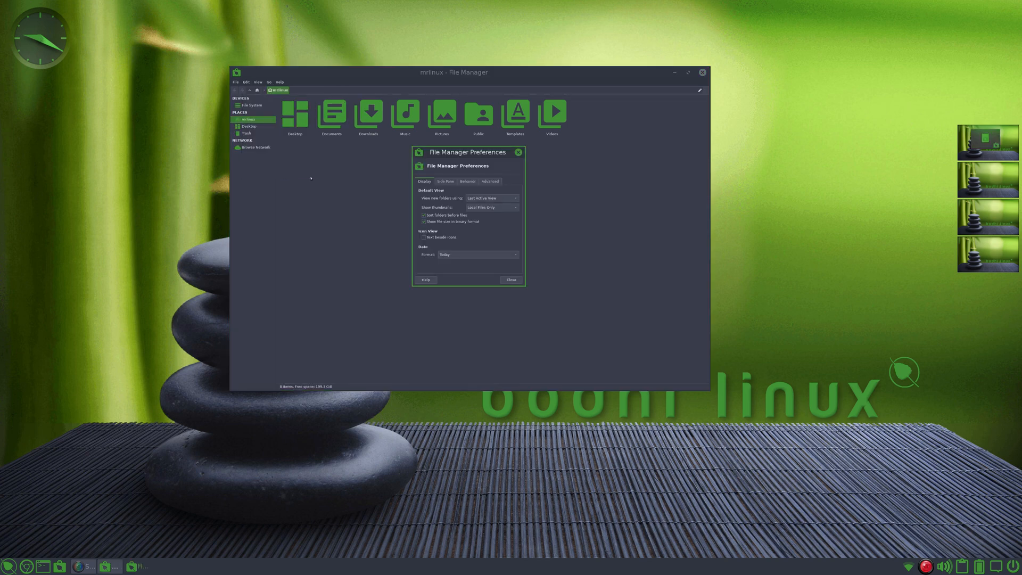
click(468, 181)
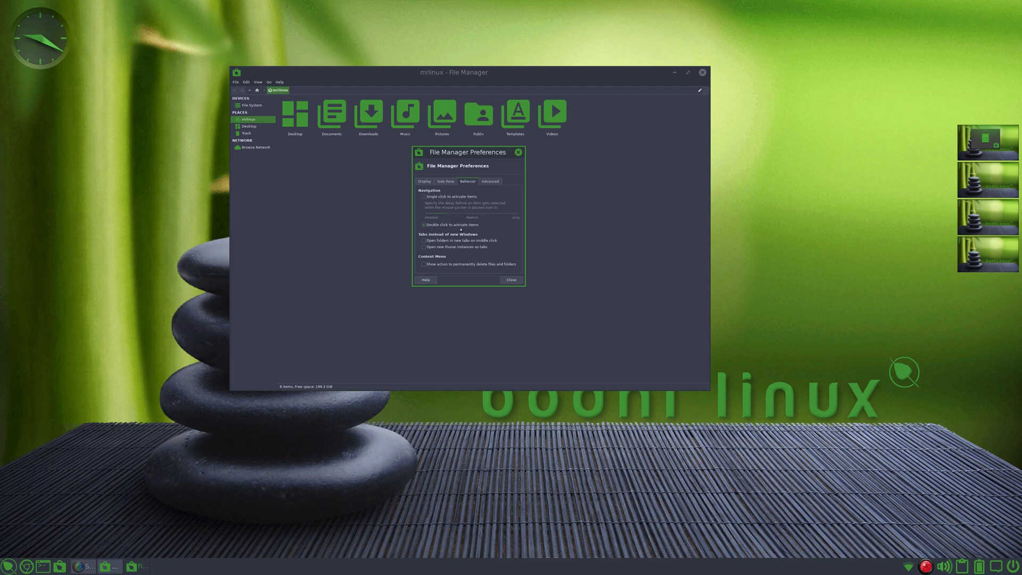
click(511, 280)
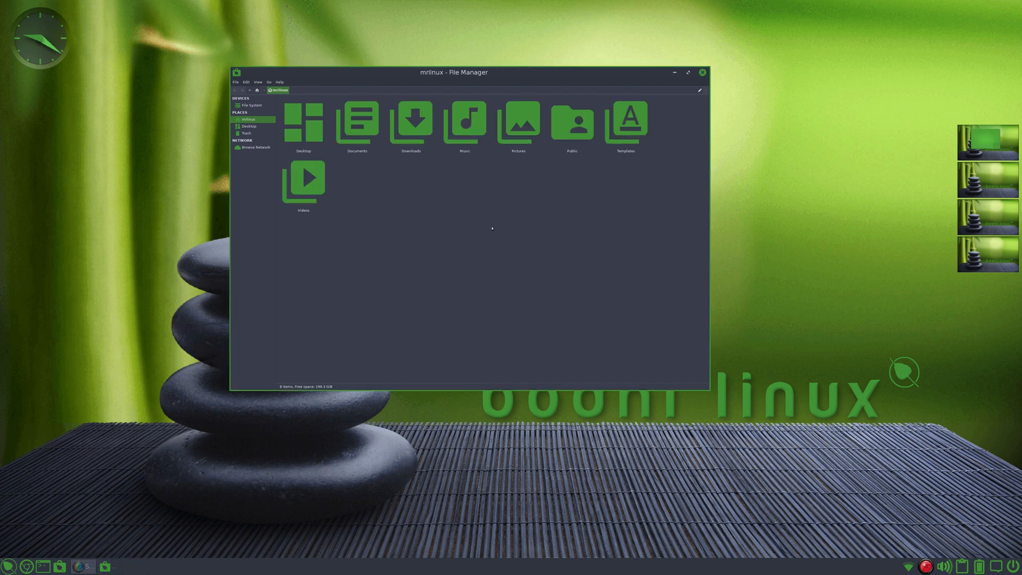
Open Pictures, then WallPaper, and select the mushroom wallpaper thumbnail.
double_click(518, 121)
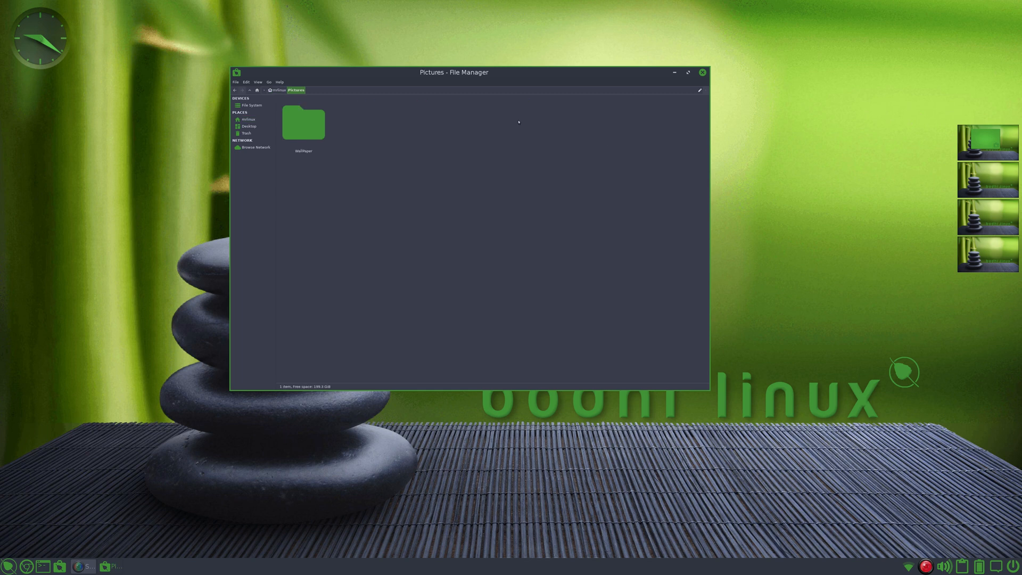
mouse_move(311, 125)
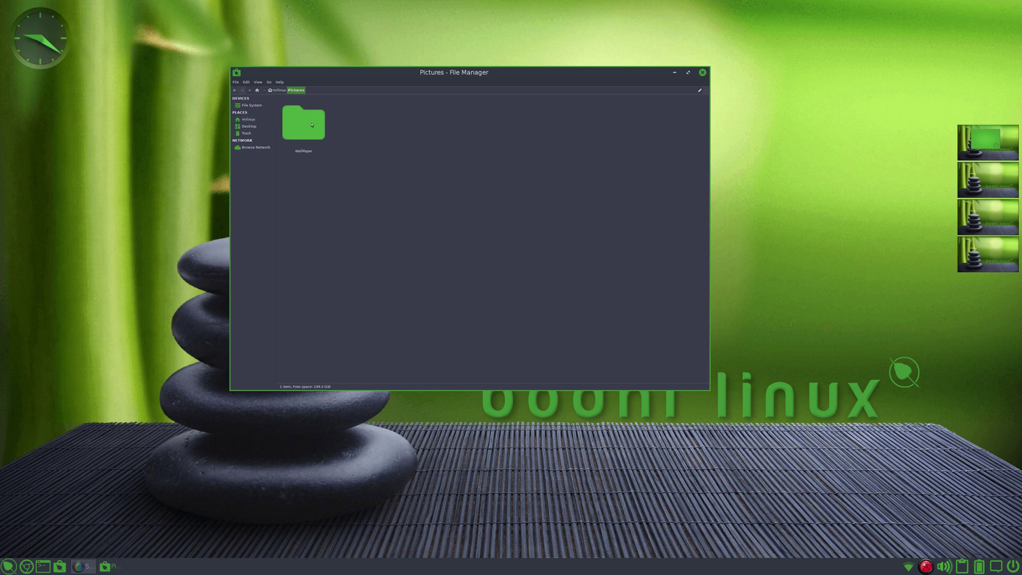
double_click(303, 123)
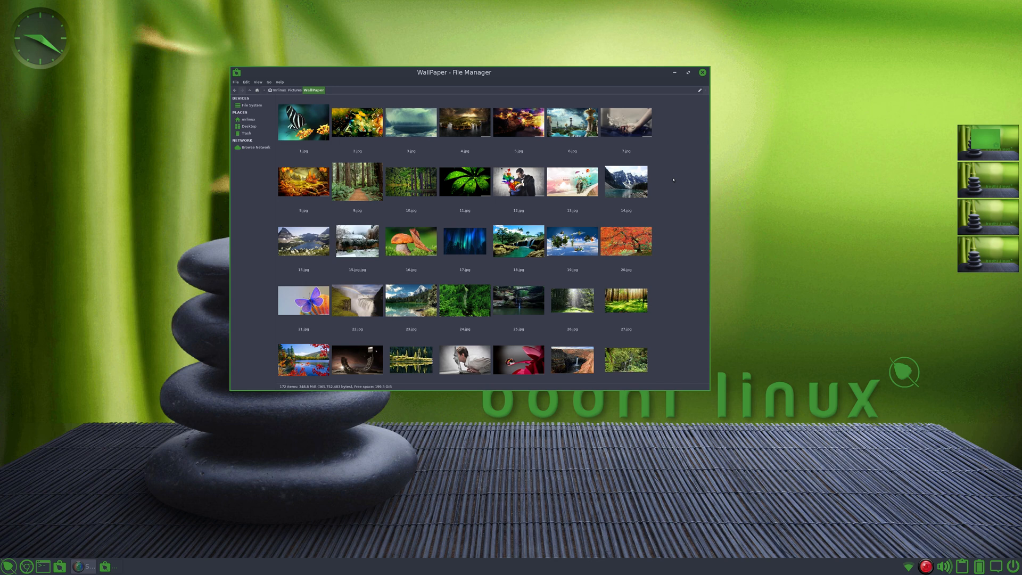
click(411, 241)
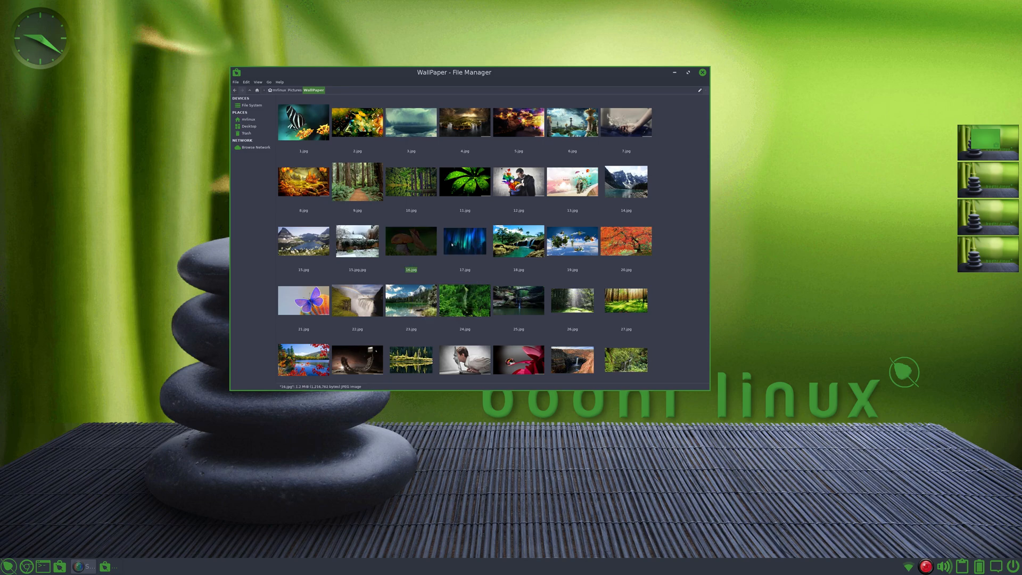
double_click(411, 241)
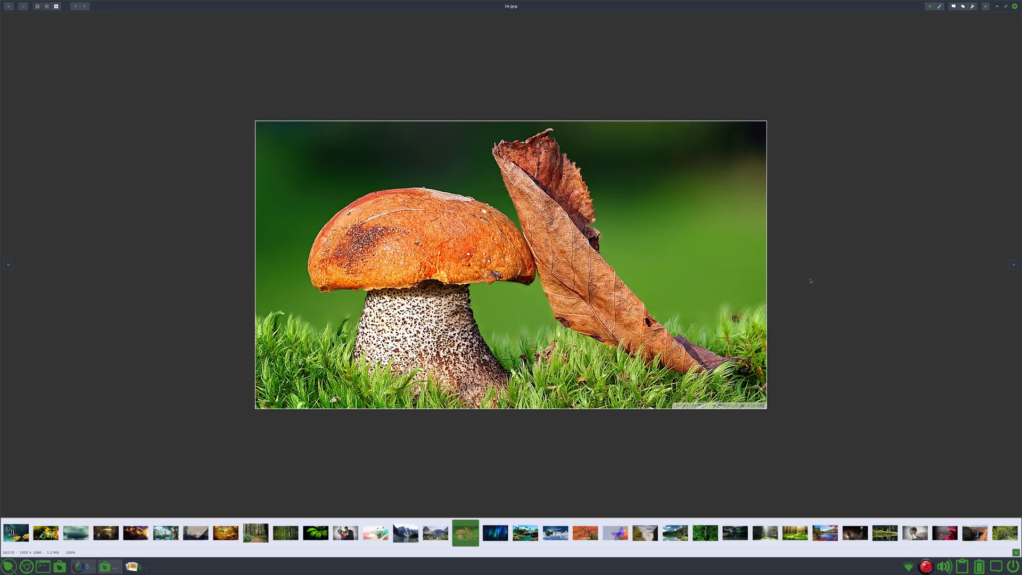
click(555, 533)
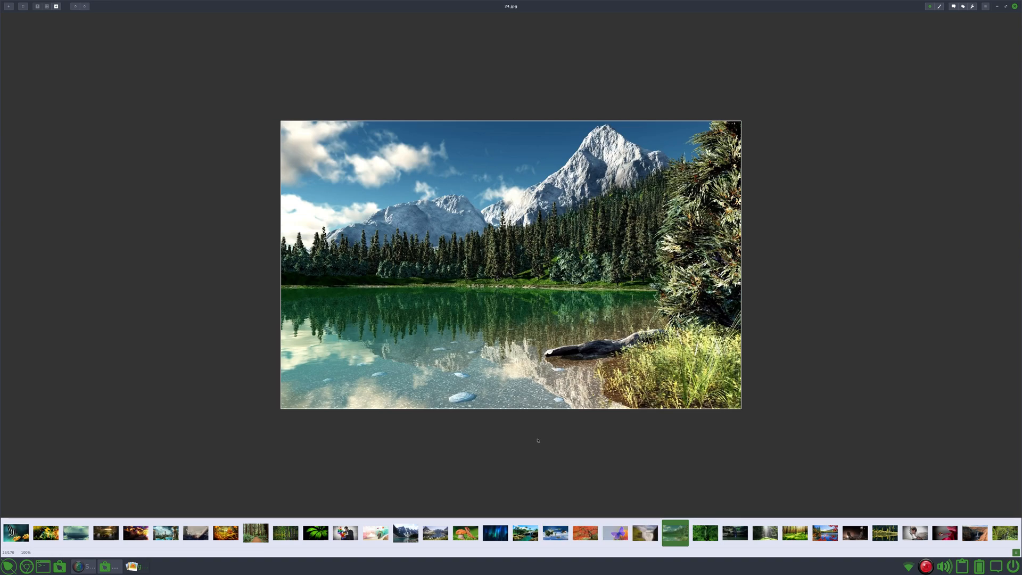
click(614, 533)
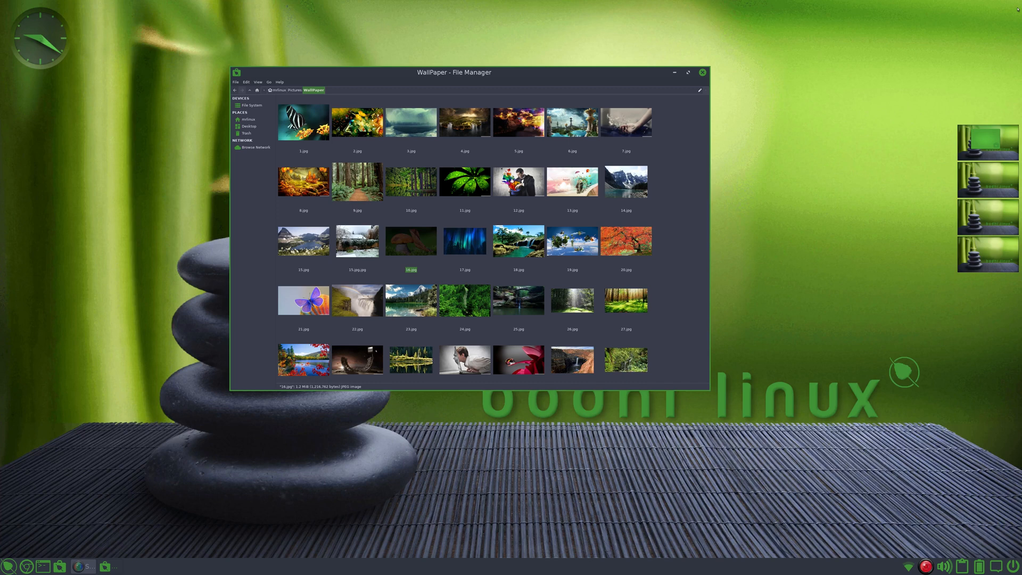
mouse_move(670, 193)
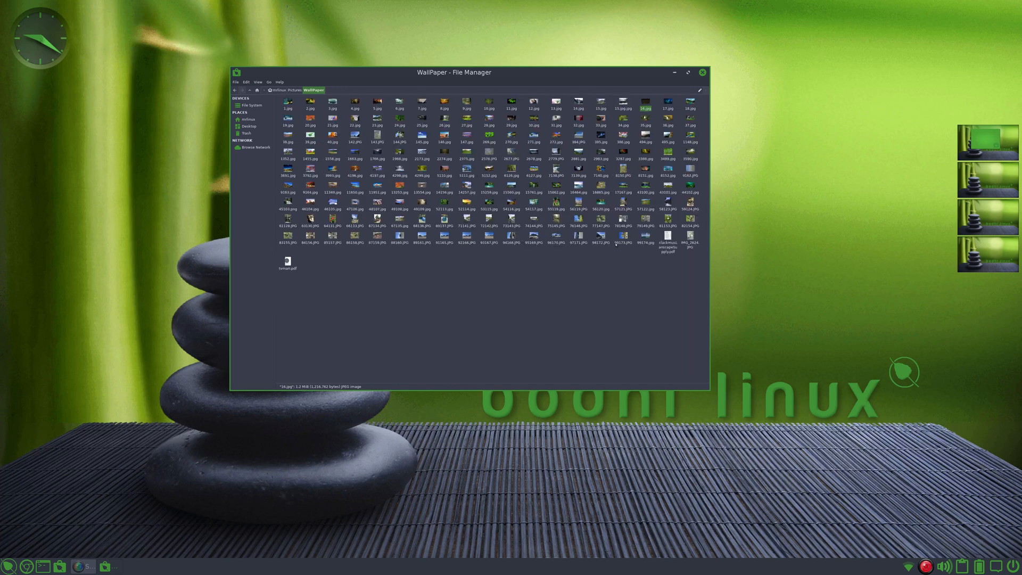
Open Thunar's View menu and scroll through the WallPaper folder's thumbnails.
click(257, 82)
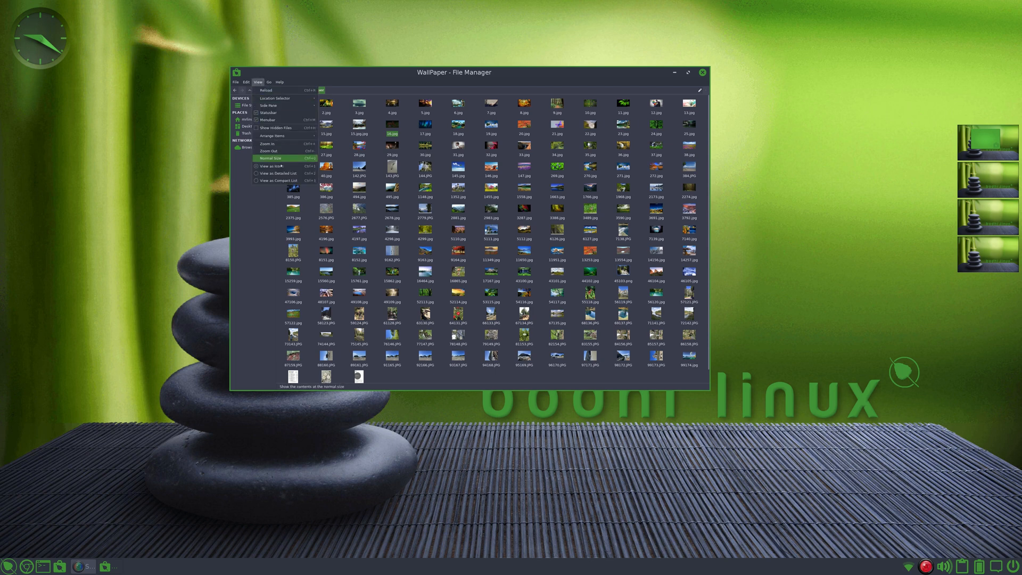
mouse_move(268, 151)
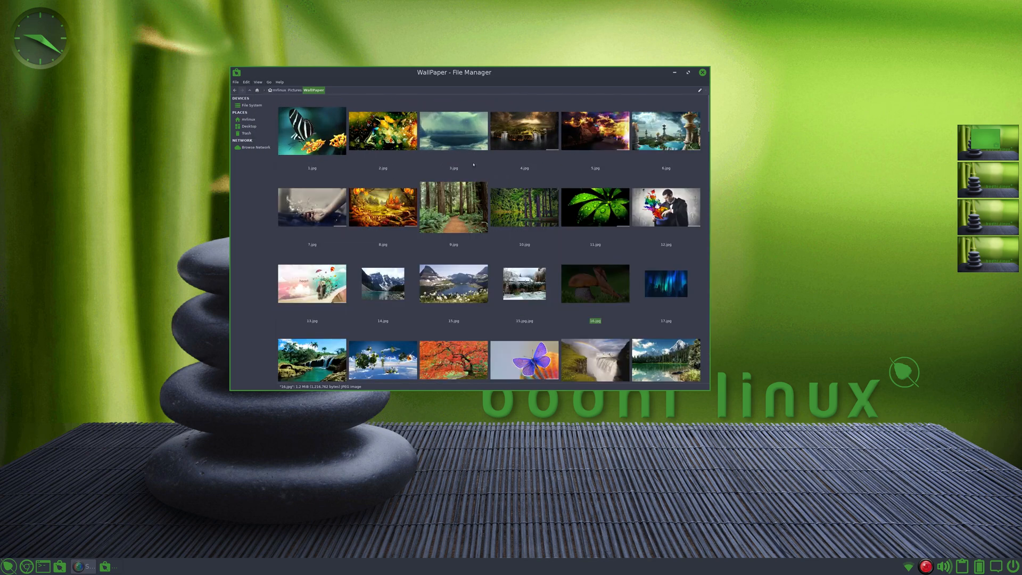
scroll(down, 3)
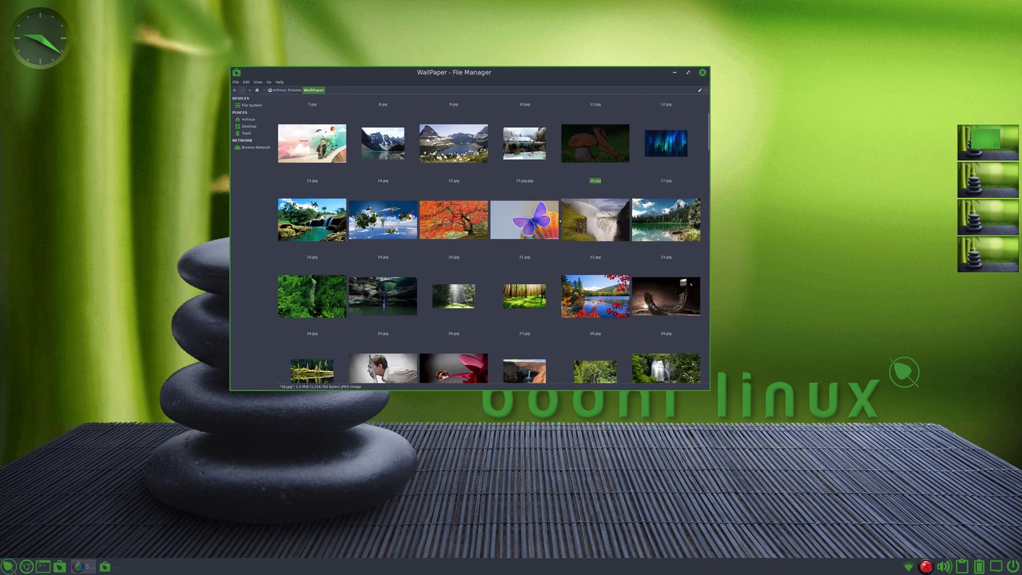
scroll(down, 3)
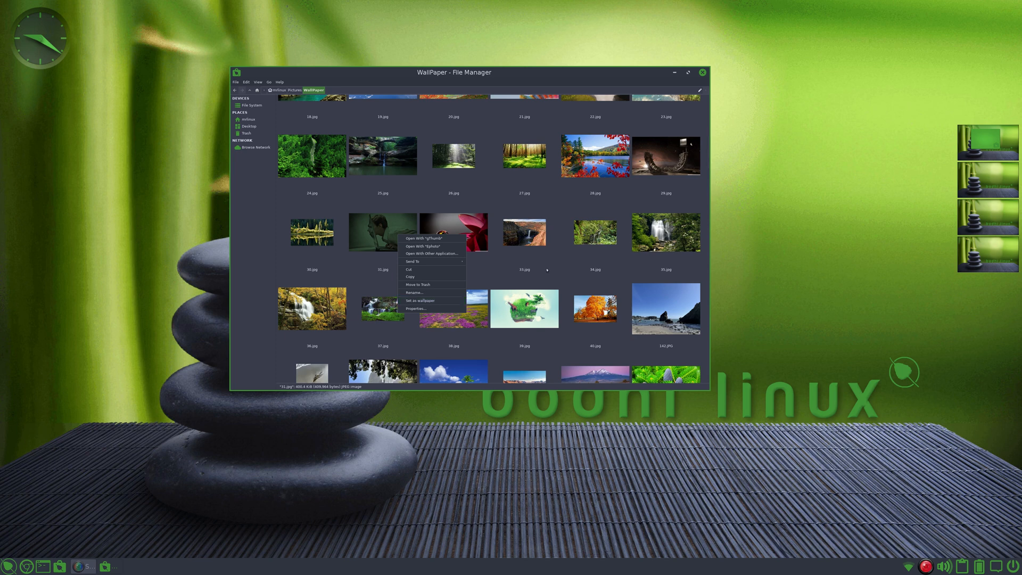
Check 142.JPG's general details and camera image data, then close its Properties.
click(382, 232)
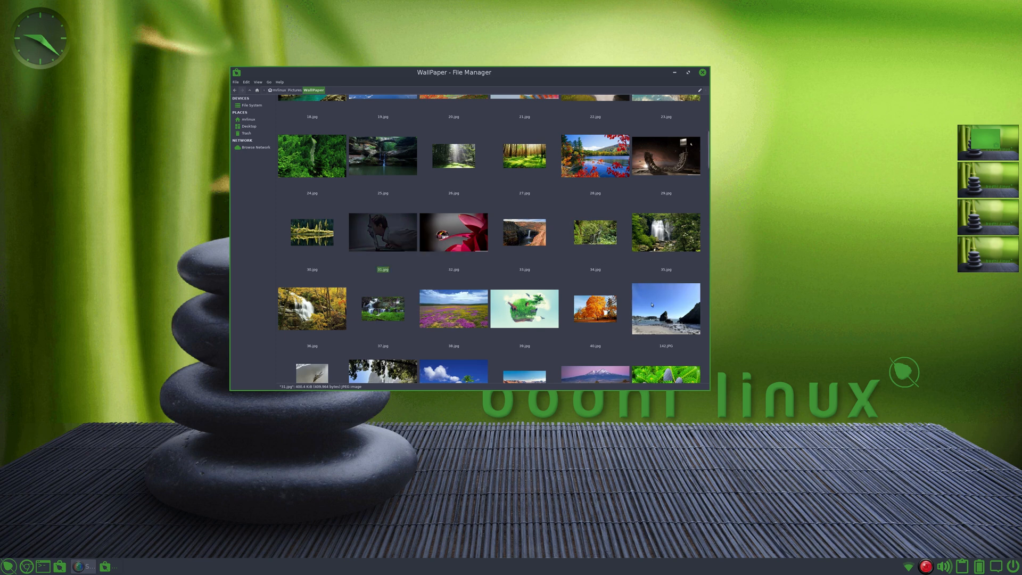
click(665, 308)
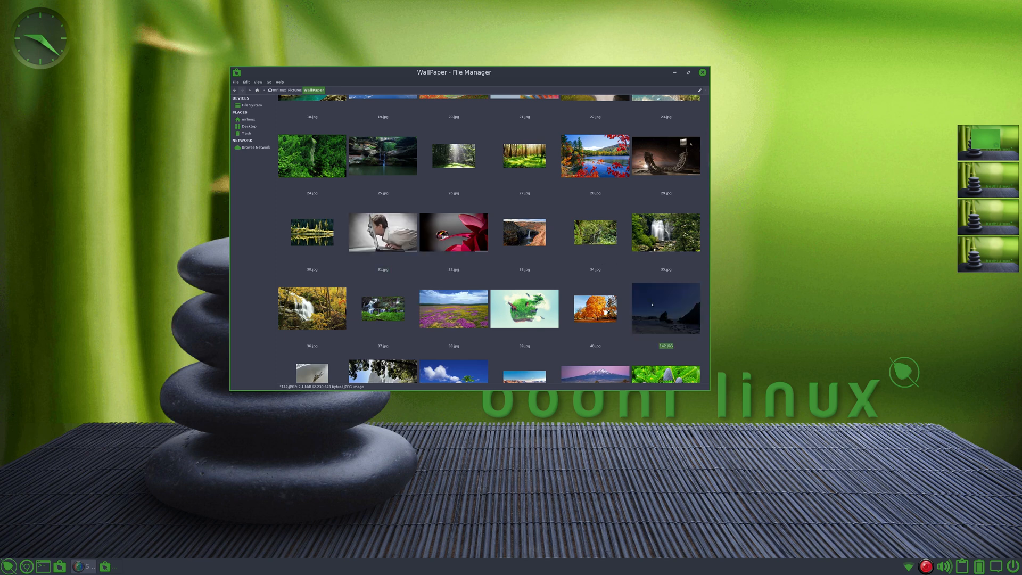
click(665, 308)
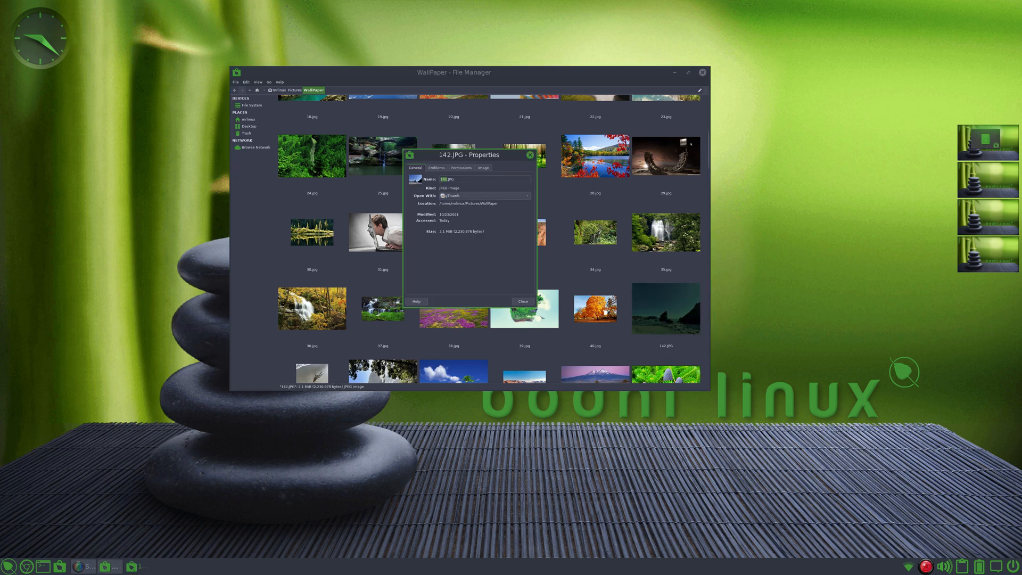
click(483, 168)
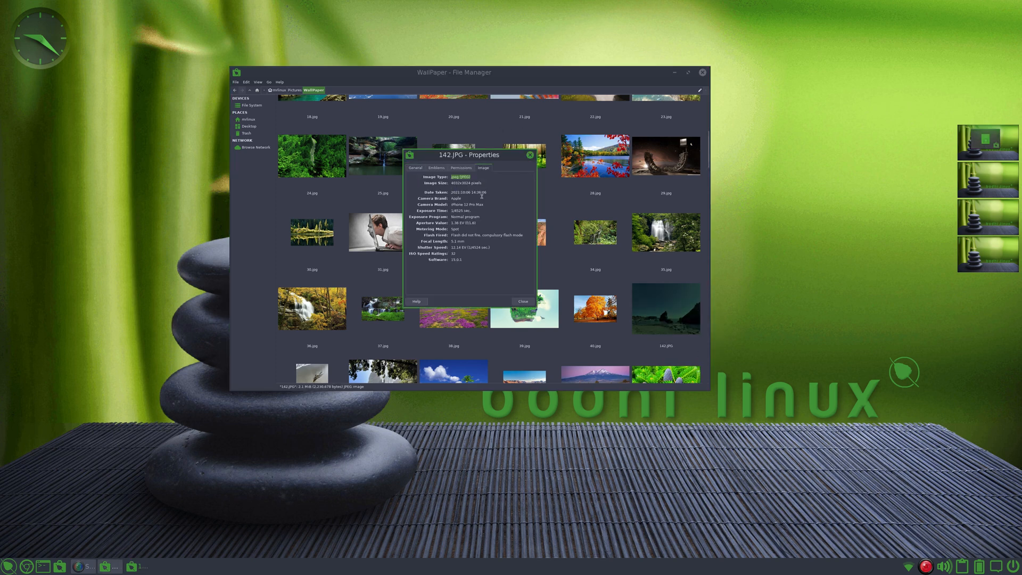
click(523, 301)
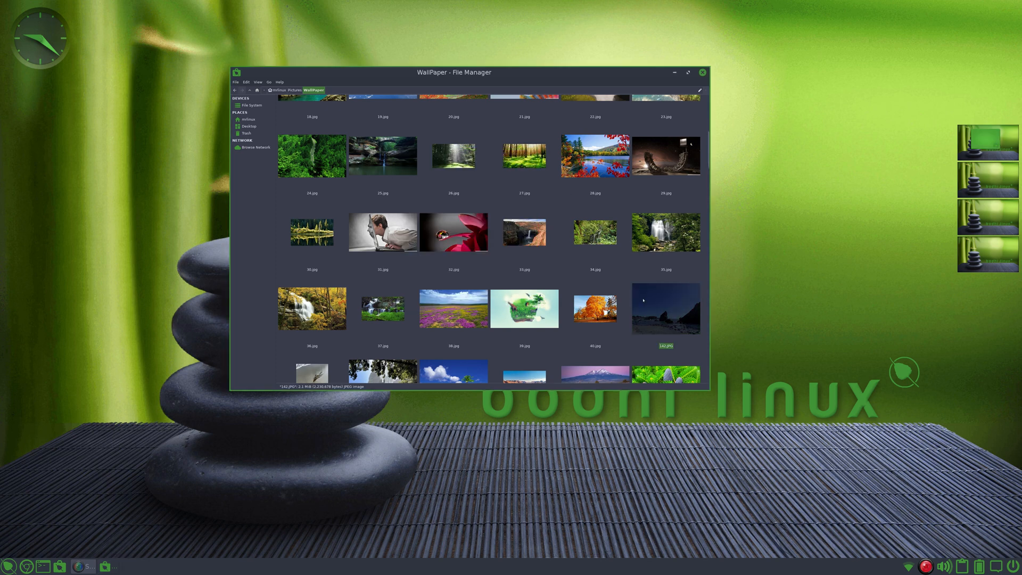
Operate on 142.JPG again, then select the dark night-sky image.
right_click(643, 300)
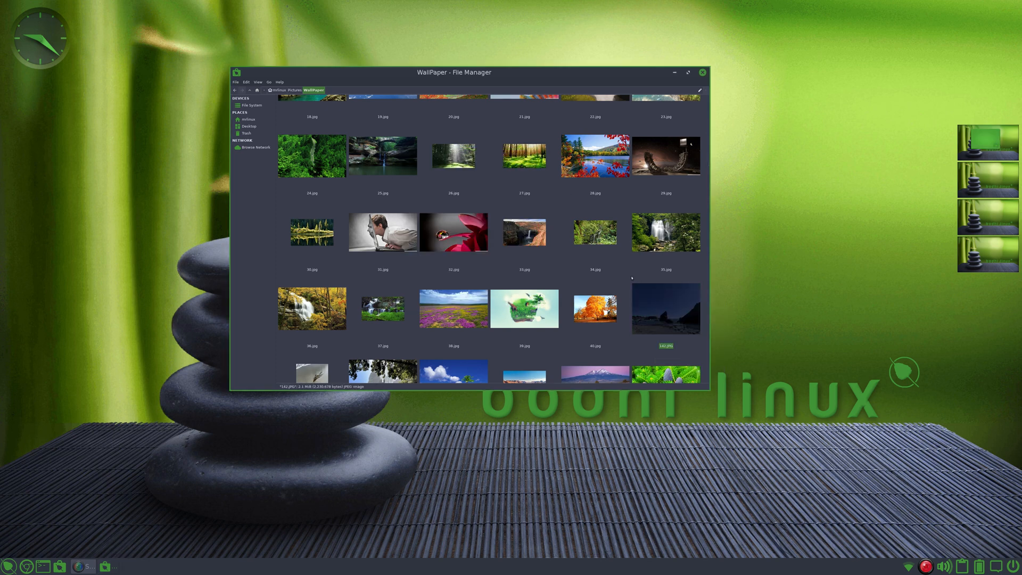
double_click(665, 308)
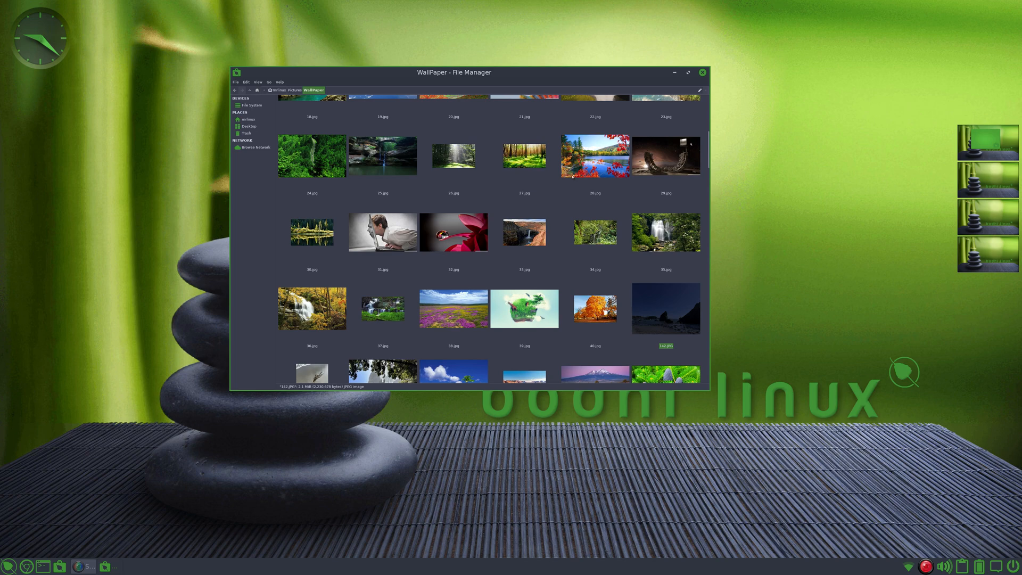
click(665, 155)
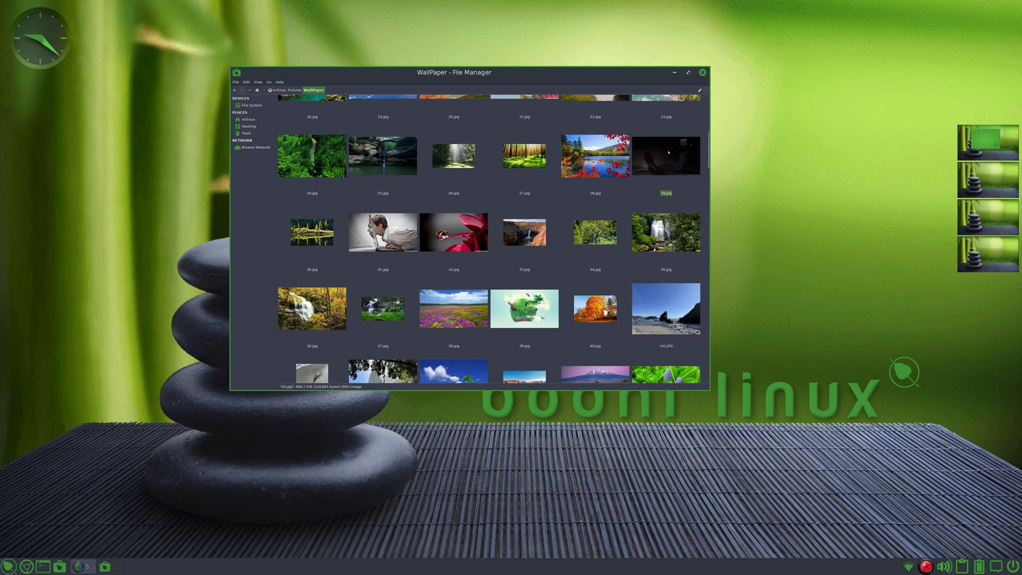
Open 29.jpg, the dark night-sky image, in the gThumb viewer.
double_click(665, 155)
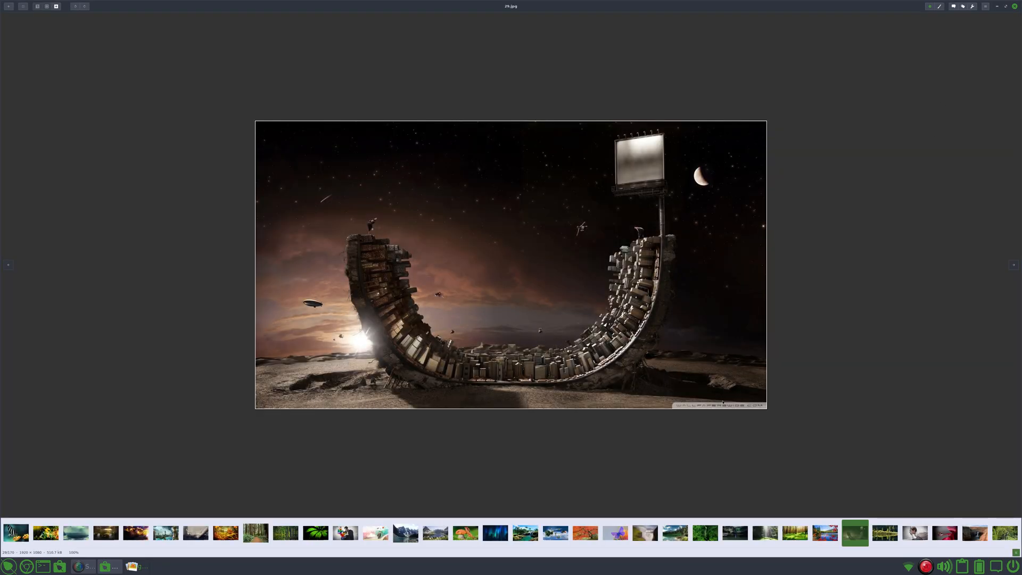
mouse_move(871, 295)
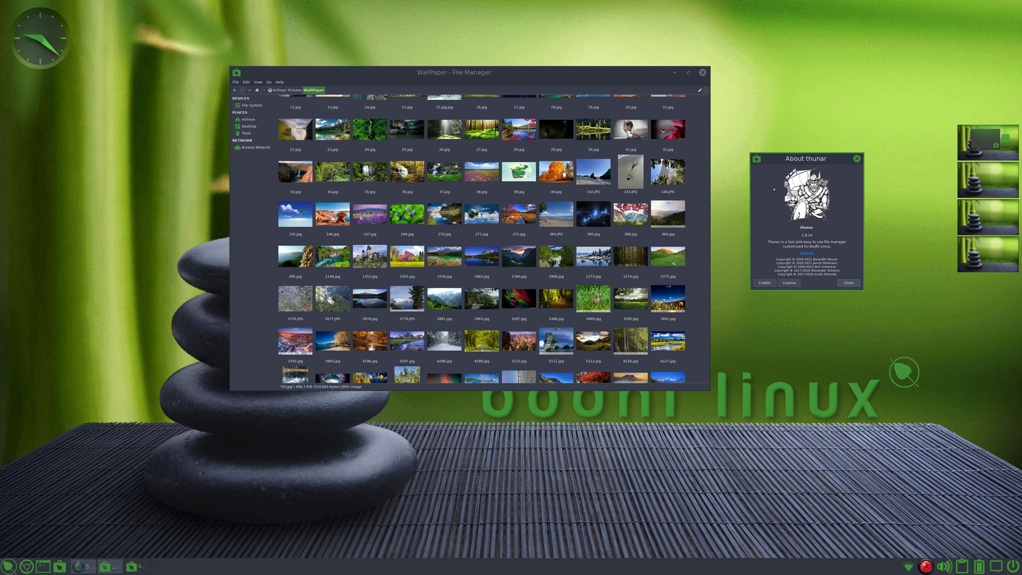
mouse_move(721, 79)
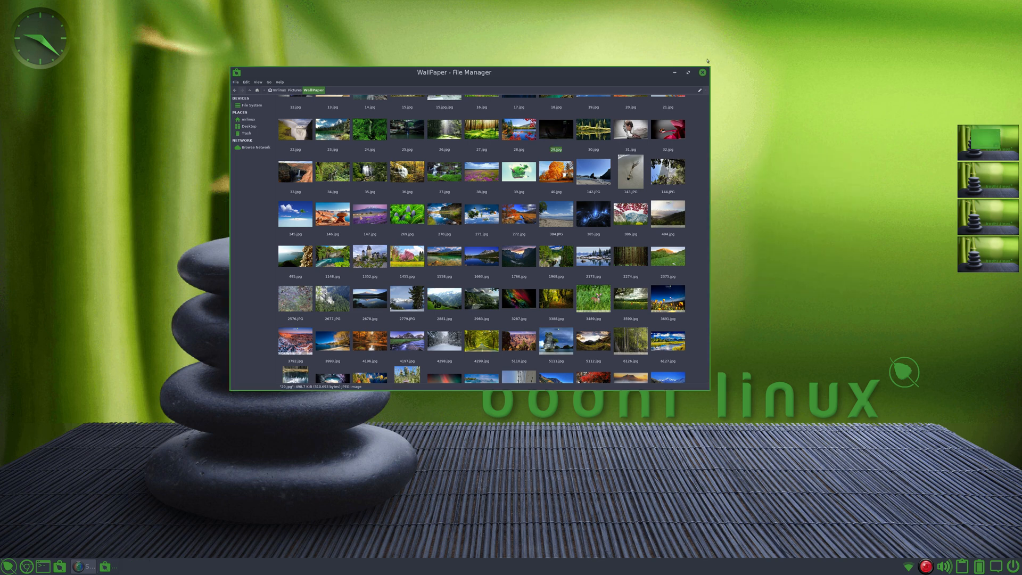
Close the Thunar file manager window.
click(702, 72)
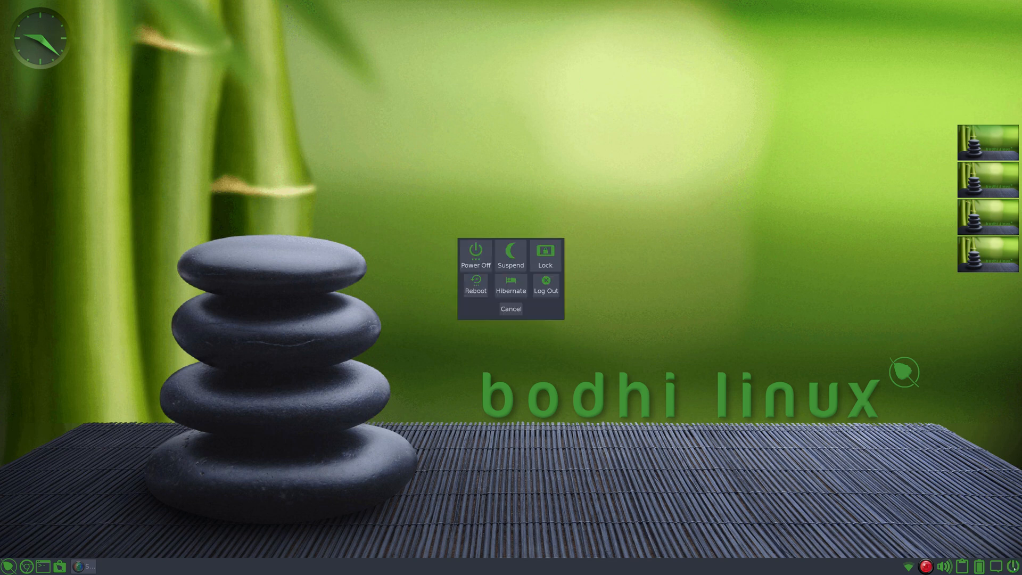
mouse_move(517, 264)
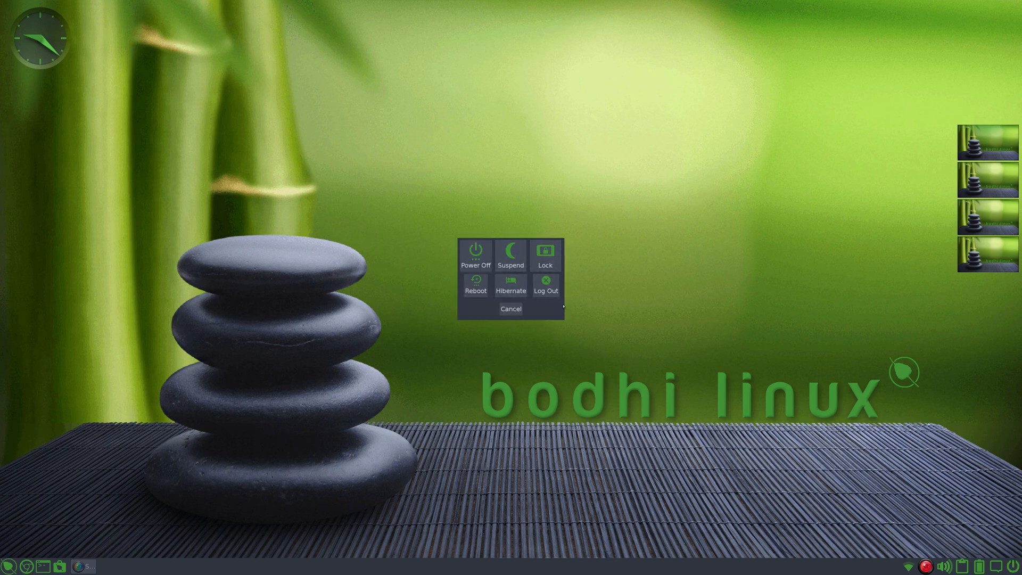
Cancel the Moksha power dialog, then view and close Notification Settings.
click(510, 308)
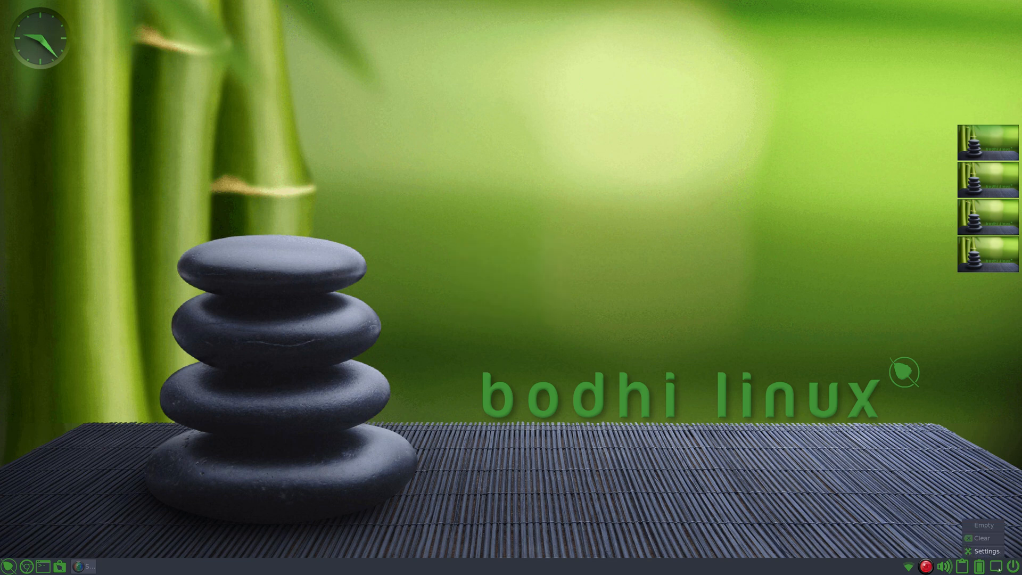
click(986, 551)
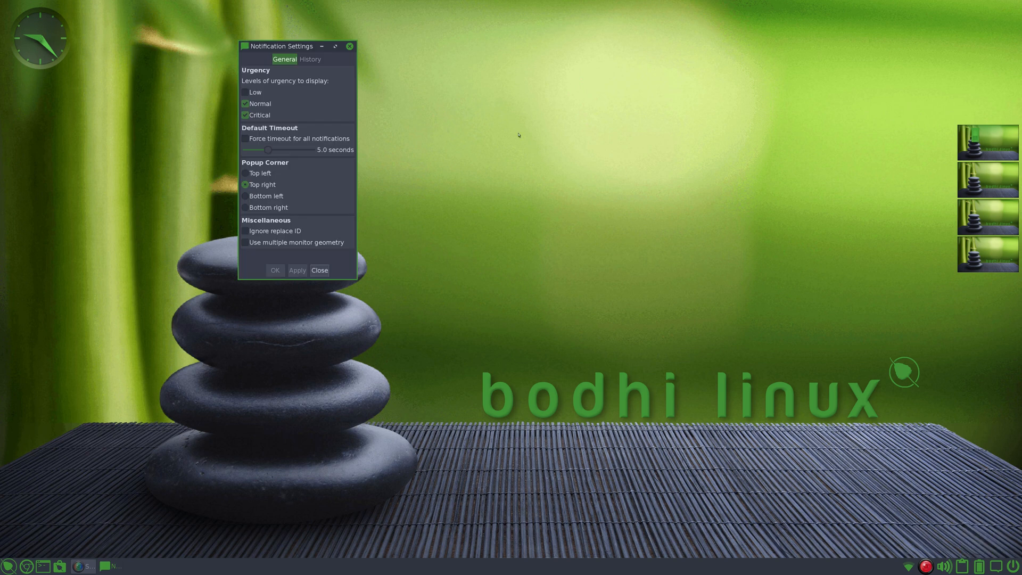
click(320, 270)
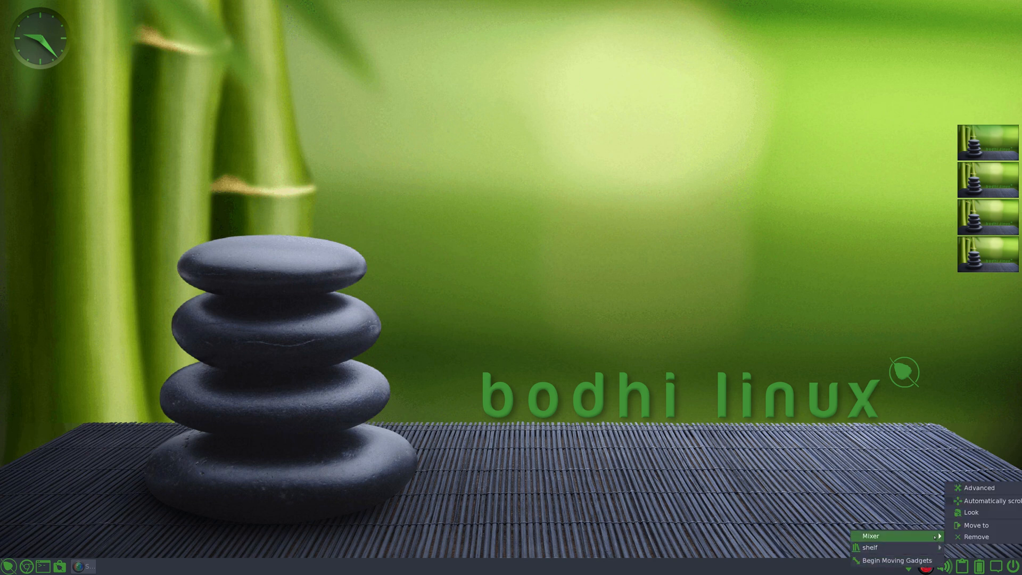
Turn Begin Moving Gadgets on for the shelf, then Stop Moving Gadgets.
click(445, 260)
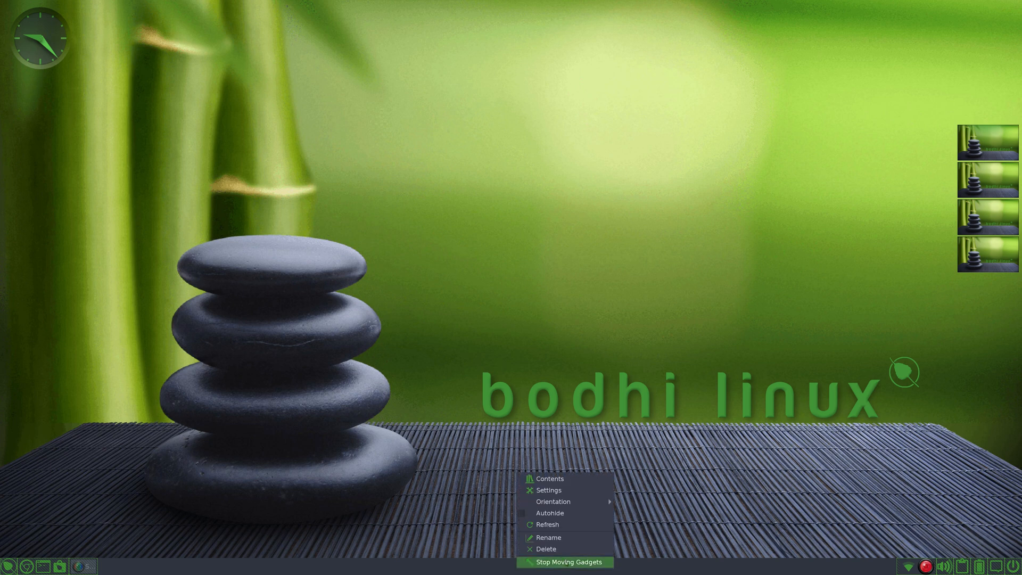
click(565, 562)
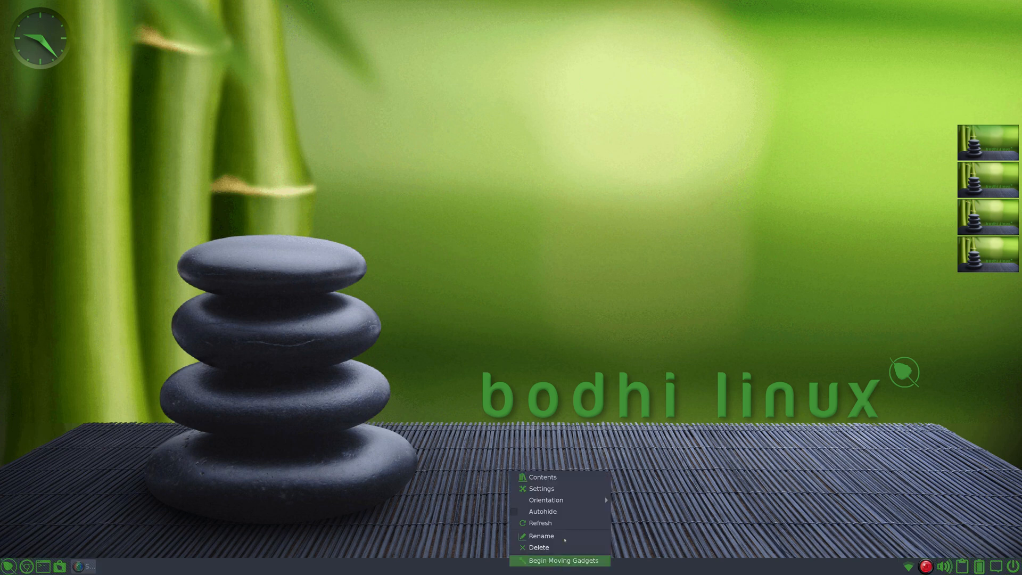
Open the Shelf Contents list and select the Clock gadget entry.
click(543, 477)
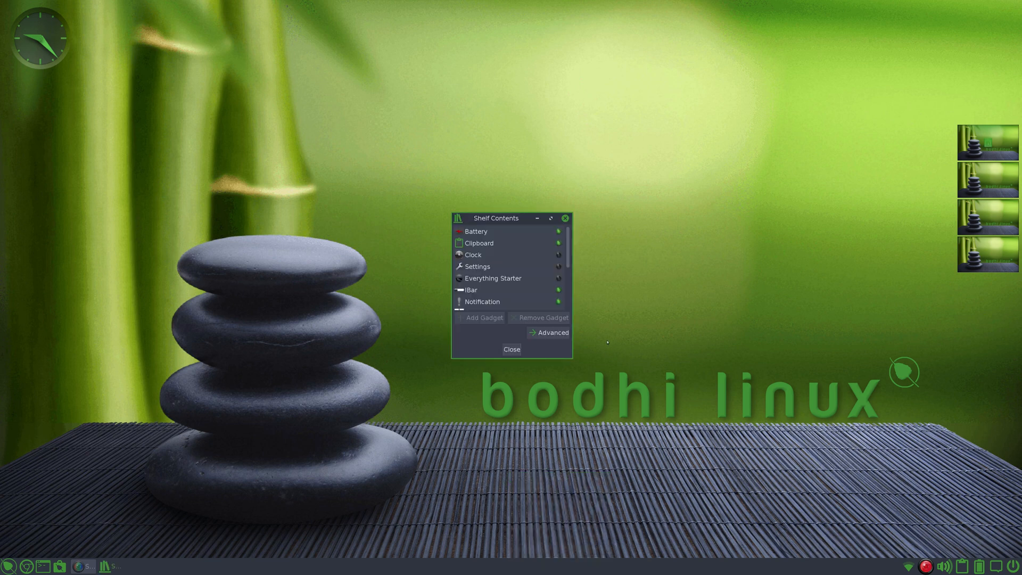
mouse_move(86, 24)
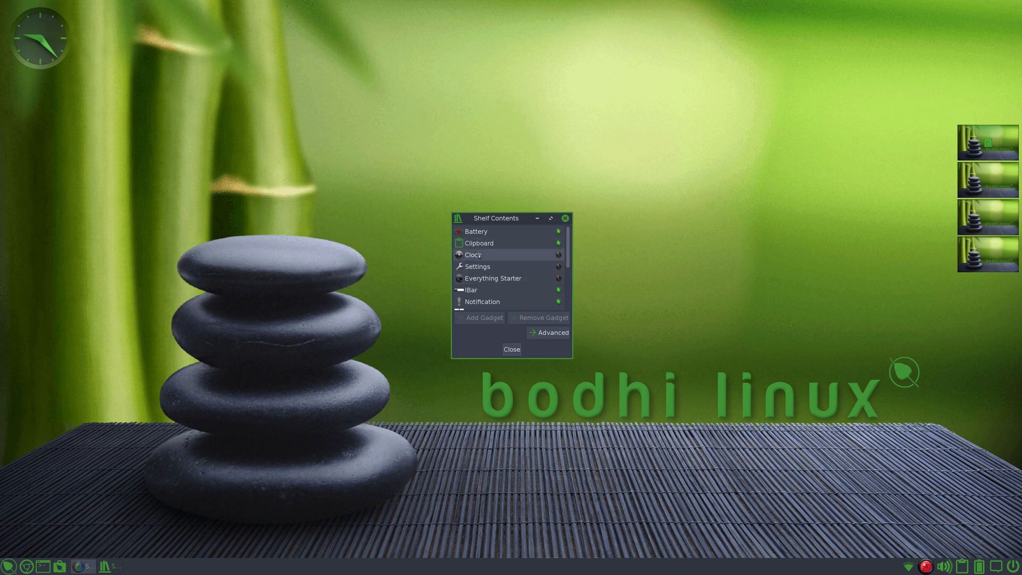
click(472, 254)
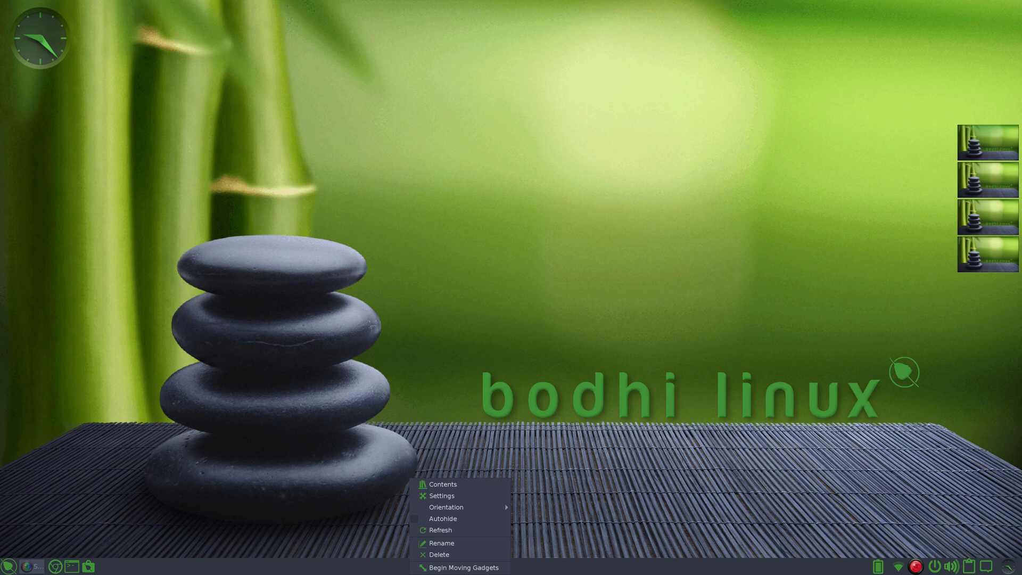
mouse_move(444, 484)
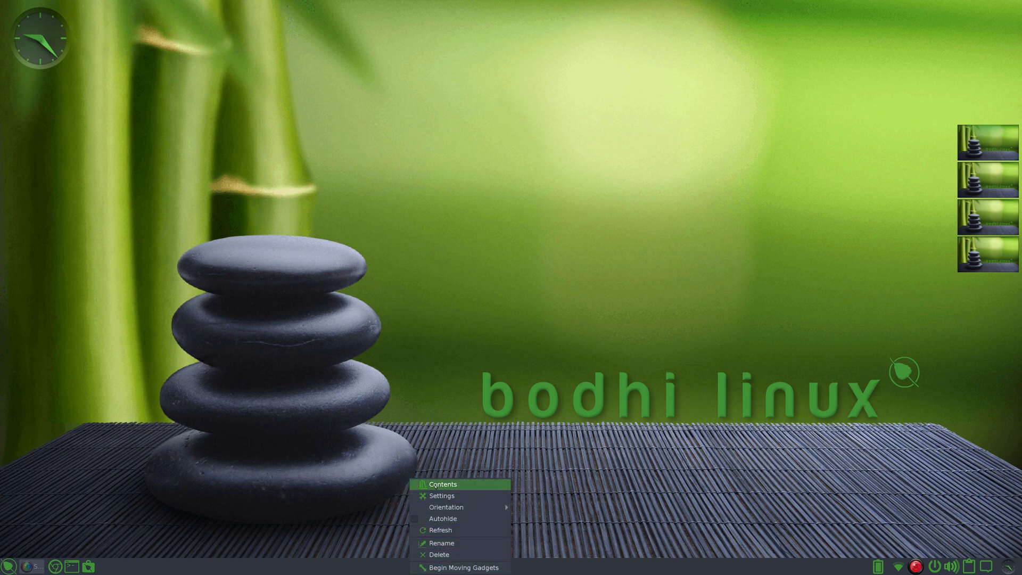